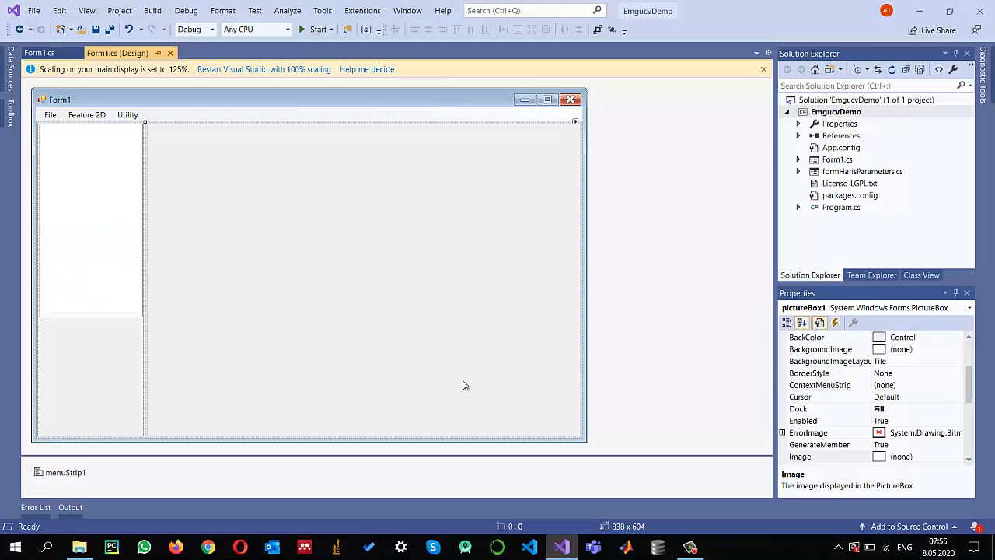
mouse_move(87, 115)
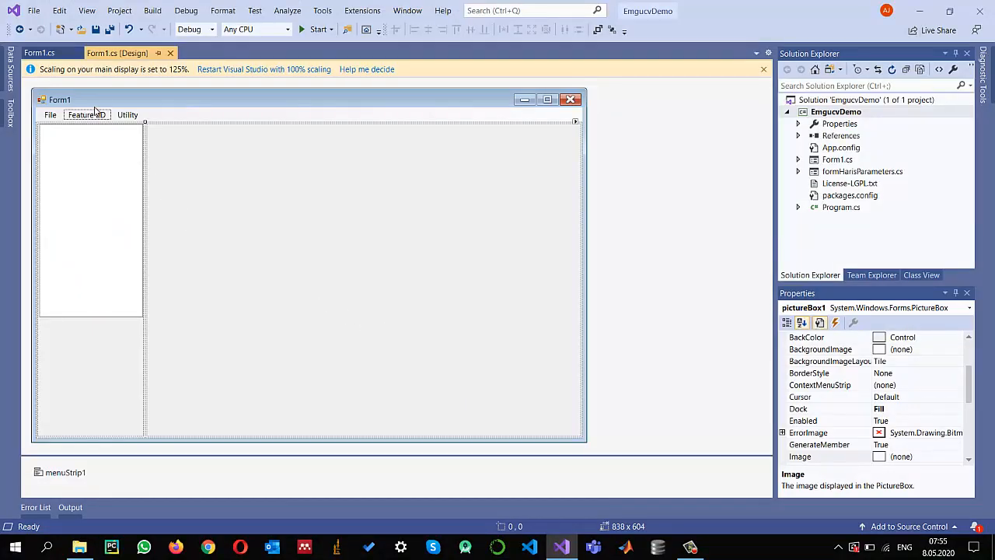
Add a 'FAST Detector' entry under the Feature Detector submenu
left_click(87, 115)
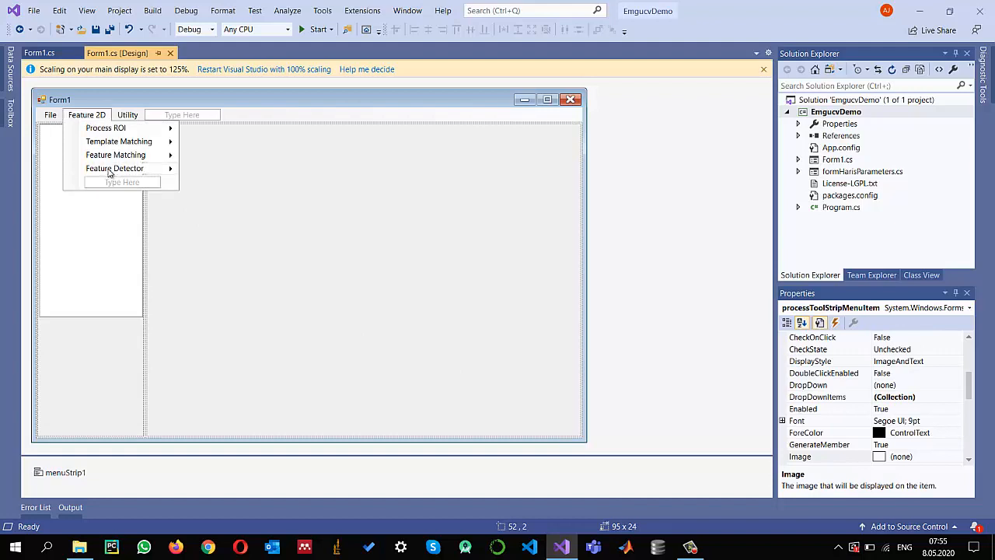
mouse_move(115, 168)
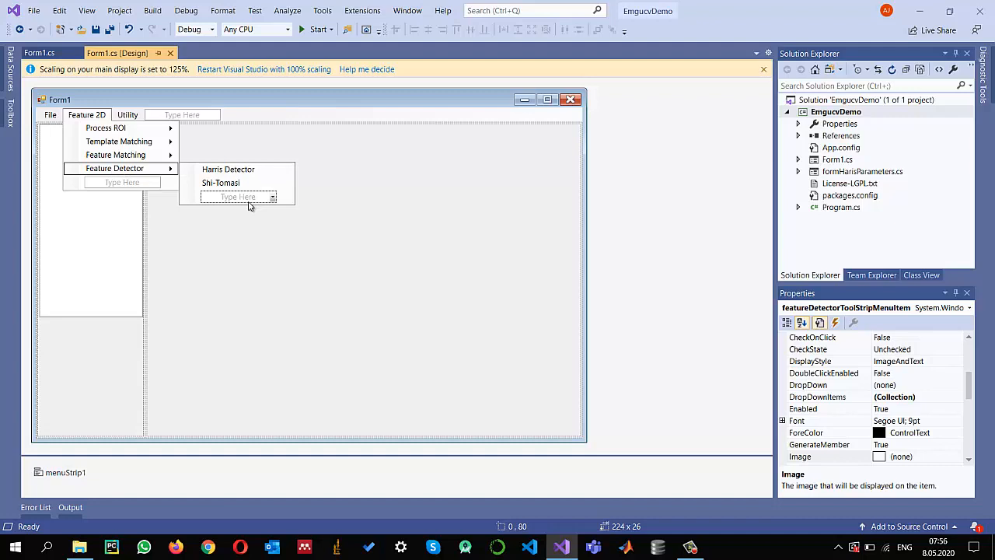
left_click(236, 196)
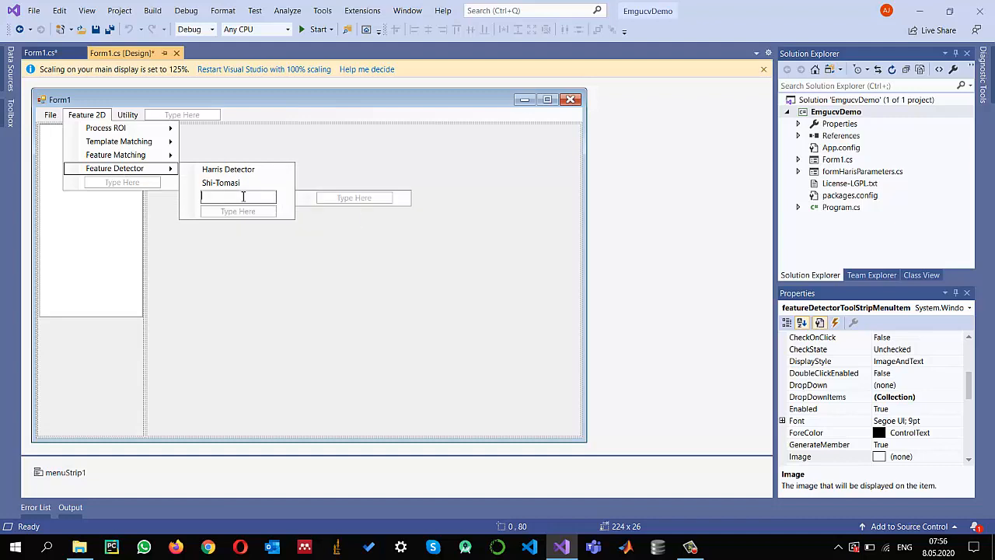
type("FAST")
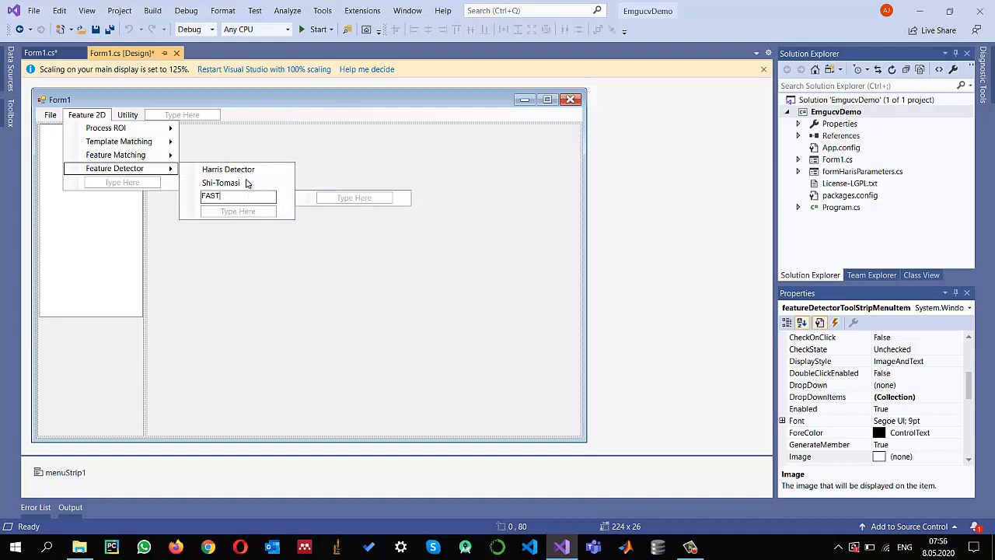
type("Detector")
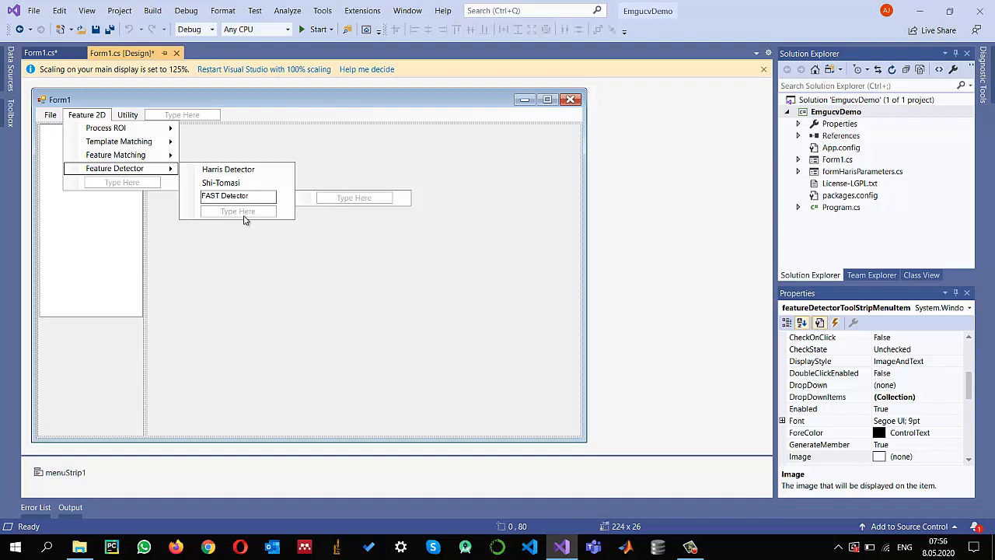
Add 'ORB Detector' and 'MSER Detector' entries below FAST Detector
left_click(238, 212)
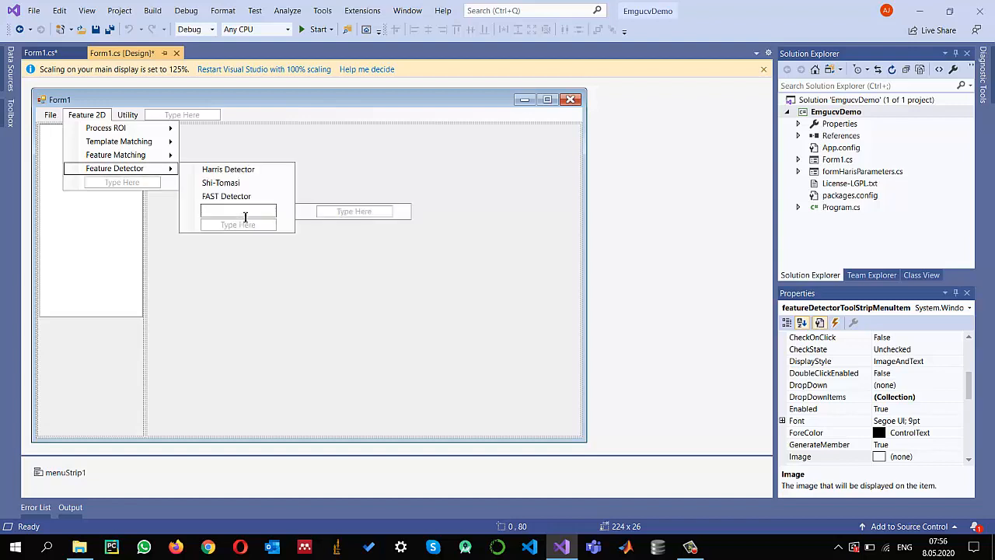
type("ORB Detector")
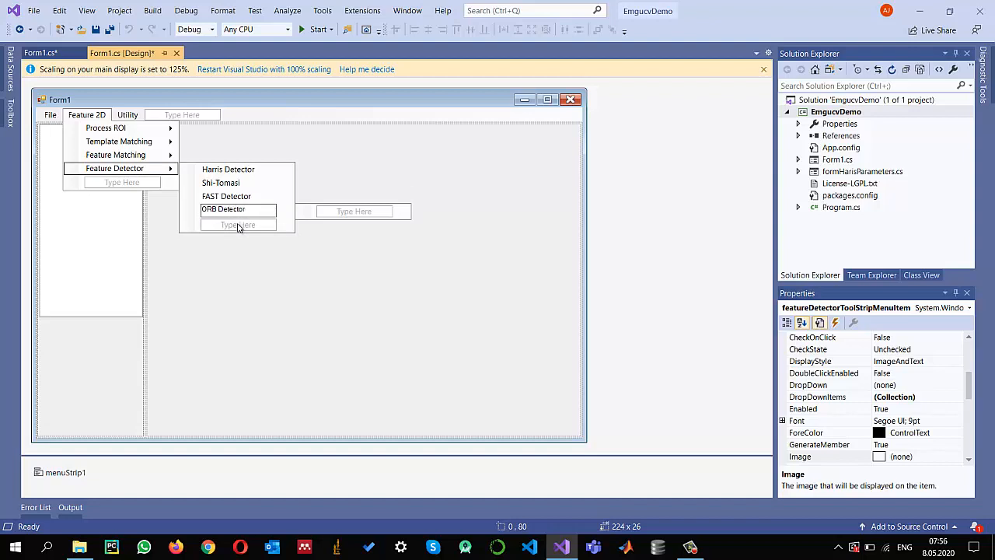
left_click(236, 224)
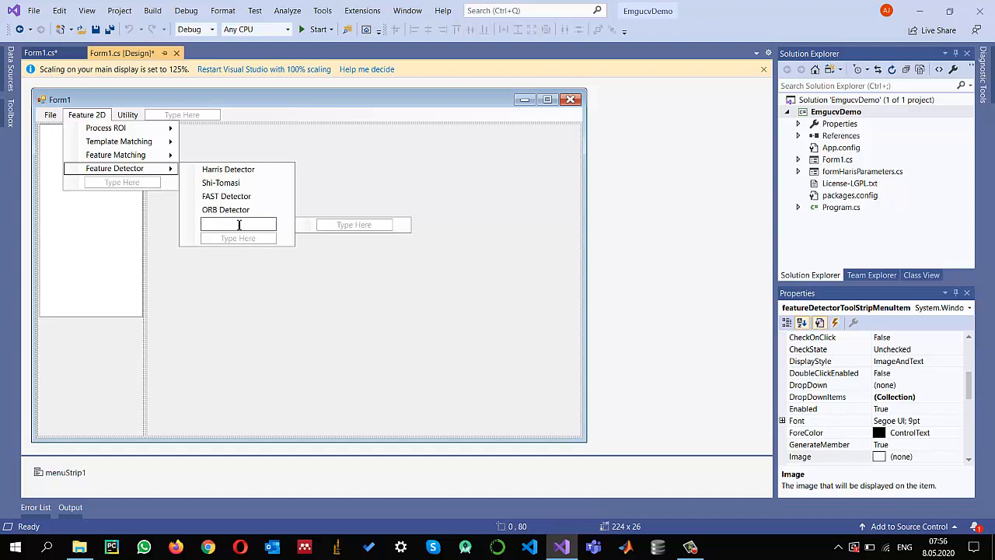
type("MSER")
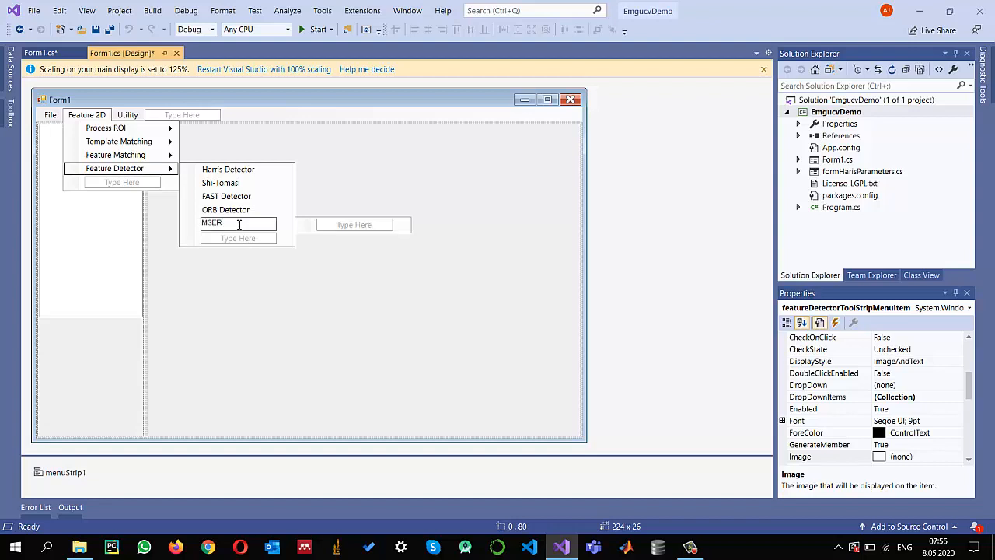
type("Detector")
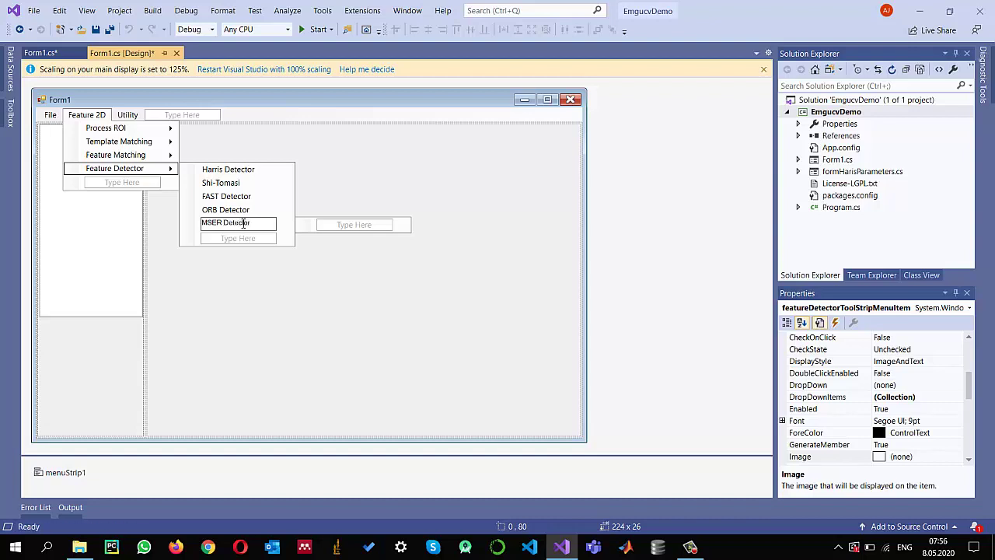
mouse_move(227, 196)
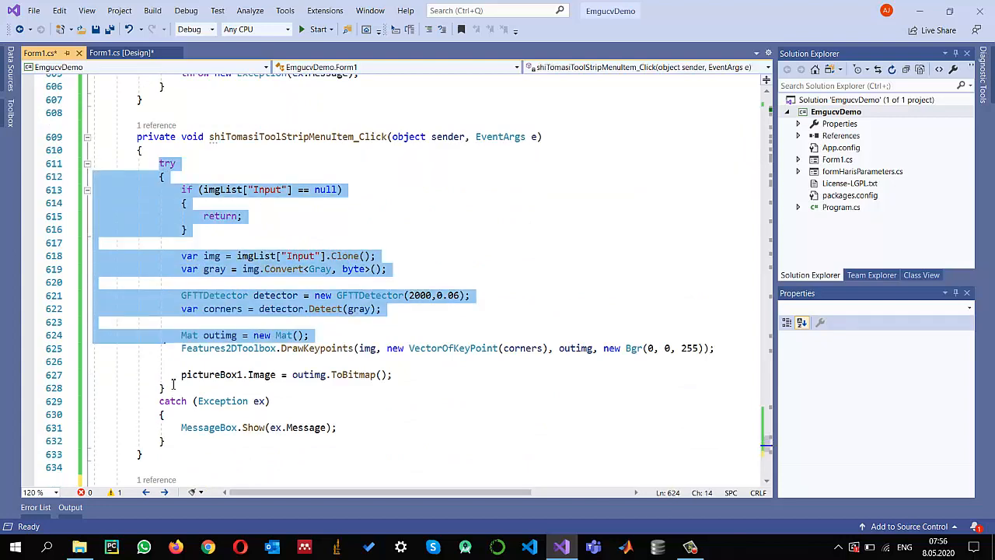
Call ApplyFASTFeatureDetector() in the FAST handler and start a private method stub for it
scroll("down", 3)
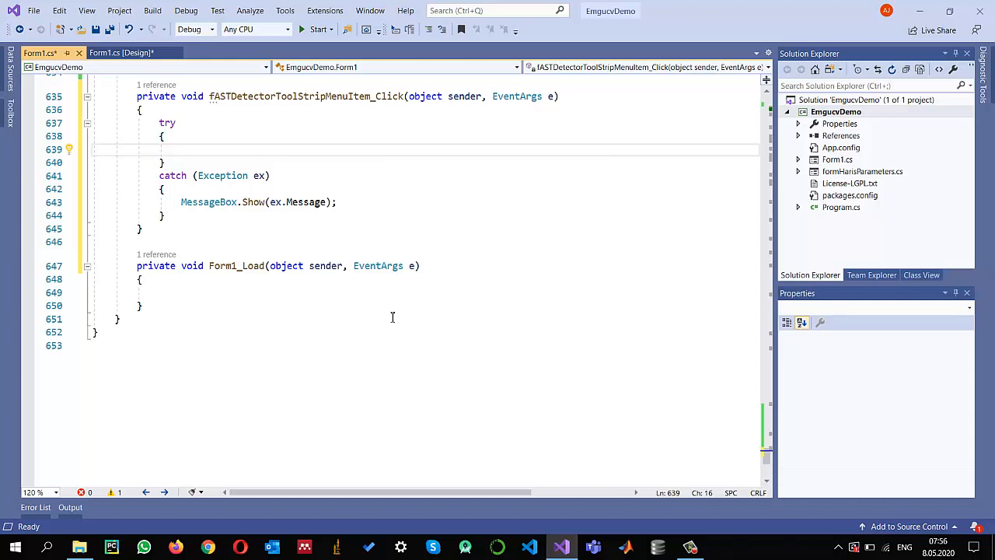
type("Apply")
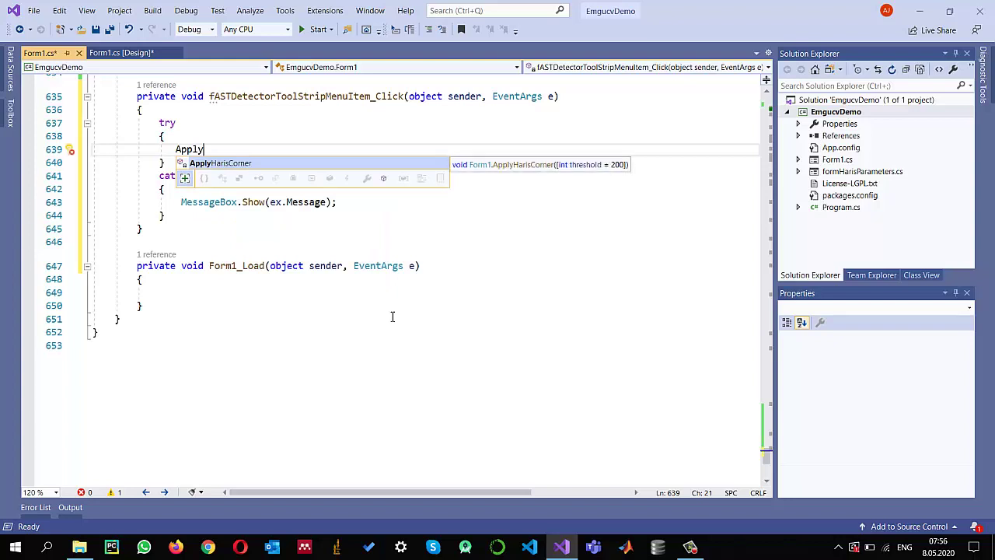
type("FASTFeatureDetector();")
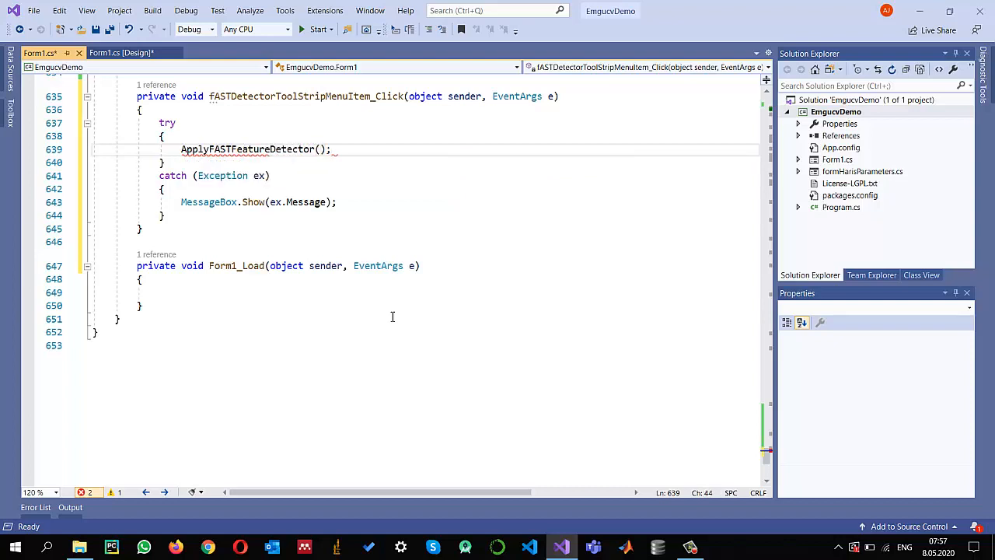
key("Backspace")
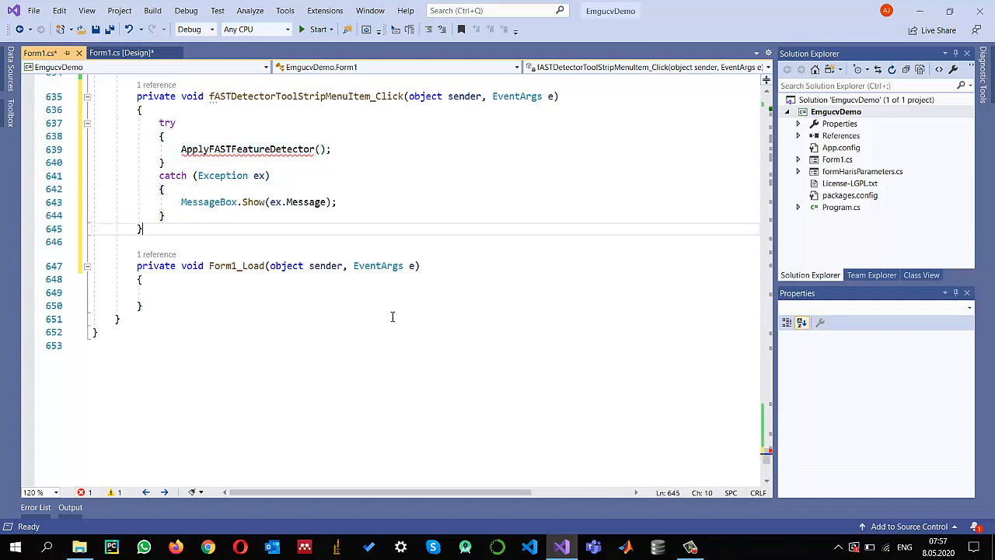
type("private void ApplyFASTFeatureDetector(")
type("try")
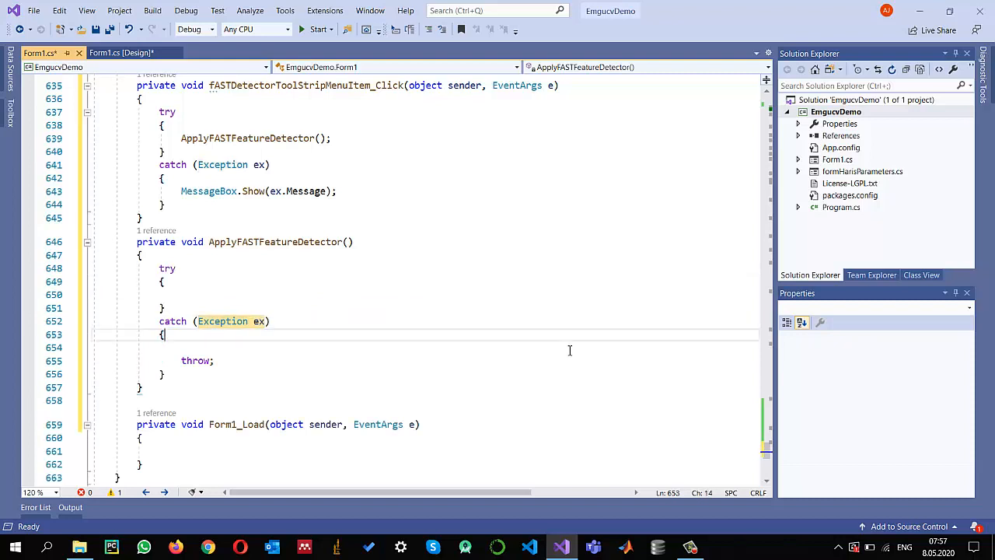
Return early from ApplyFASTFeatureDetector when the input image is null
type("m")
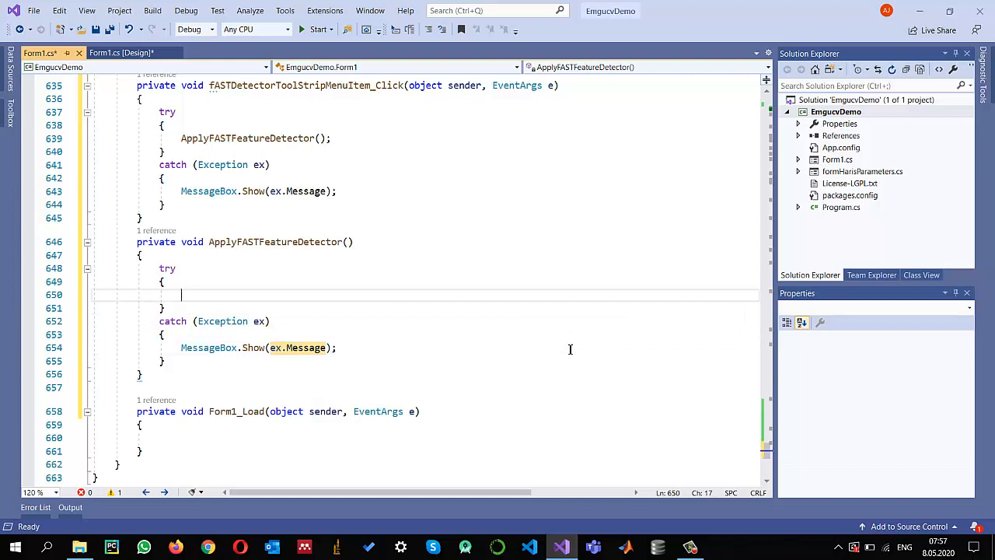
type("if(imgli")
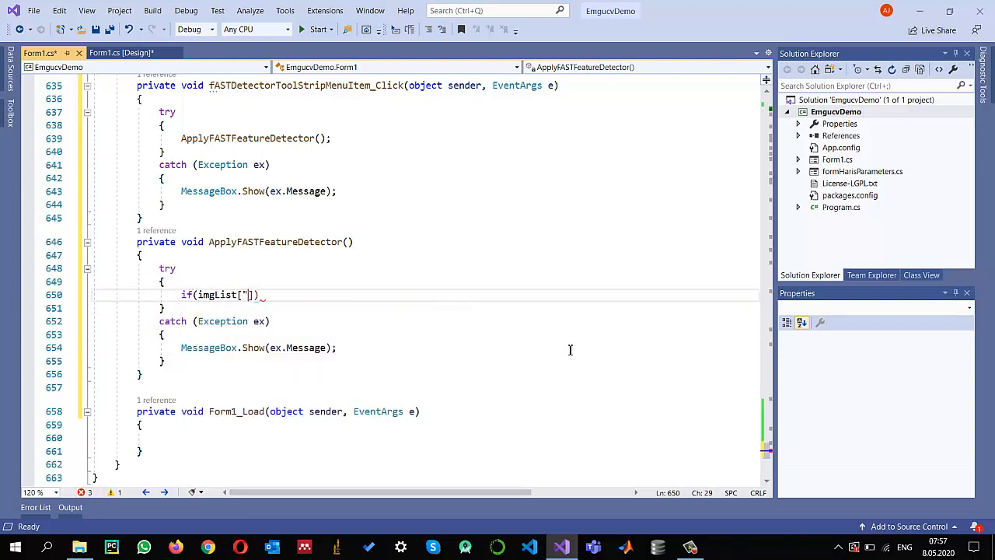
type("Input")
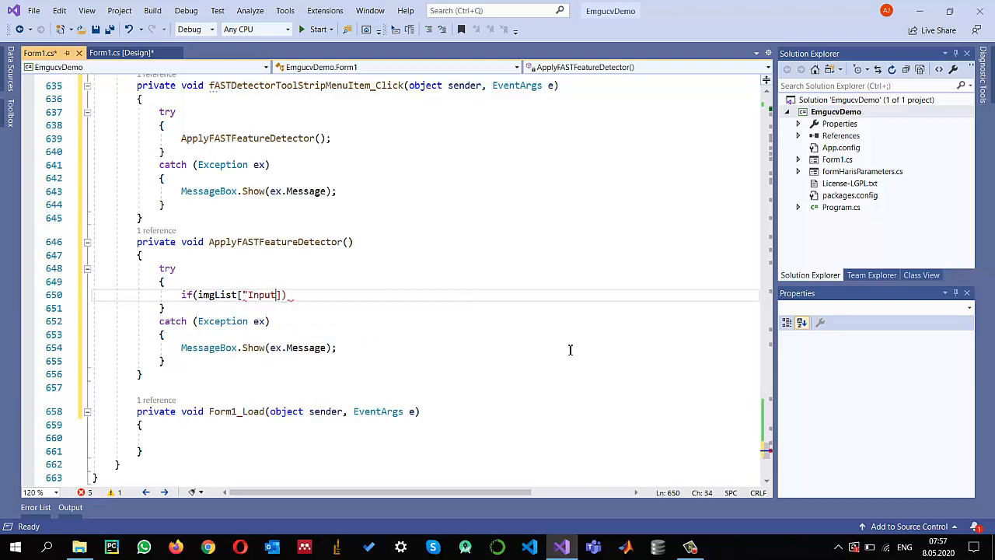
type("==")
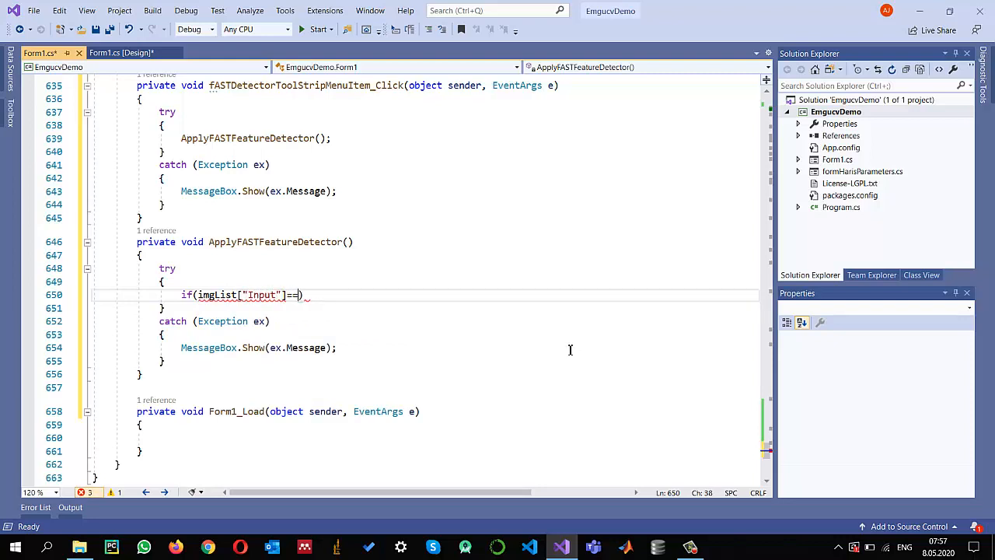
type("null)")
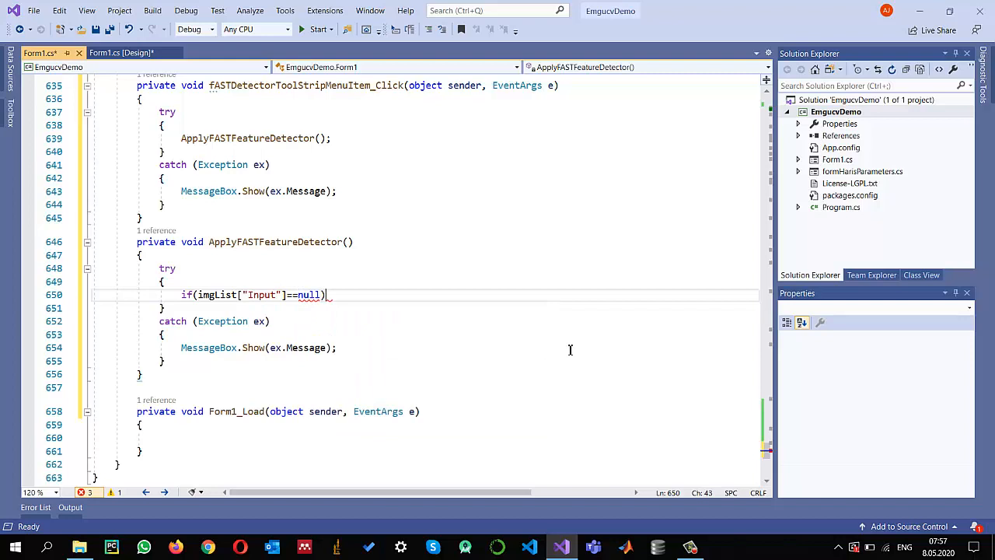
key("enter")
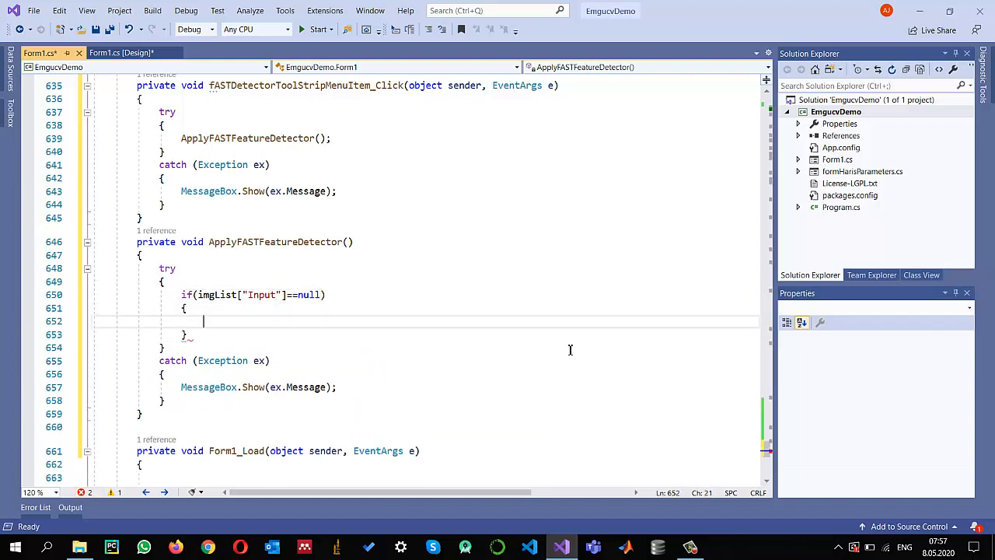
type("return;")
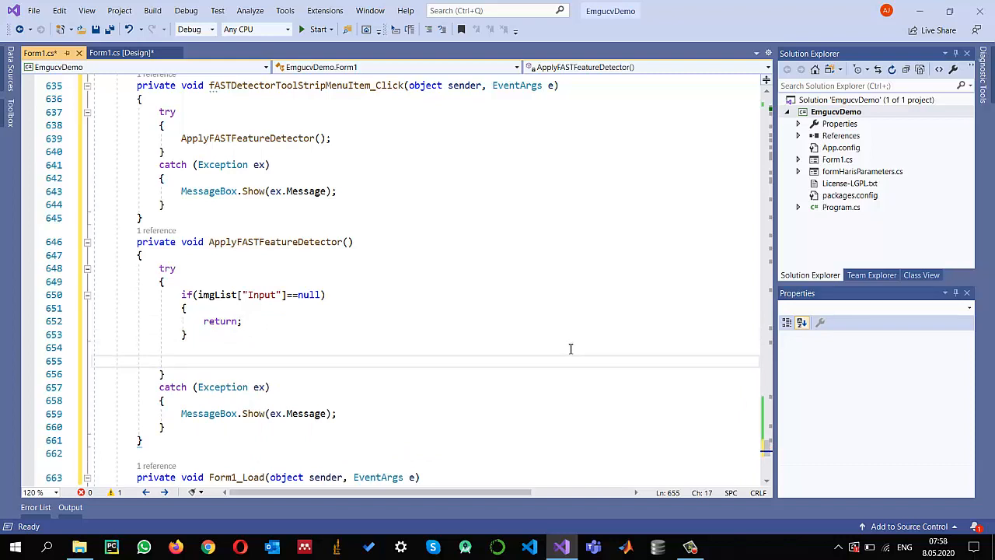
Clone the input image into img and convert it to a Gray, byte image named gray
type("var img =")
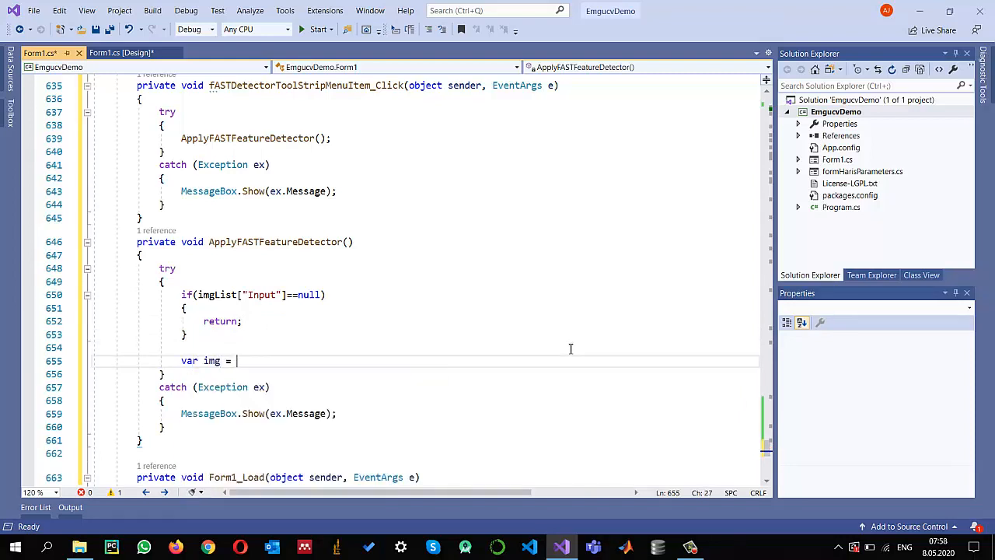
type("imgList[]")
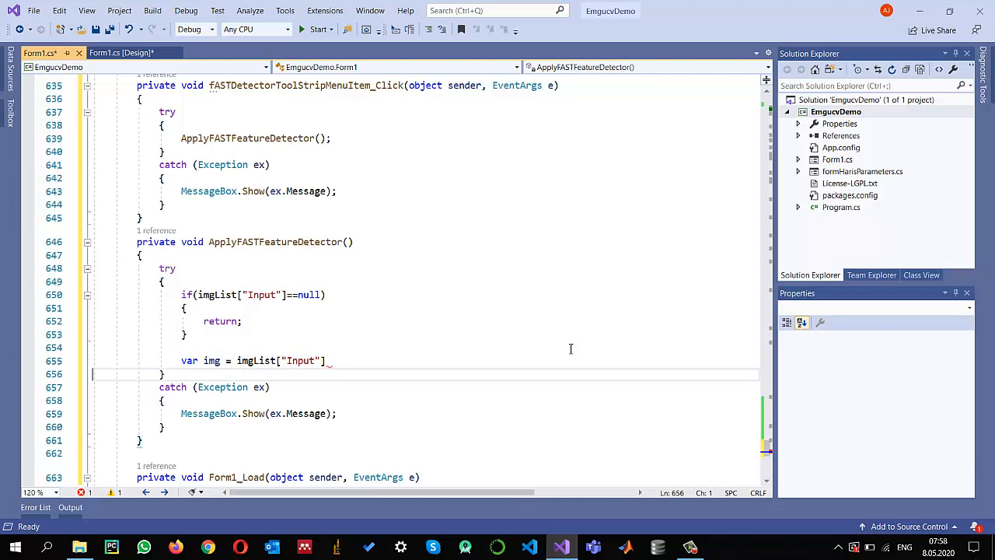
type(".Clone();")
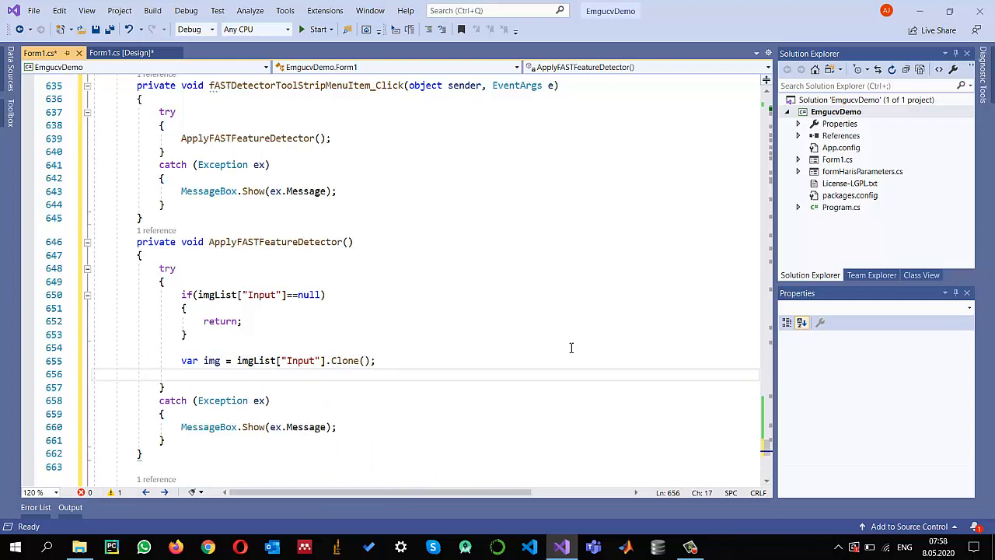
type("var")
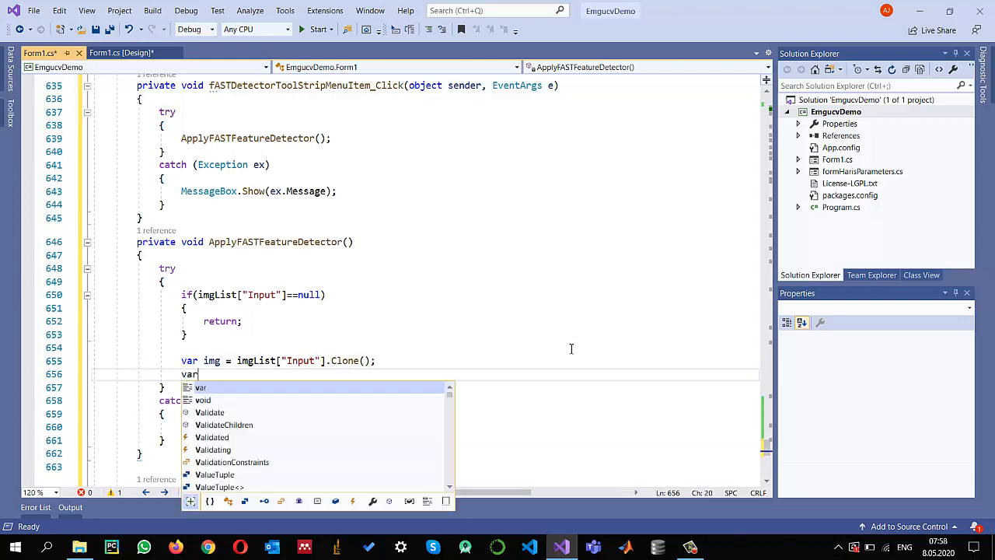
type("gray")
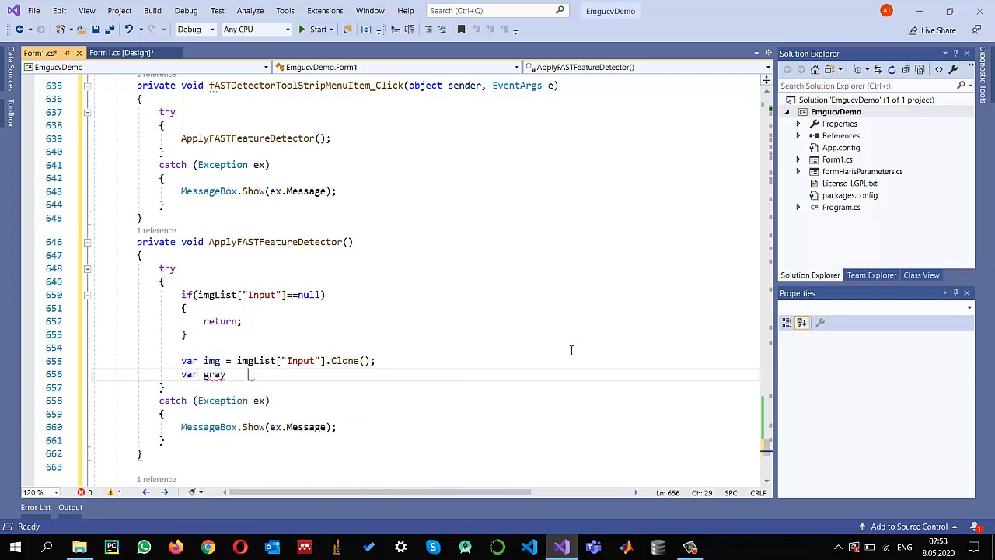
type("=")
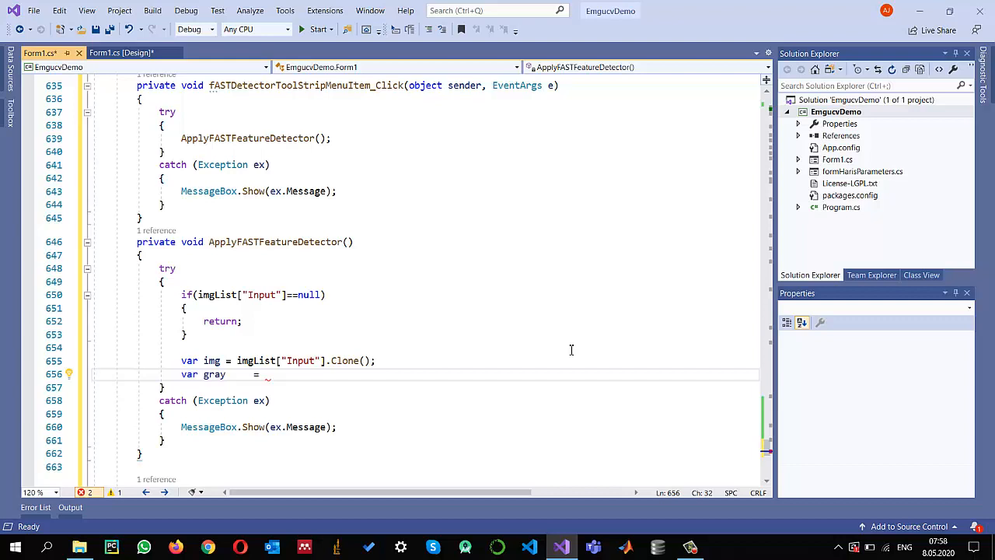
type("img.convert<Gray>")
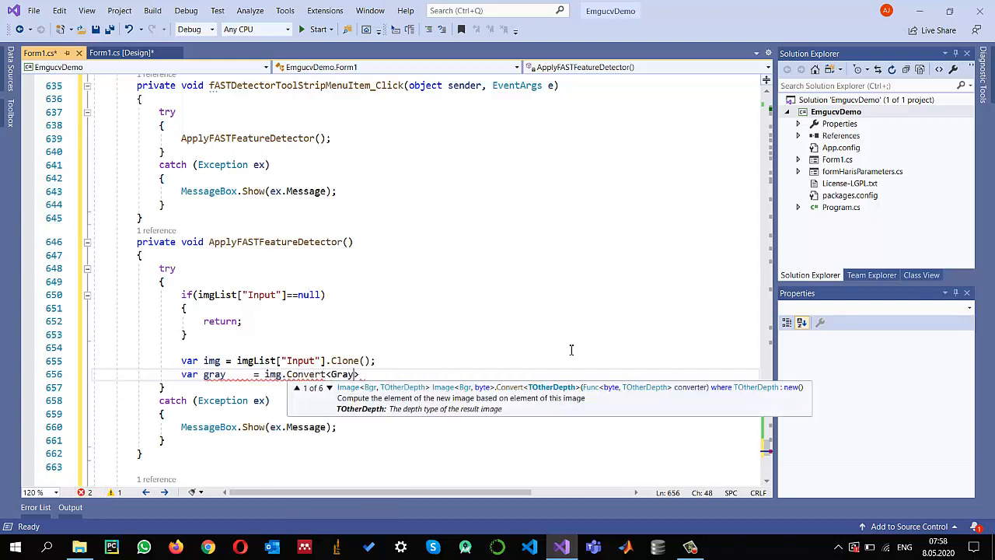
type(",")
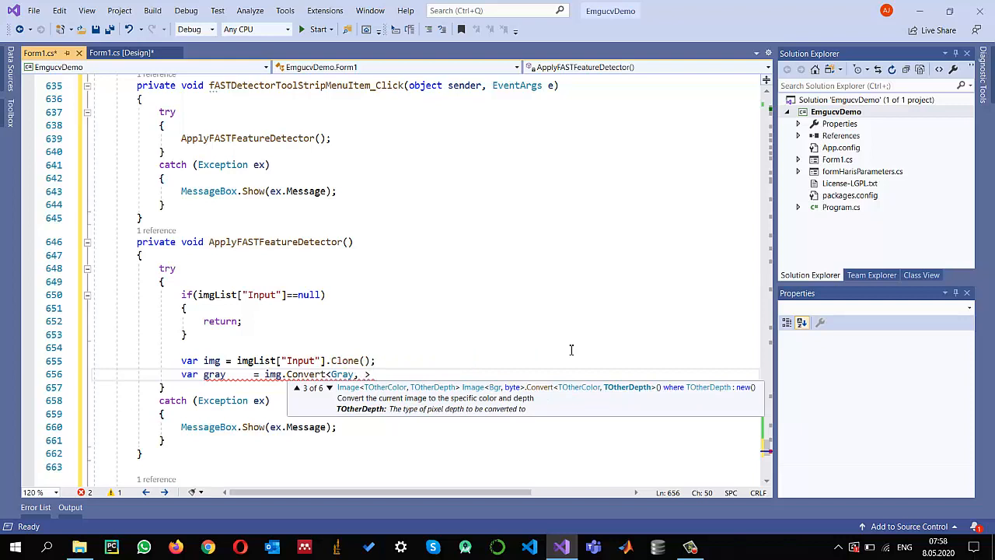
type("byte>")
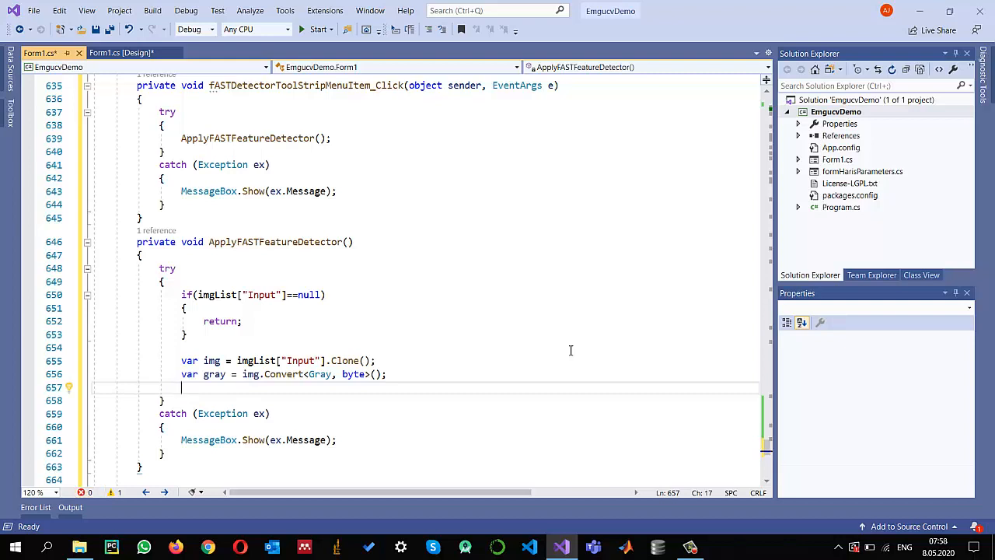
key("Return")
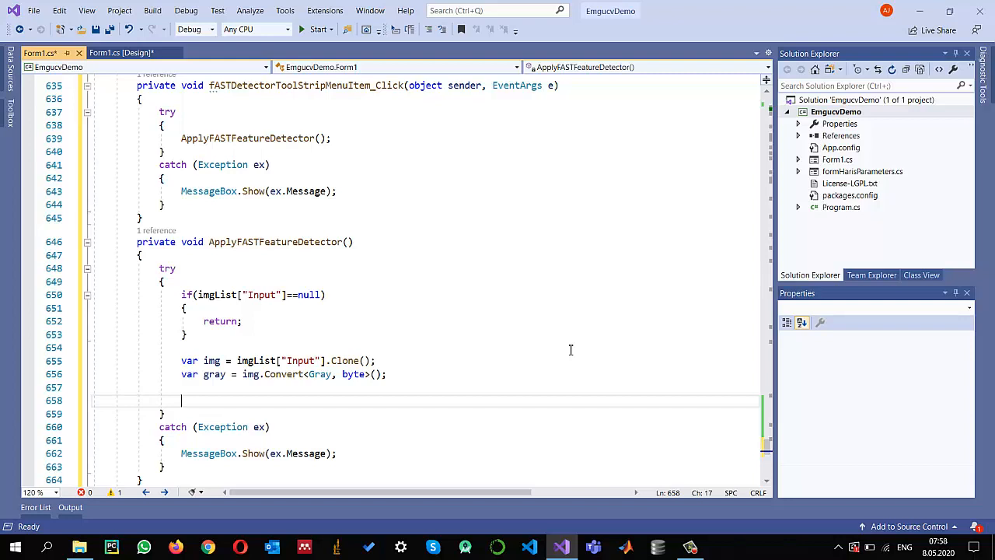
Create a FastFeatureDetector named detector using the threshold value
type("Fastf")
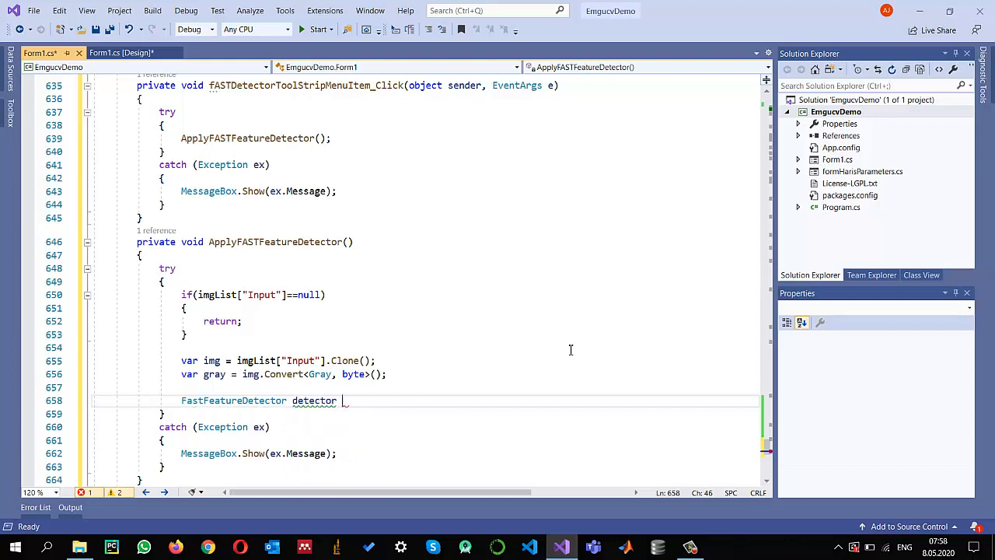
type("= ne")
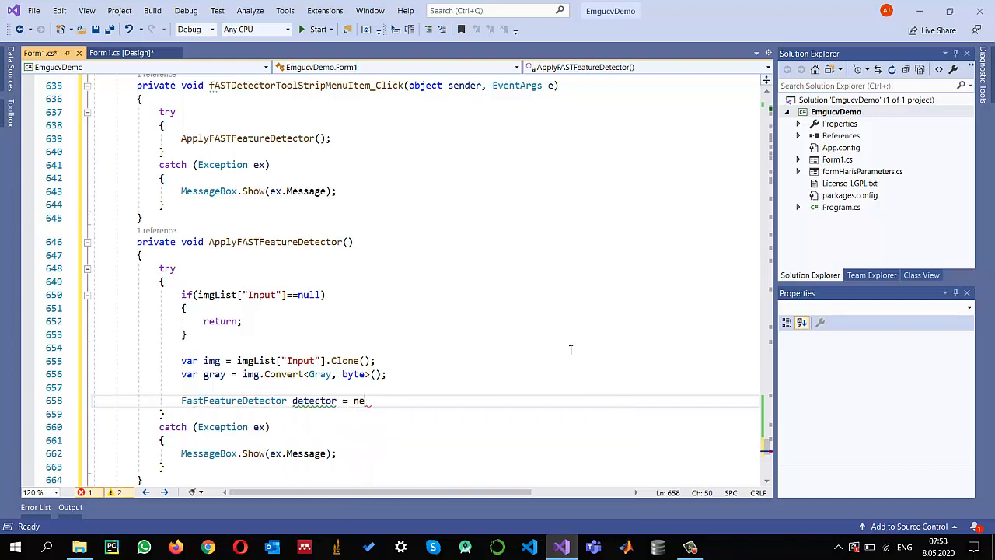
type("w")
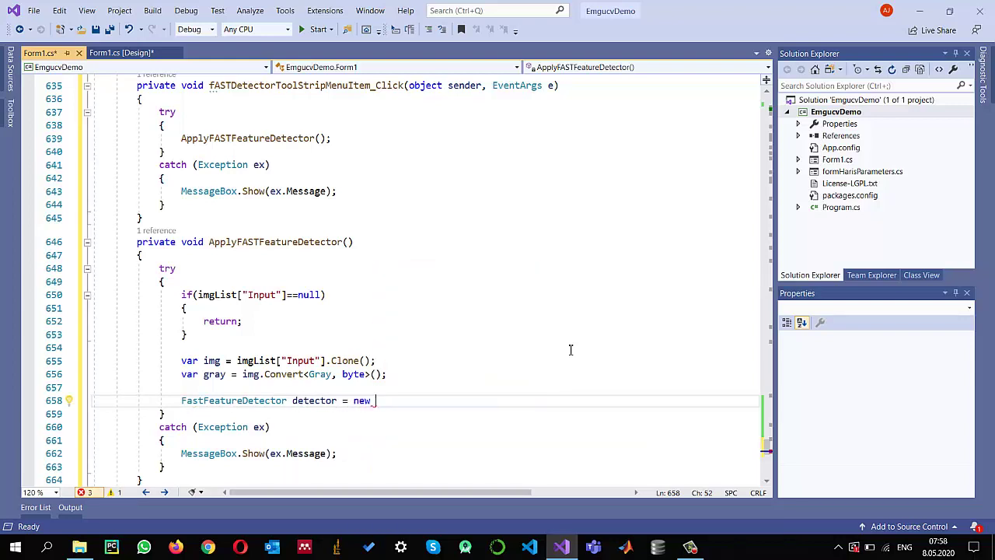
type("FastFeatureDetector()")
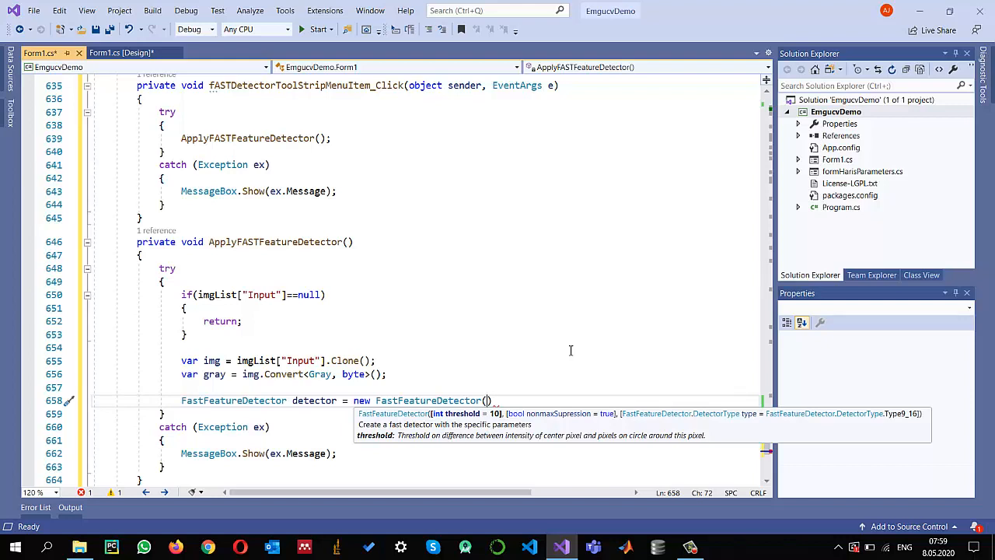
type("t")
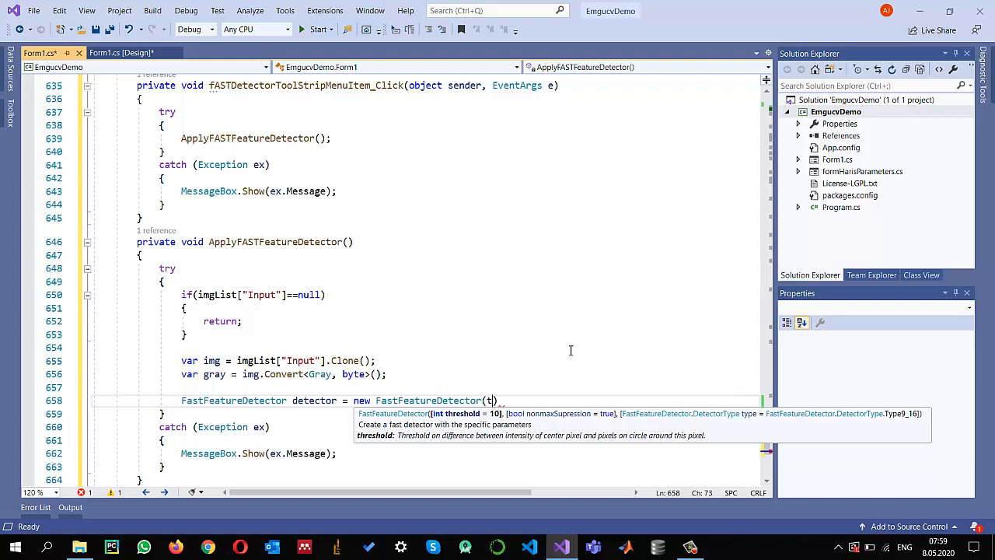
type("hreshold")
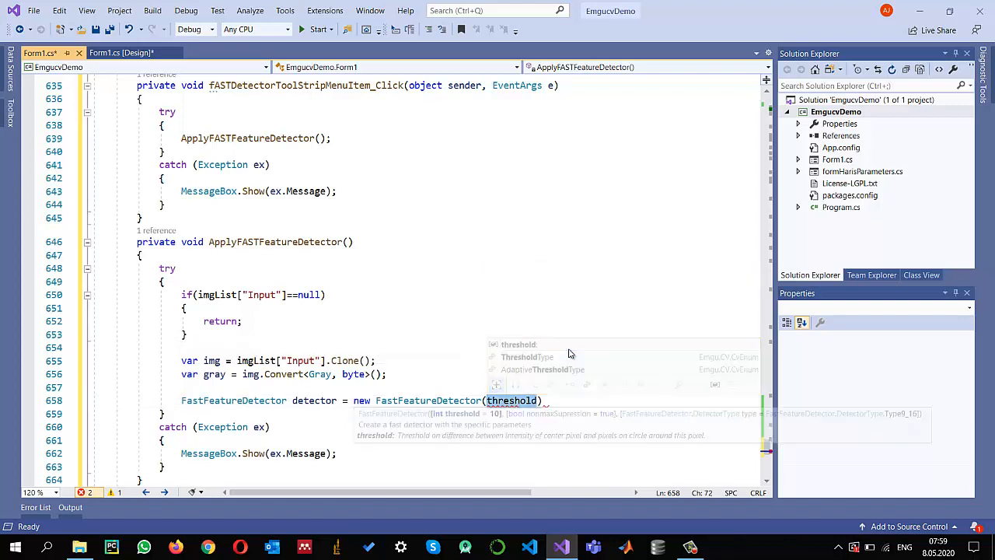
type(");")
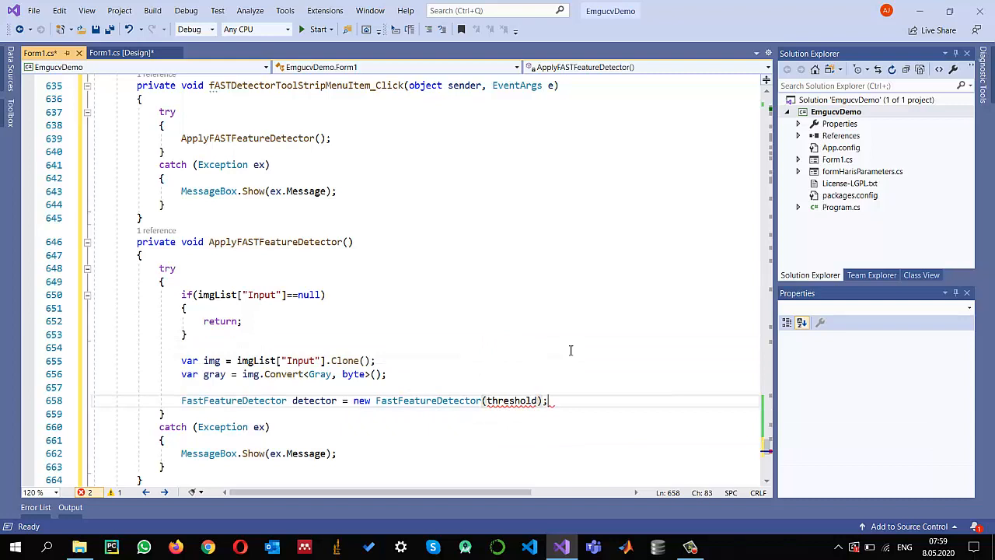
Add an int threshold = 10 parameter to the method signature
left_click(354, 243)
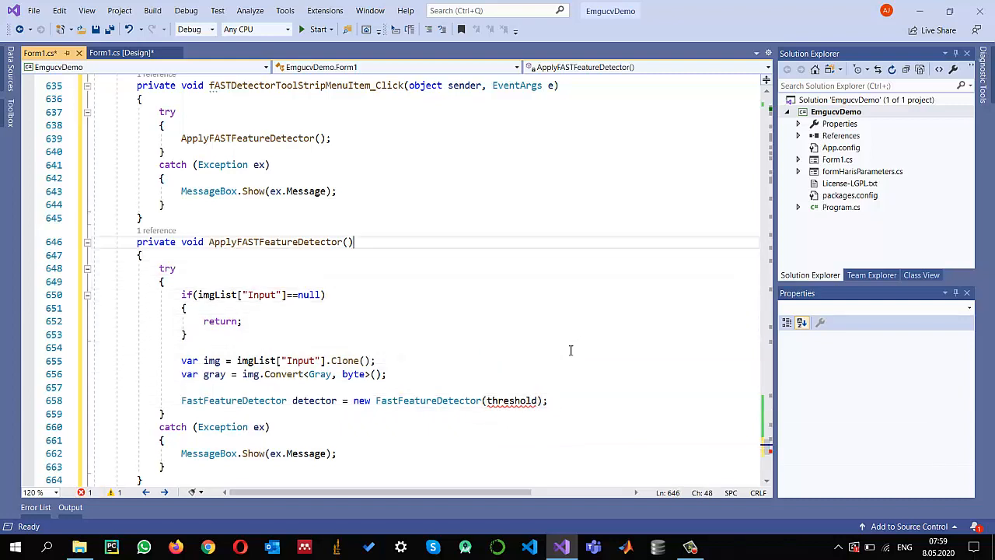
type("int")
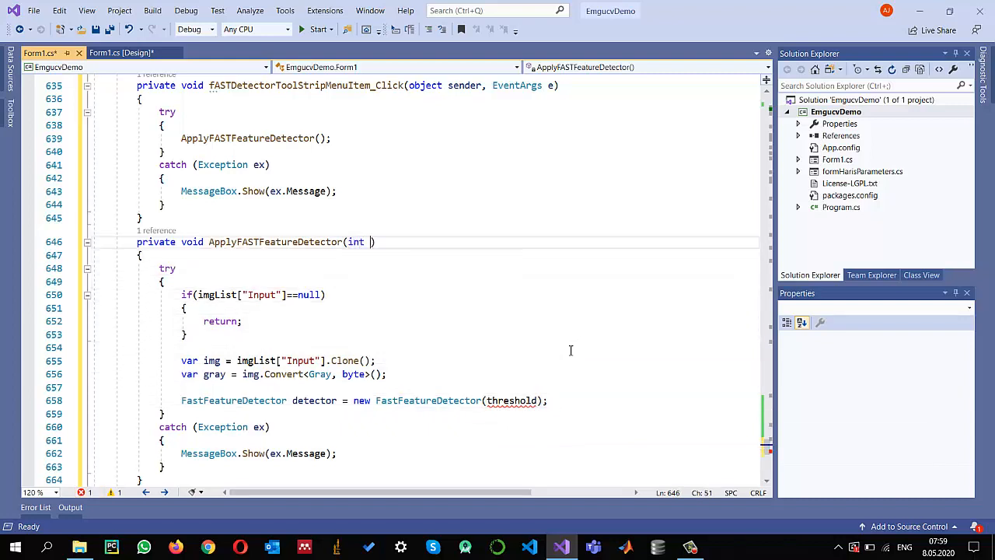
type("threshold=10")
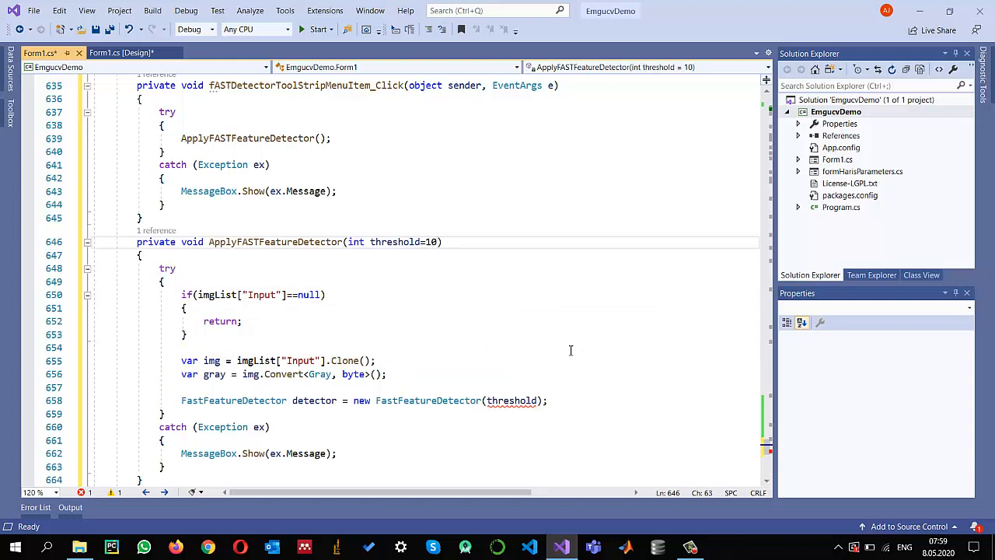
left_click(389, 242)
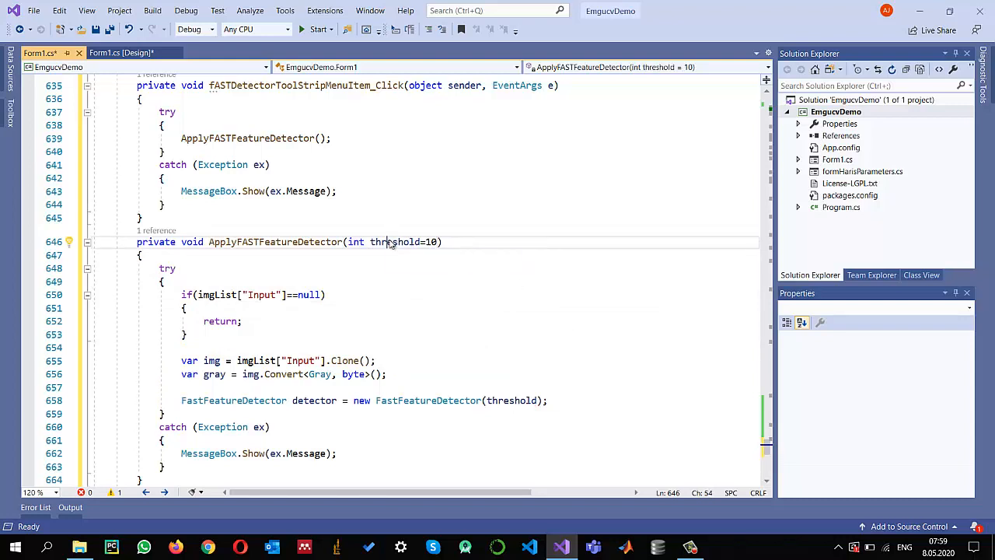
double_click(395, 243)
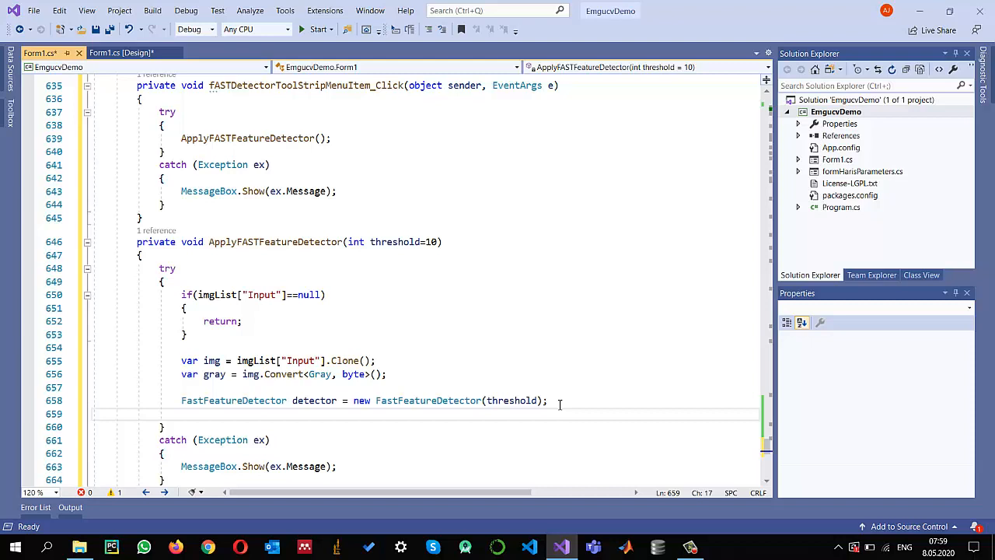
Detect keypoints on gray into var corners with detector.Detect
type("var cor")
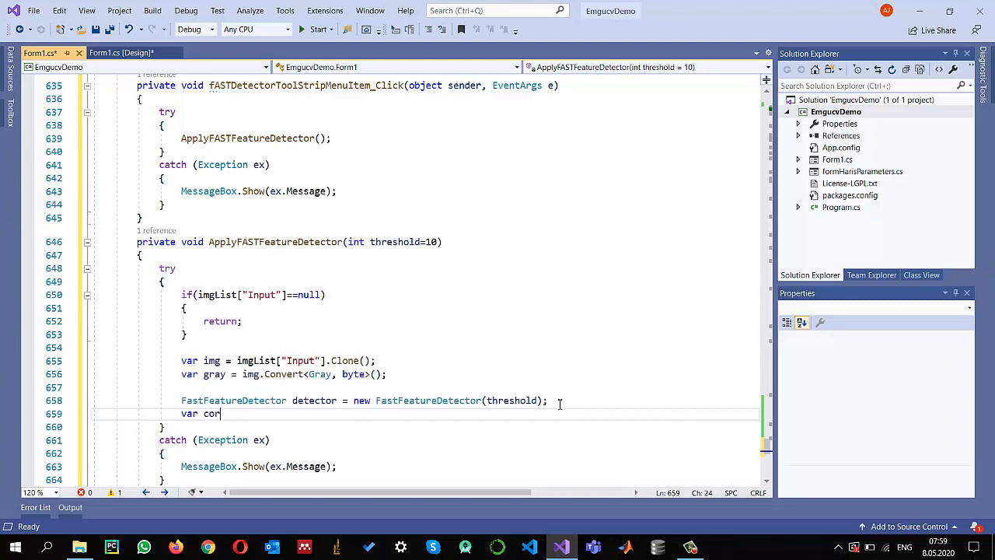
type("ne")
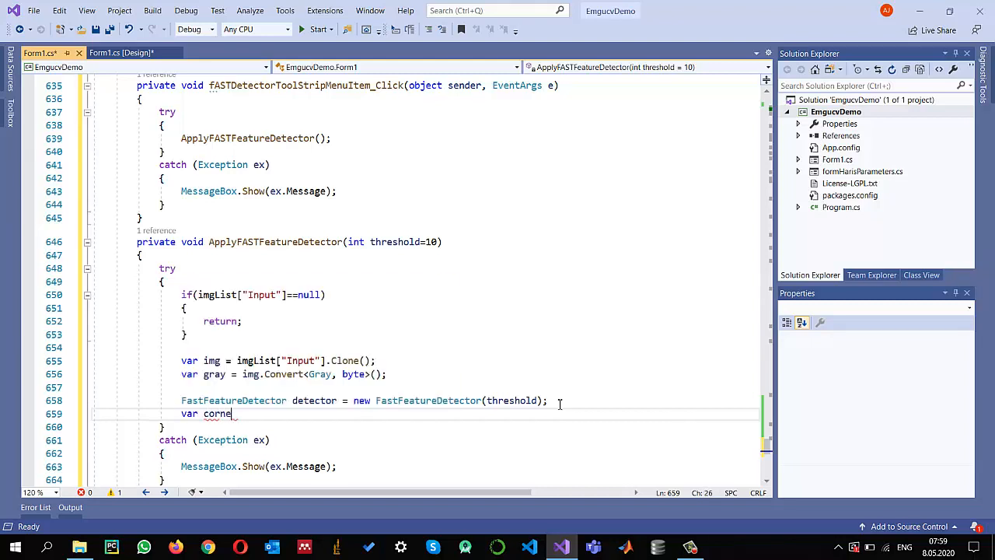
type("rs =")
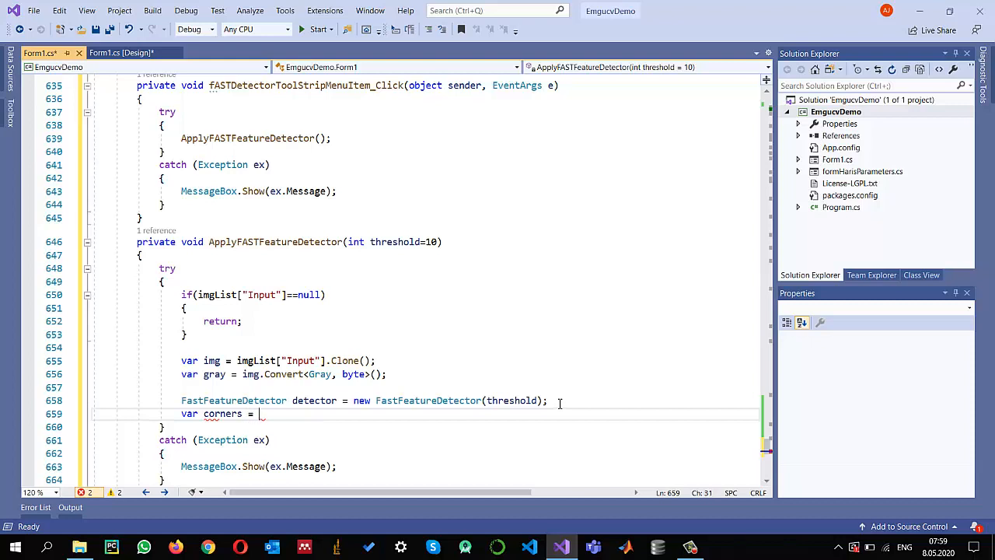
type("detector.d")
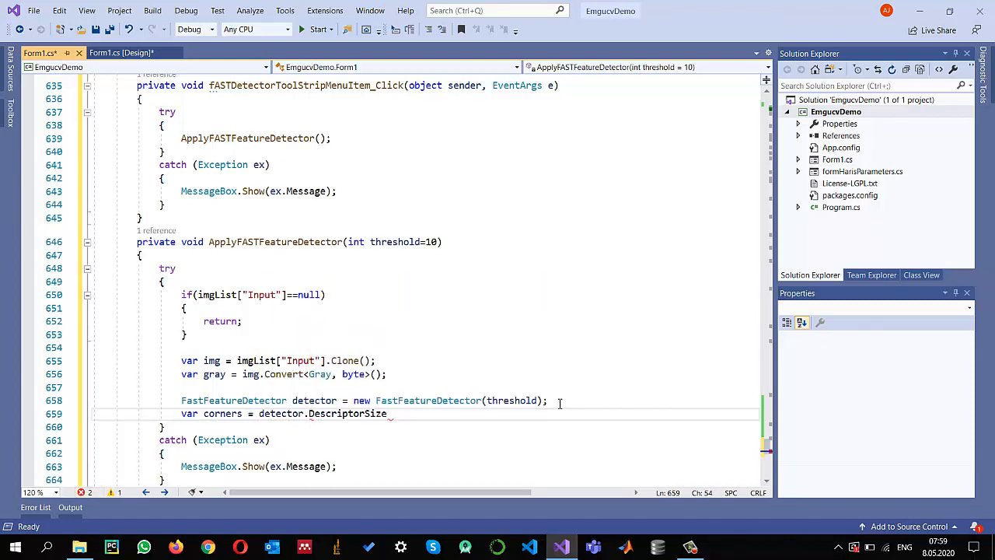
type("dete")
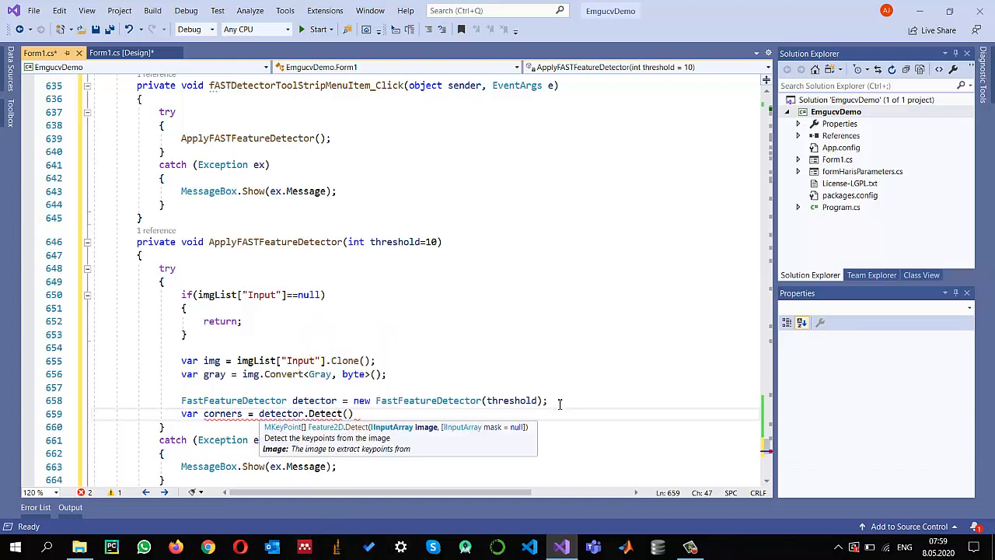
type("gray")
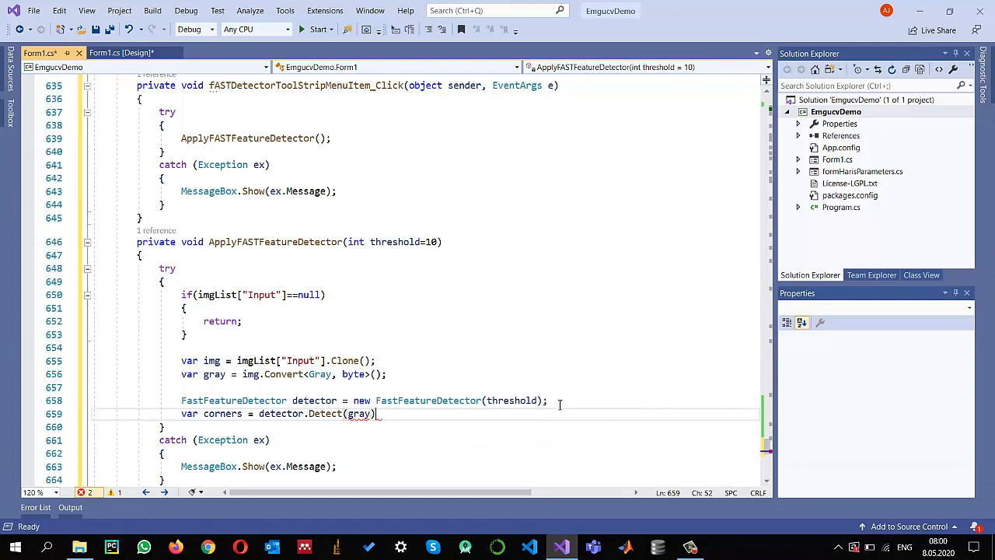
type(";")
key("enter")
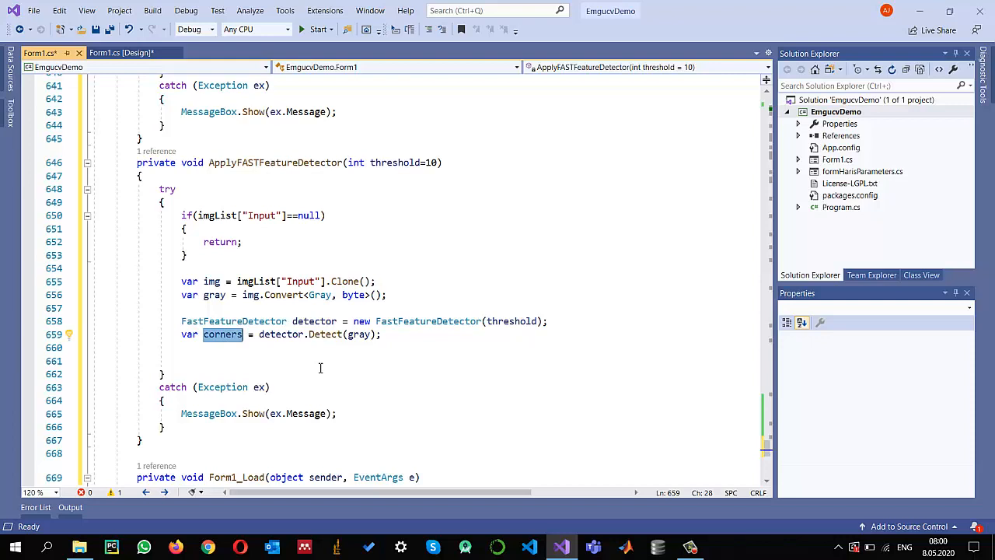
Create an output Mat and begin Features2DToolbox.DrawKeypoints with img
type("Ma")
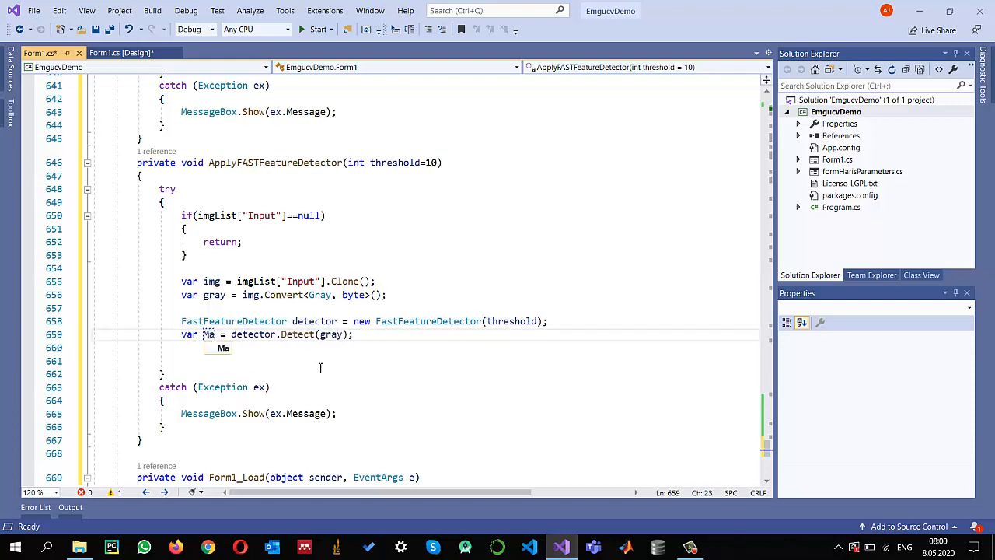
type("corners")
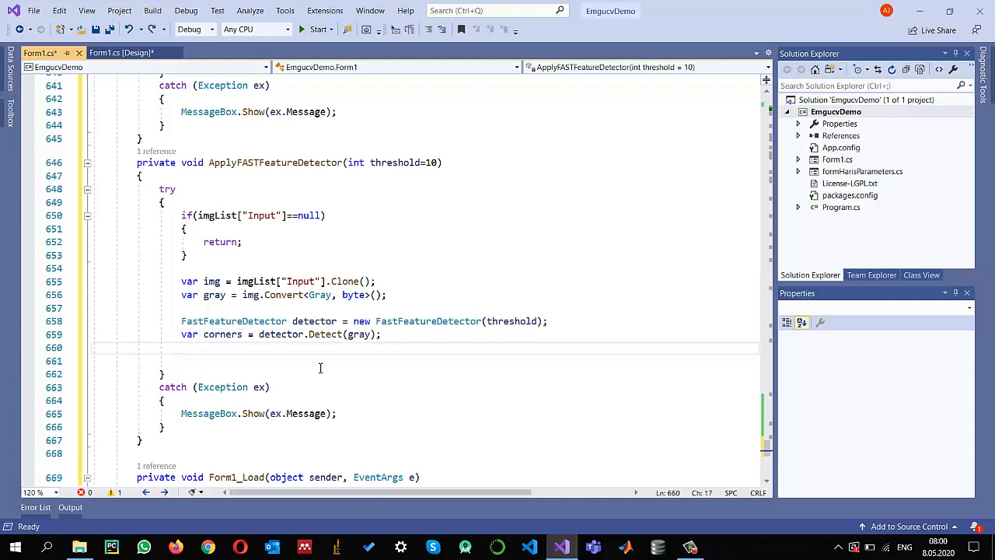
type("Ma")
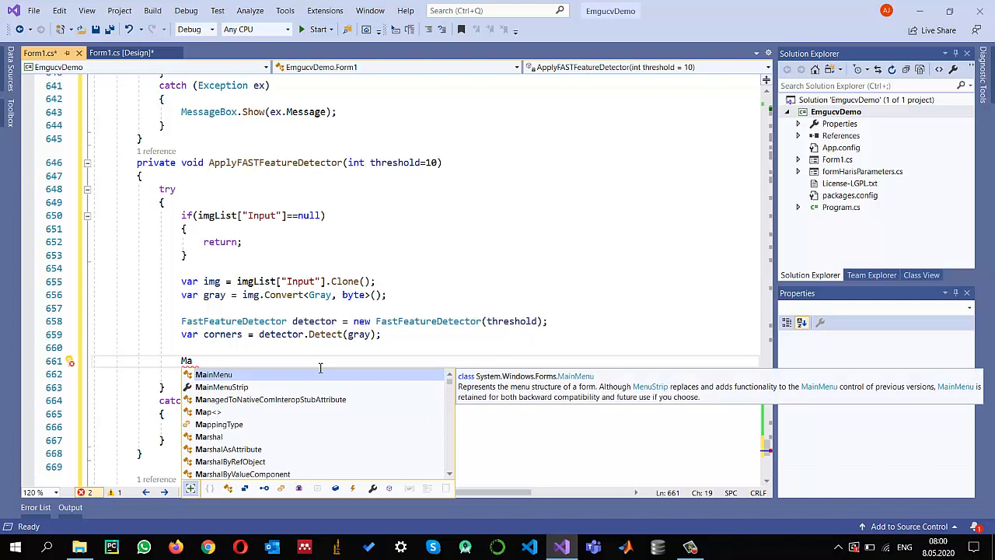
type("t outimg = new Mat();")
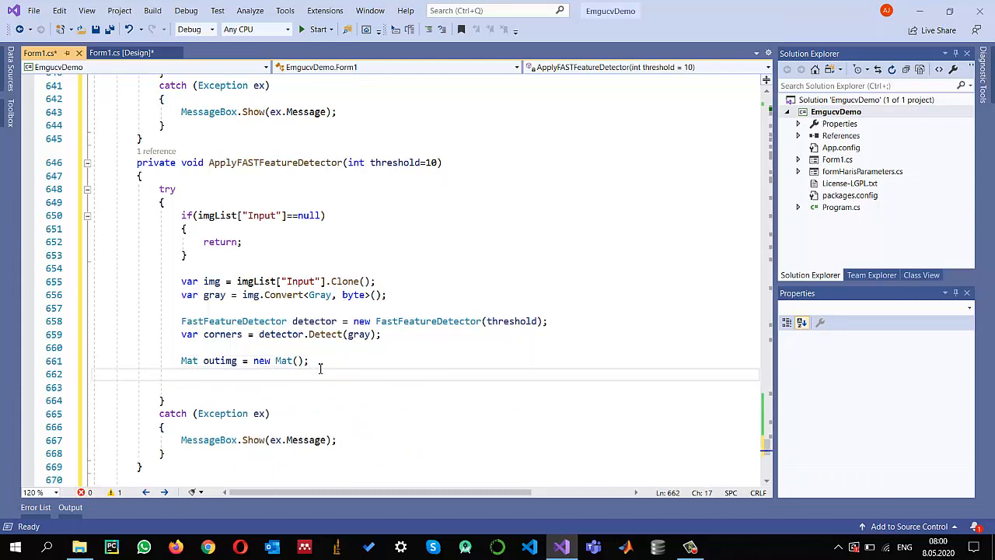
type("feat")
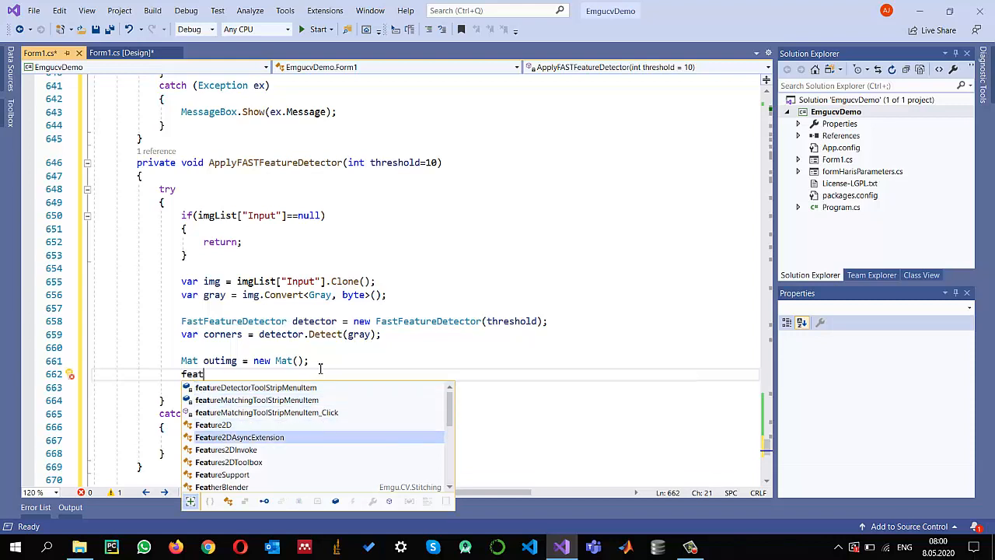
type("Features2DToolbox.dr")
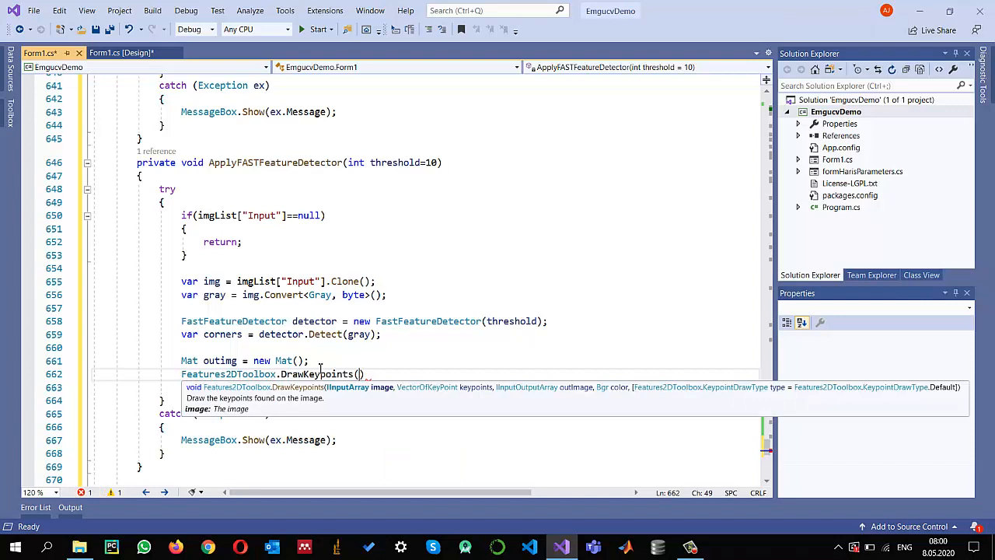
type("img,")
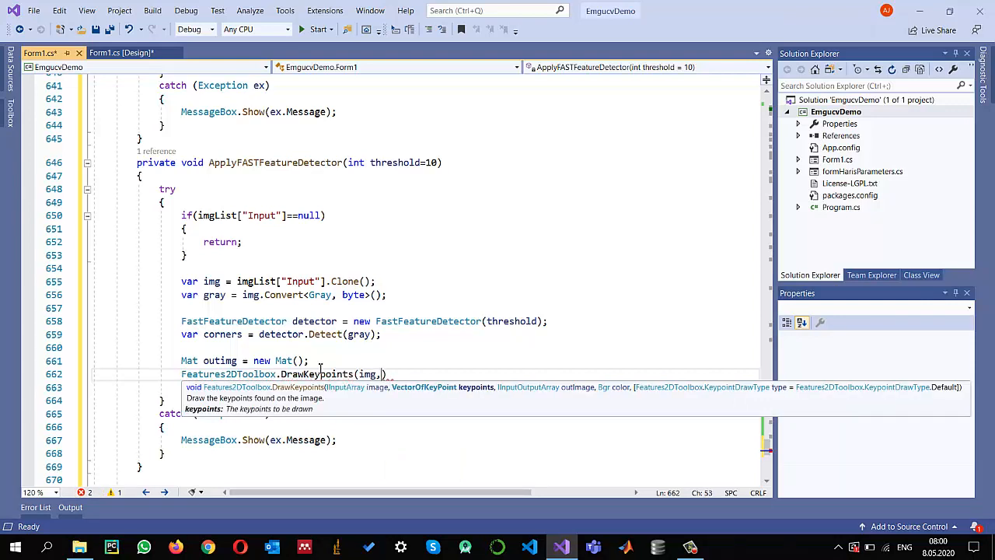
type("de")
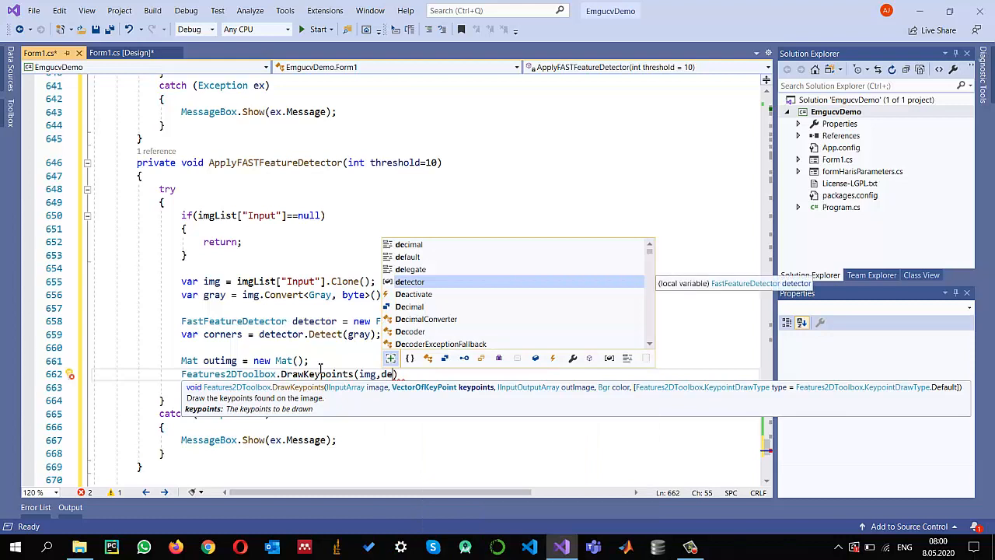
key("backspace")
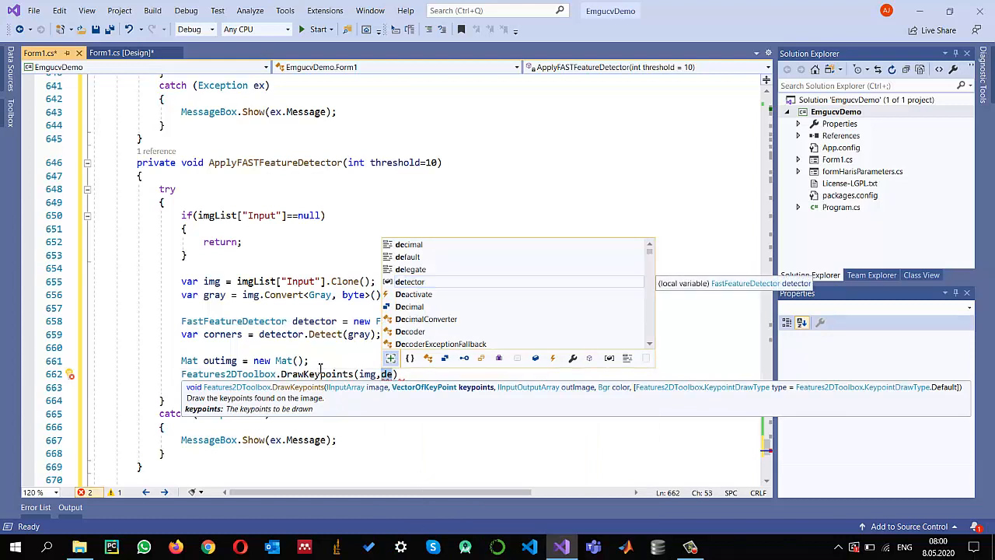
Draw new VectorOfKeyPoint(corners) onto outimg in red Bgr(0, 0, 255)
type("new")
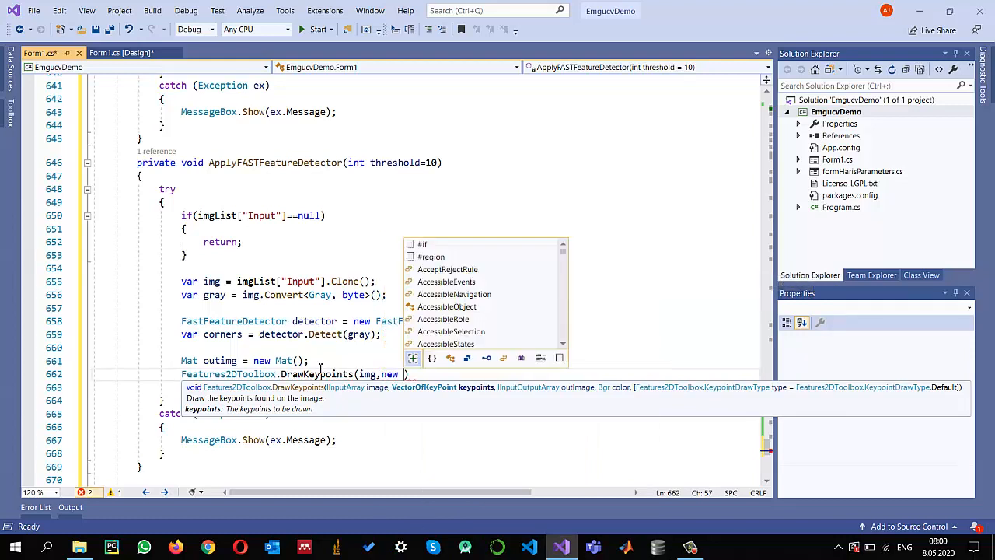
type("VectorOfKeyPoint(corners")
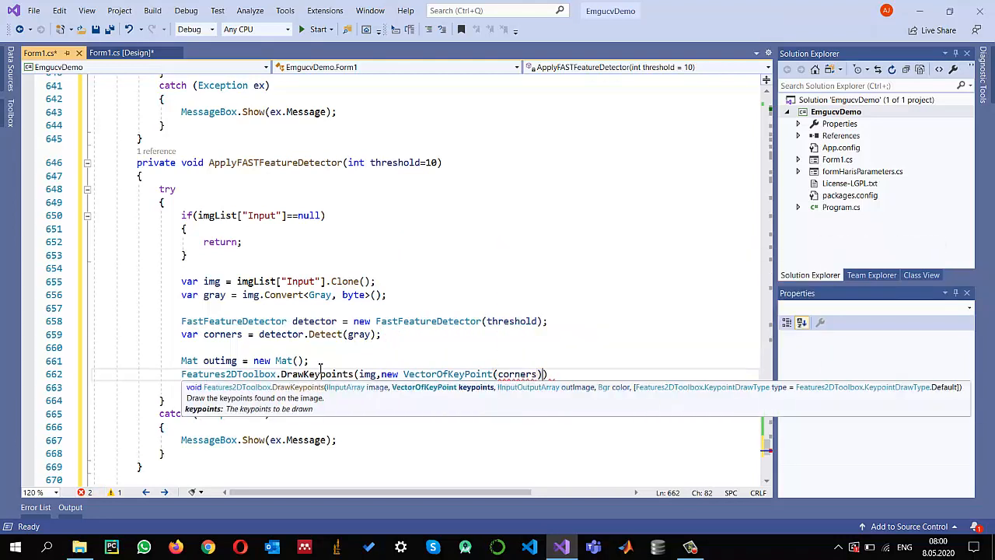
type(",")
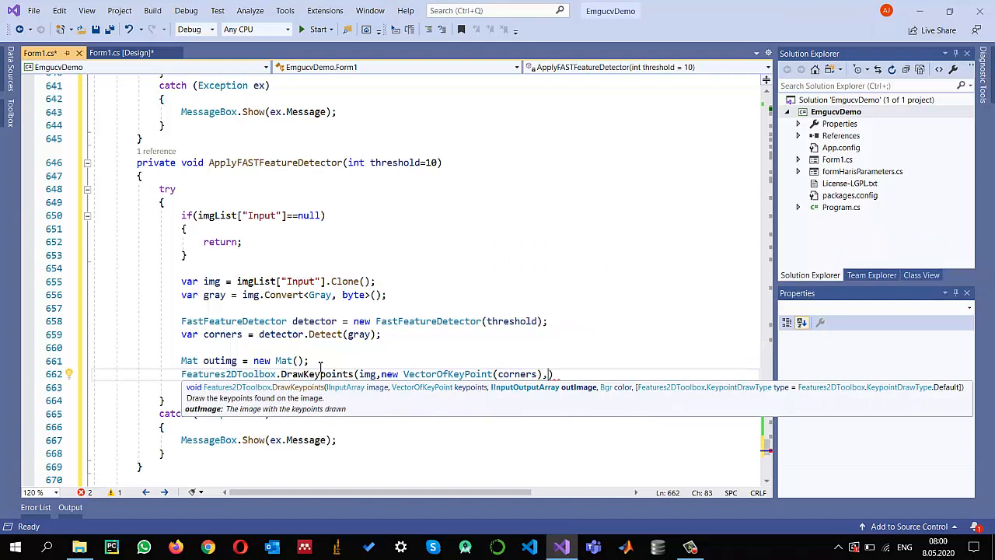
type("outim")
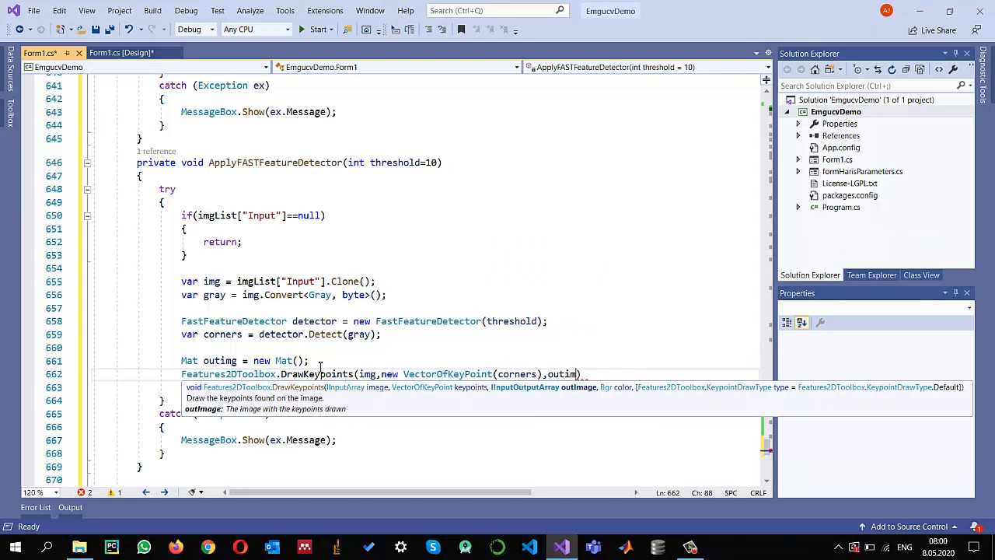
type("g,")
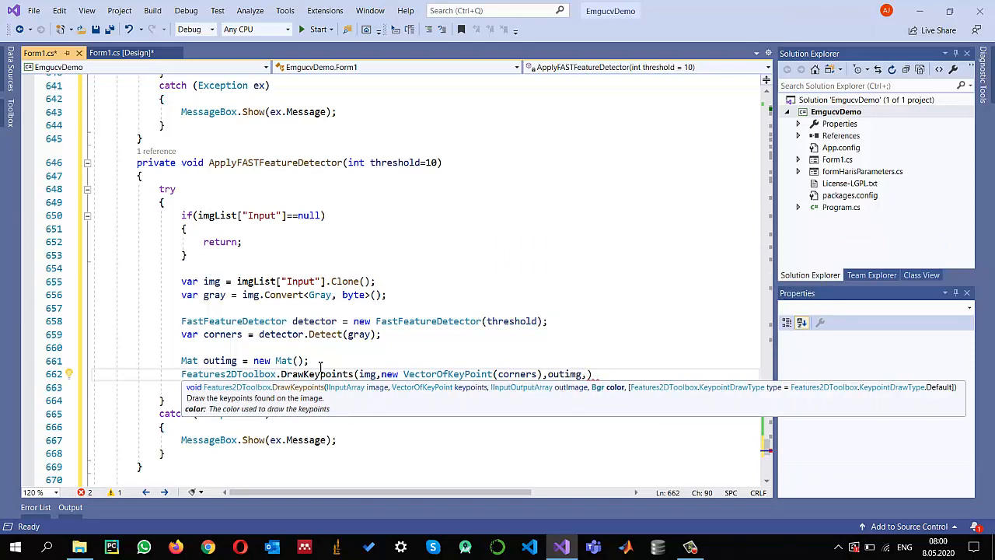
type("new Bgr()")
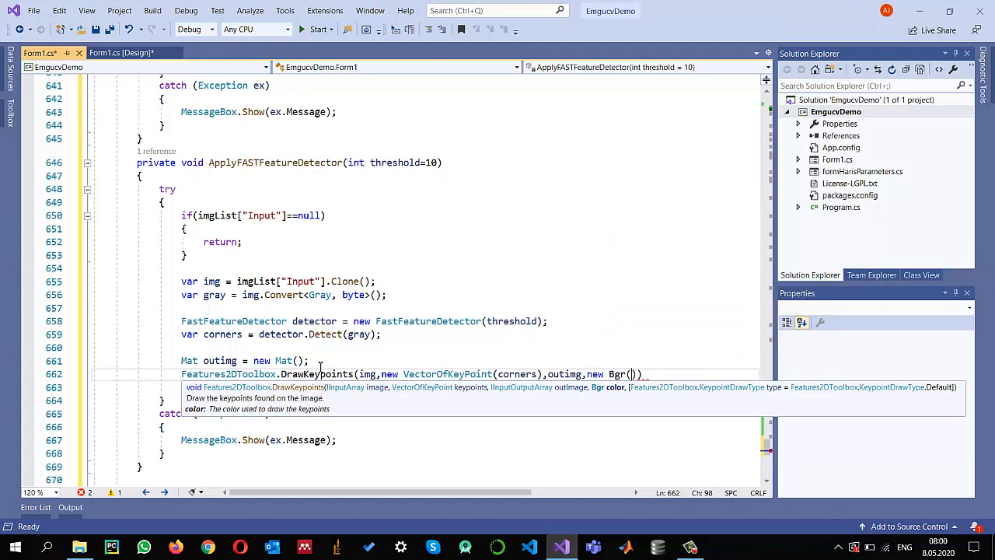
type("0,0,")
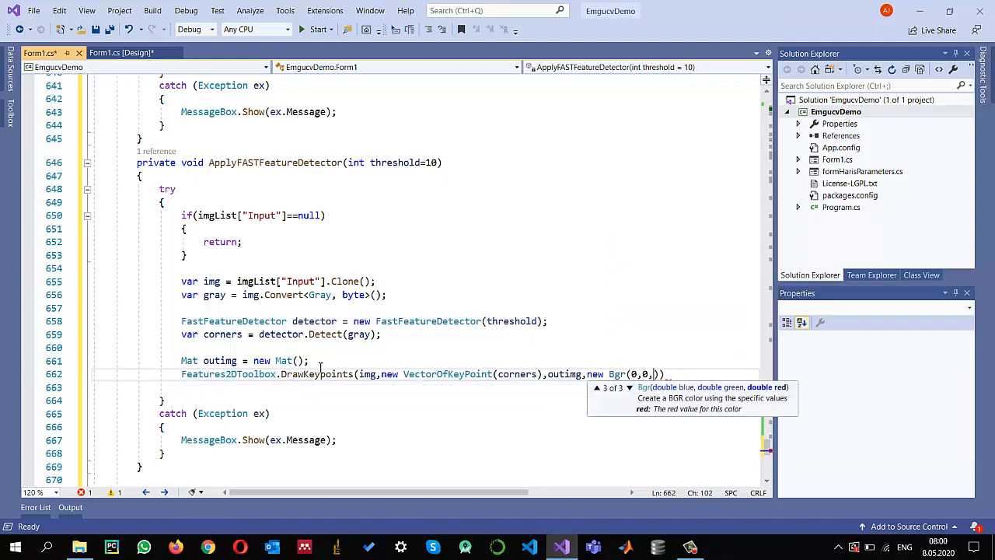
type("255")
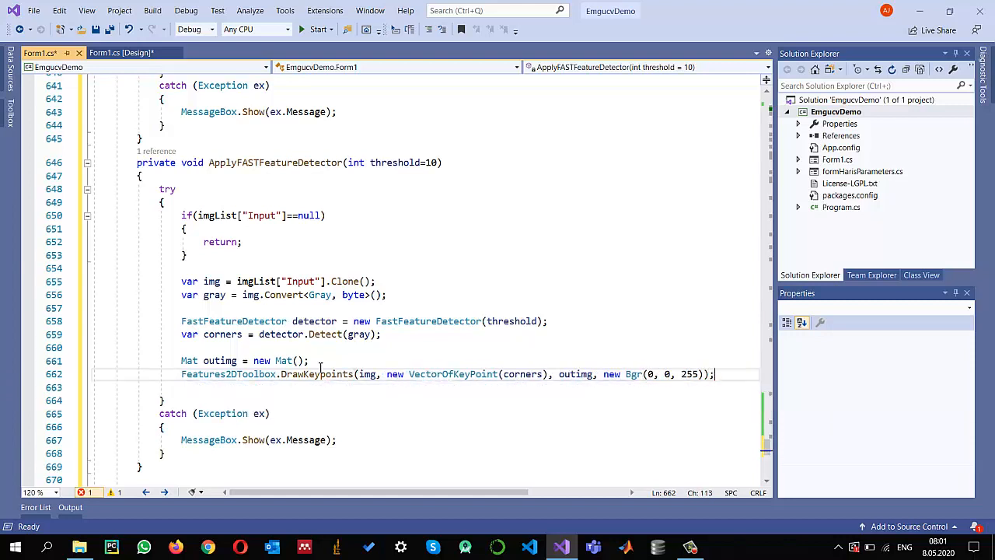
key("Return")
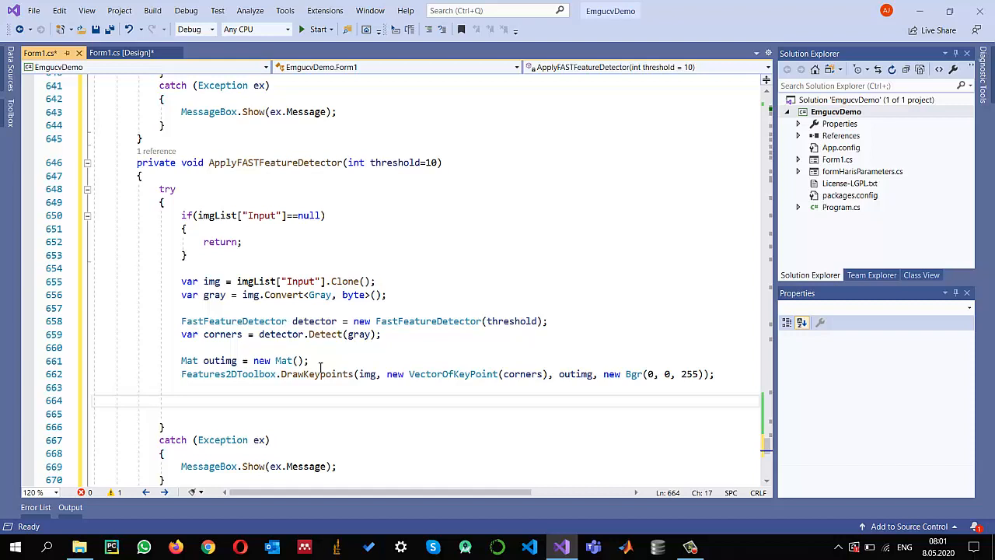
Assign outimg.ToBitmap() to pictureBox1.Image and save Form1.cs
double_click(221, 361)
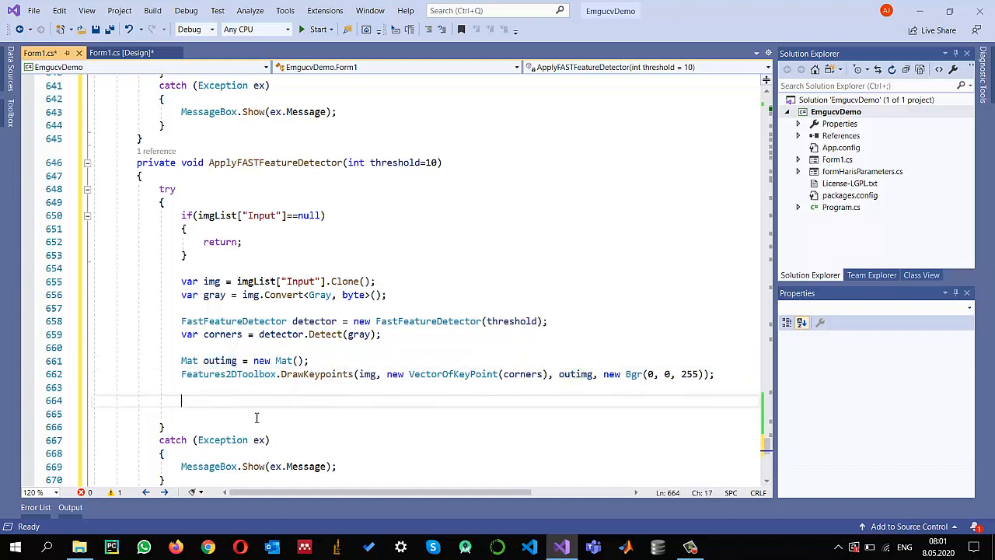
type("pictureBox1.Image")
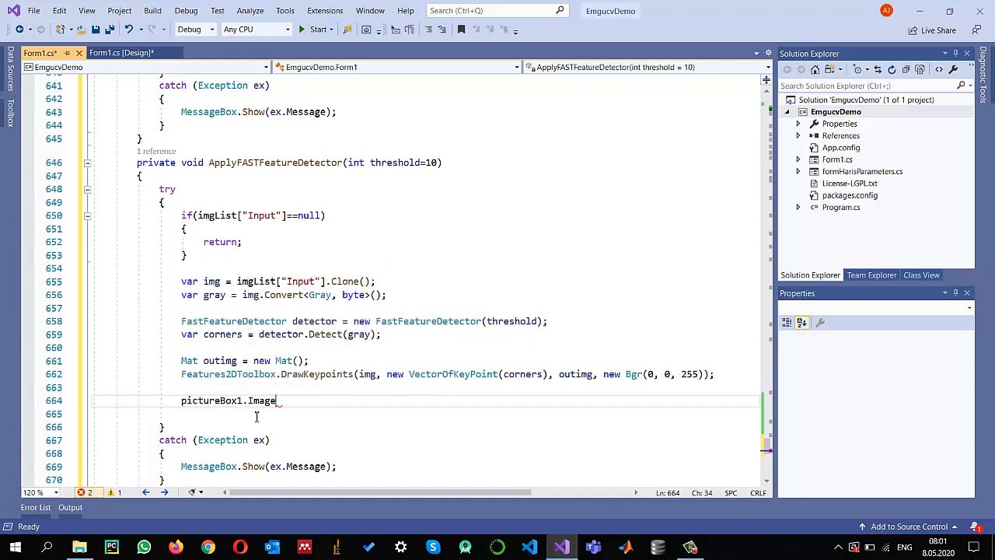
type("= outimg.ToBitmap();")
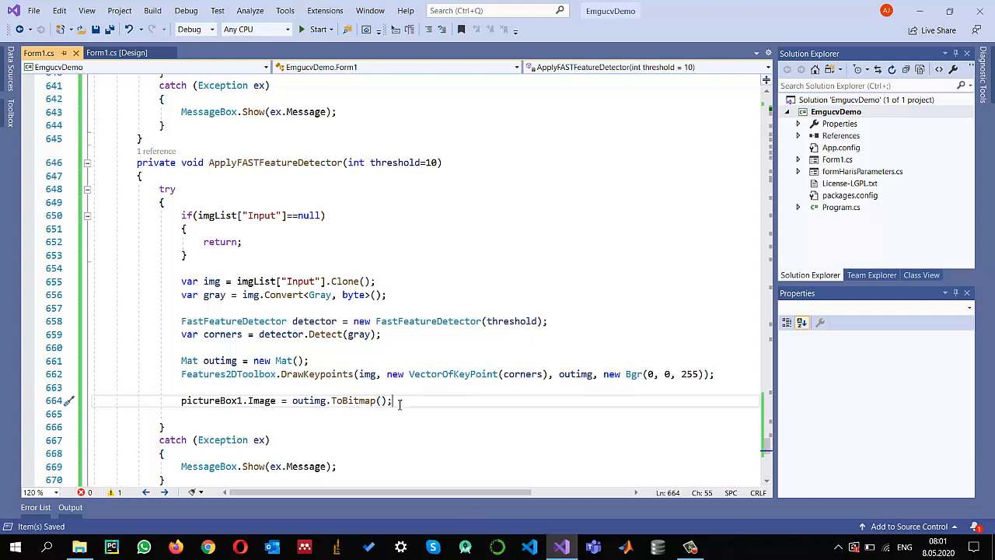
scroll("up", 3)
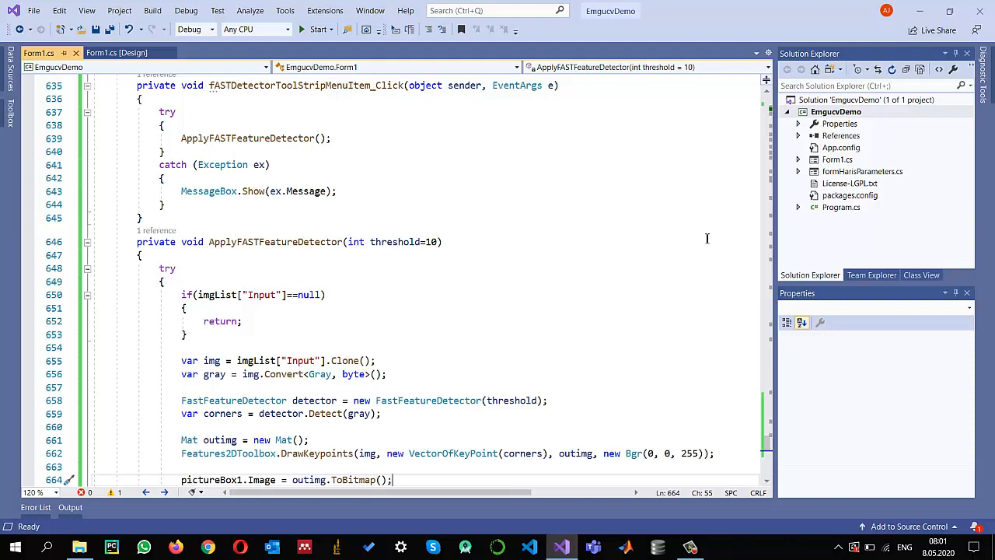
mouse_move(846, 175)
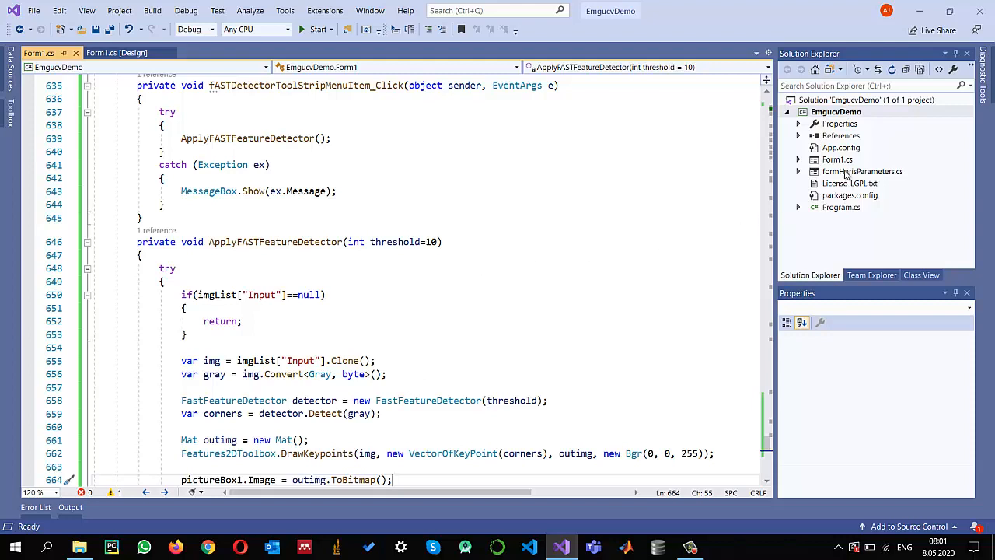
View the formHarisParameters designer, then return to the Form1.cs code
double_click(861, 171)
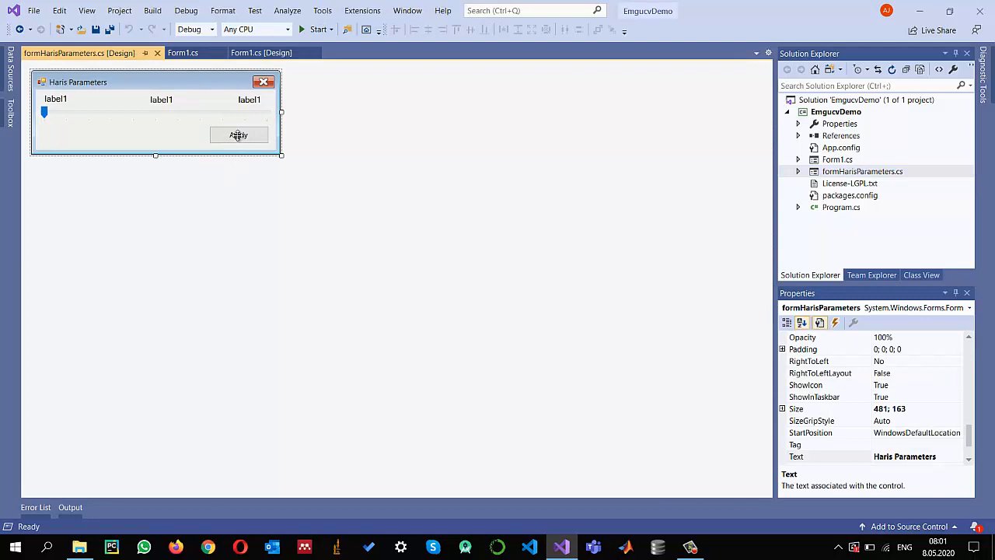
mouse_move(162, 128)
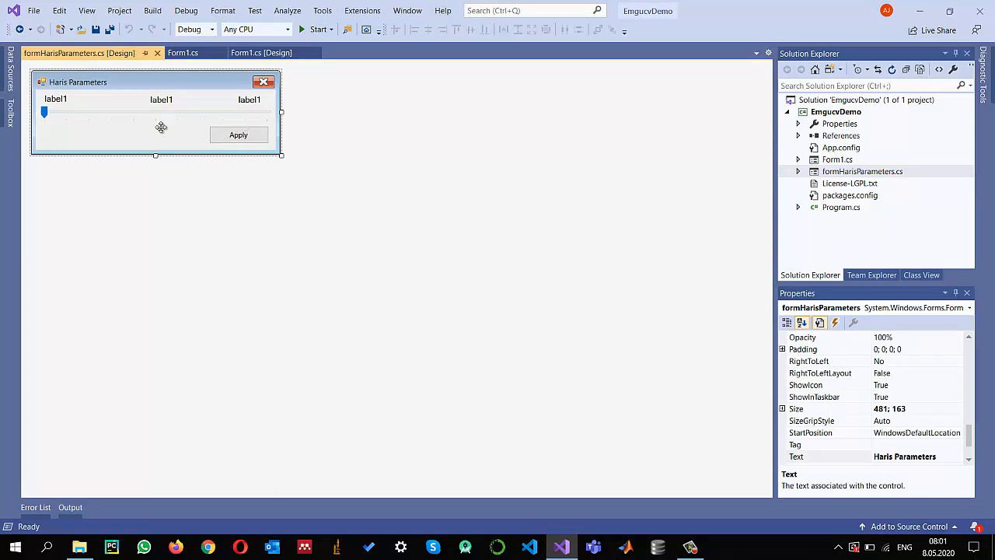
left_click(184, 53)
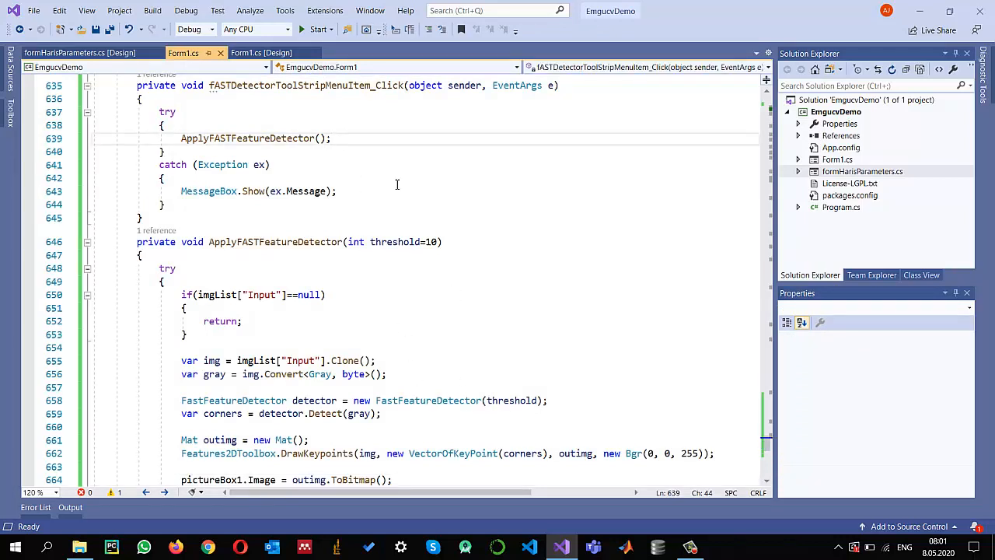
Create a formHarisParameters(0, 15, 10) instance in the FAST Detector handler
type("f")
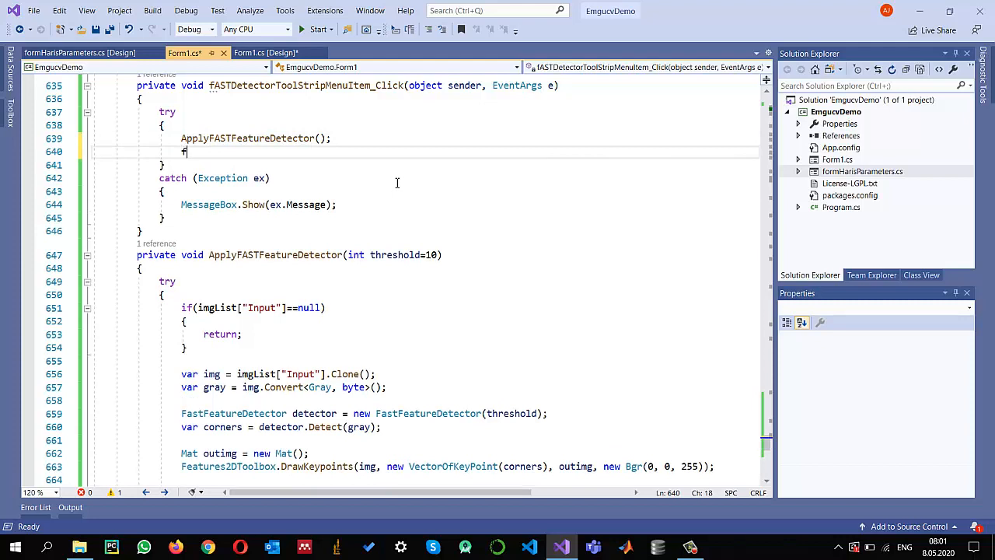
type("formHarisParameters parameters =")
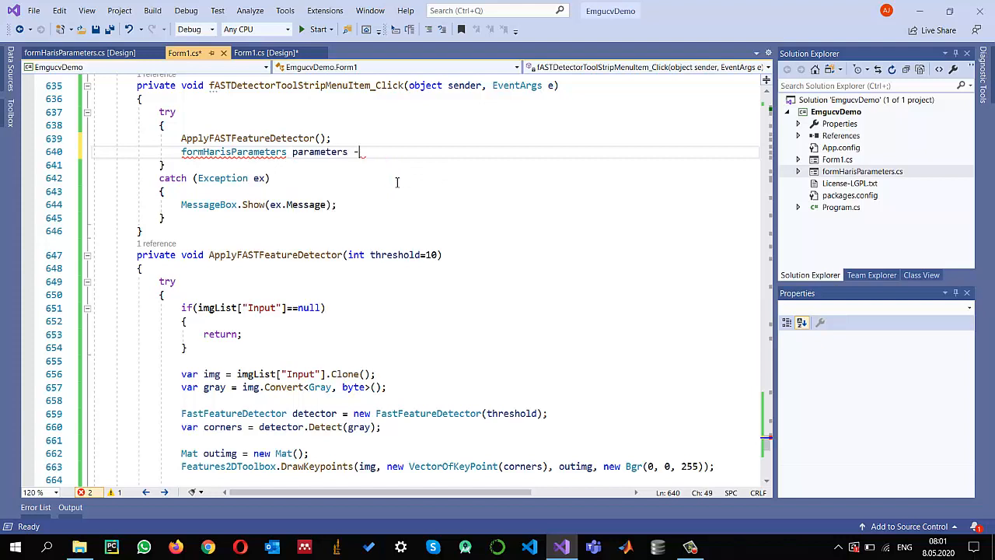
type("new")
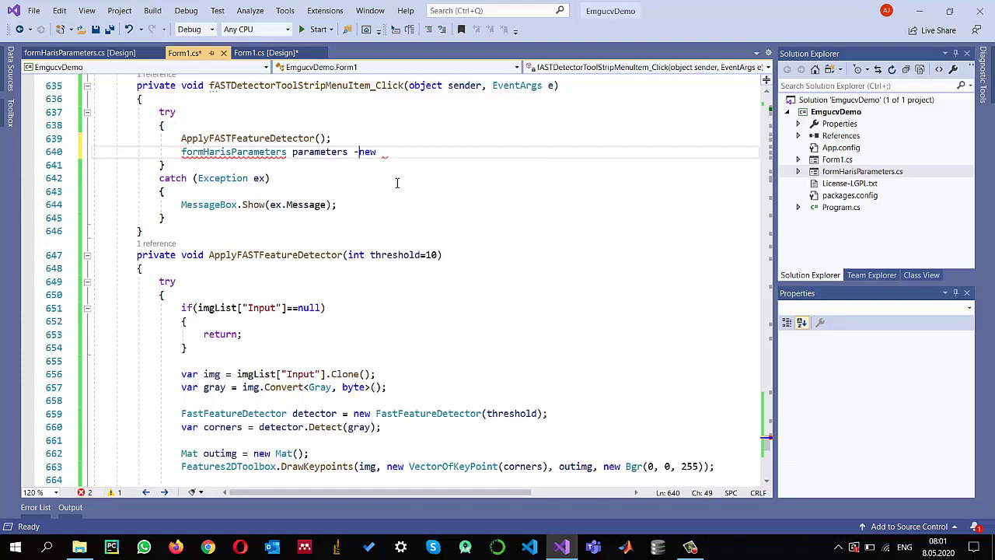
type("=new")
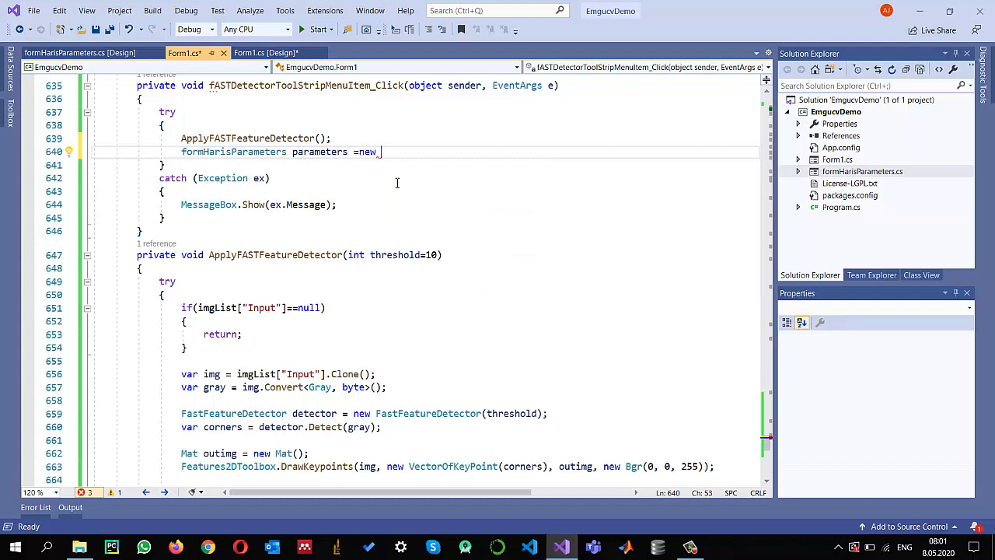
type("formHarisParameters")
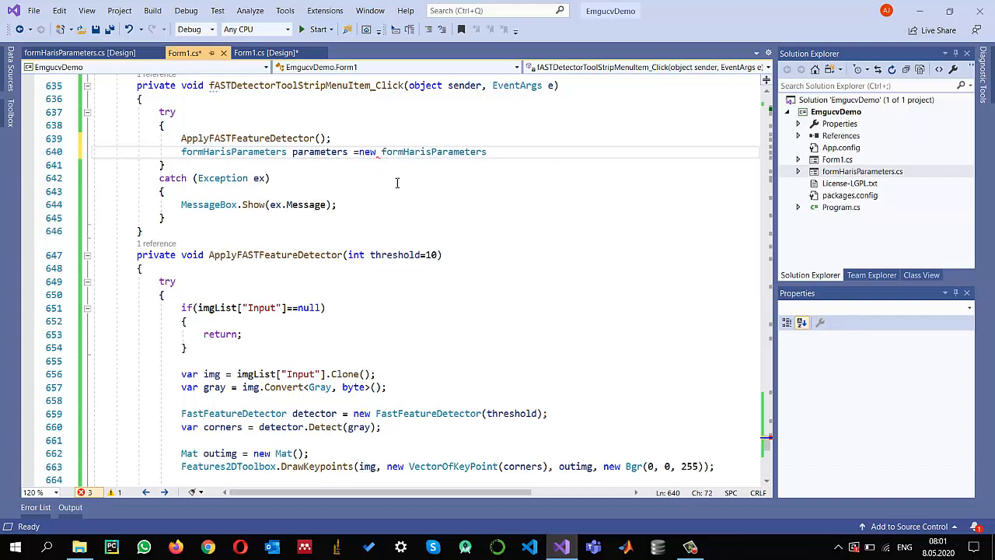
type("()")
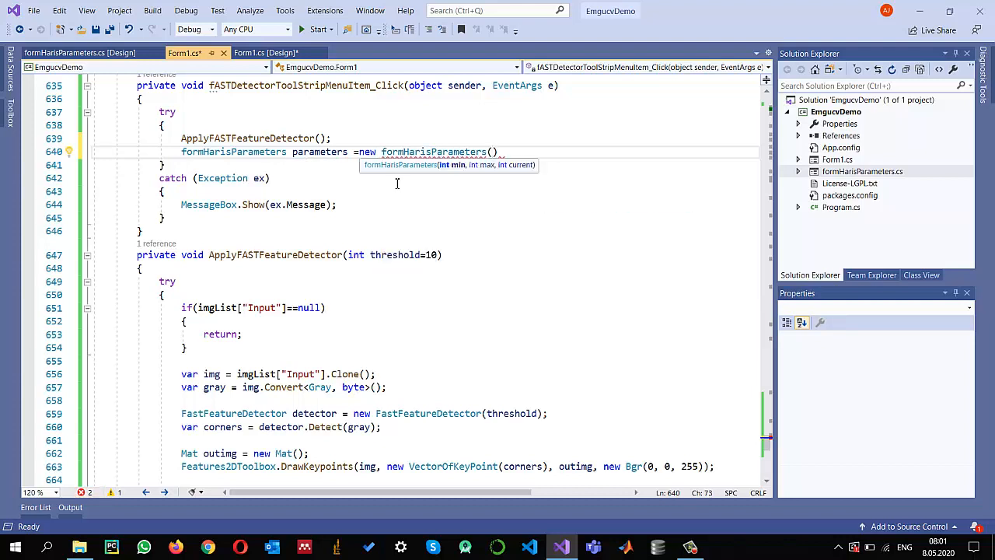
type("0,15,")
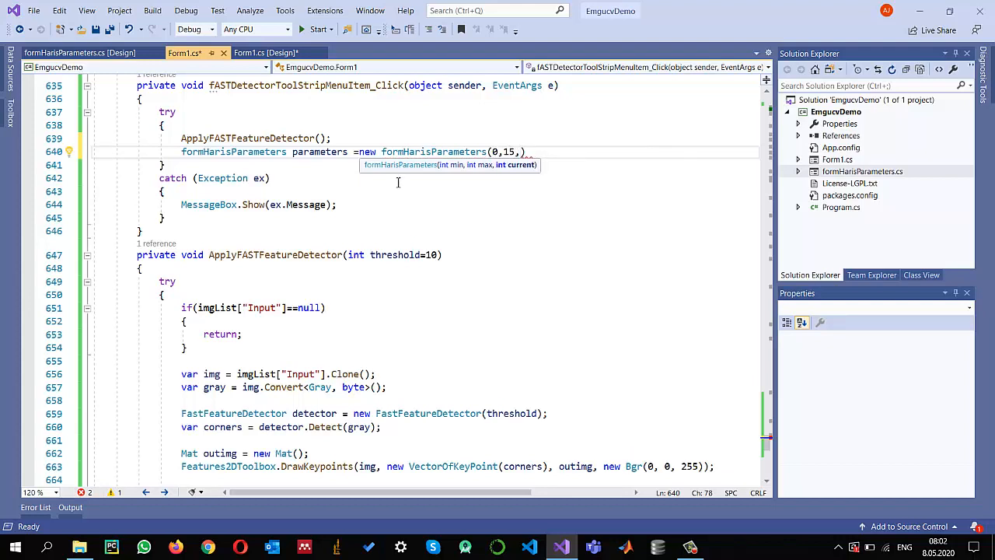
type("10")
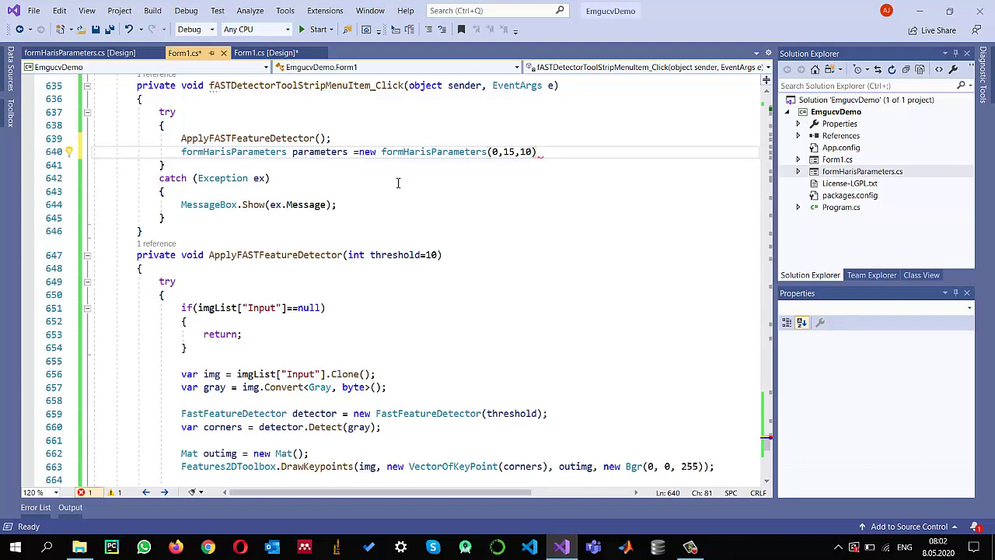
Subscribe OnApply to ApplyFASTFeatureDetector and show the dialog with ShowDialog()
type("parameters")
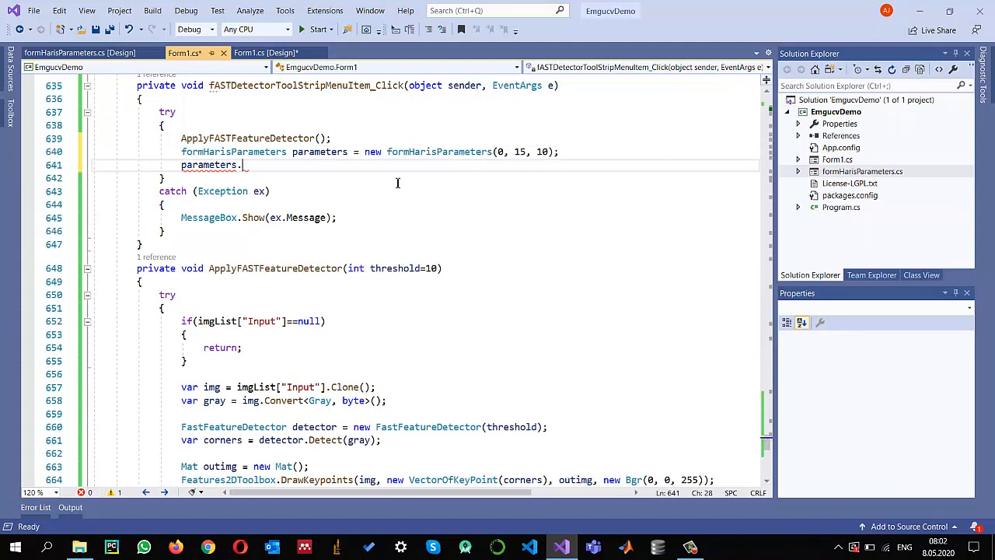
type(".")
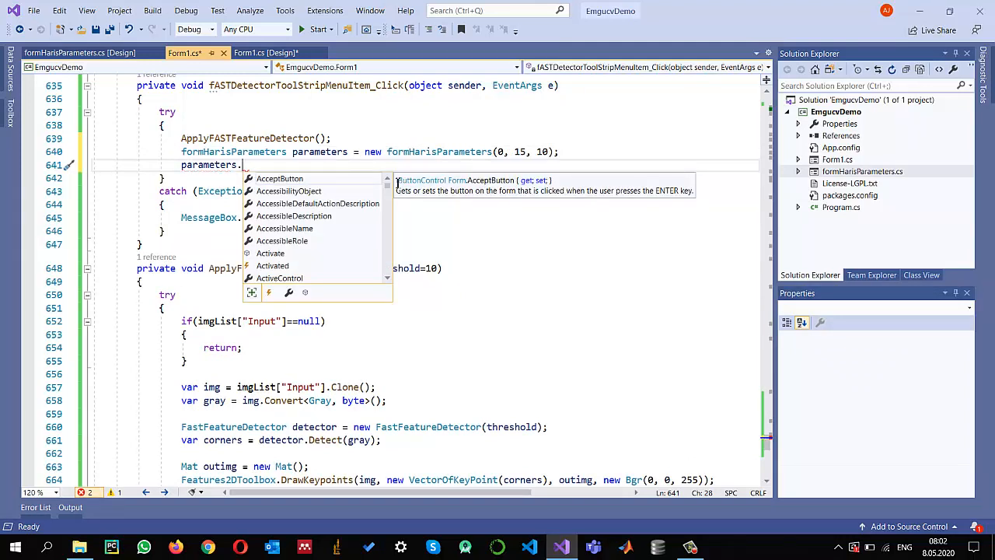
type("on")
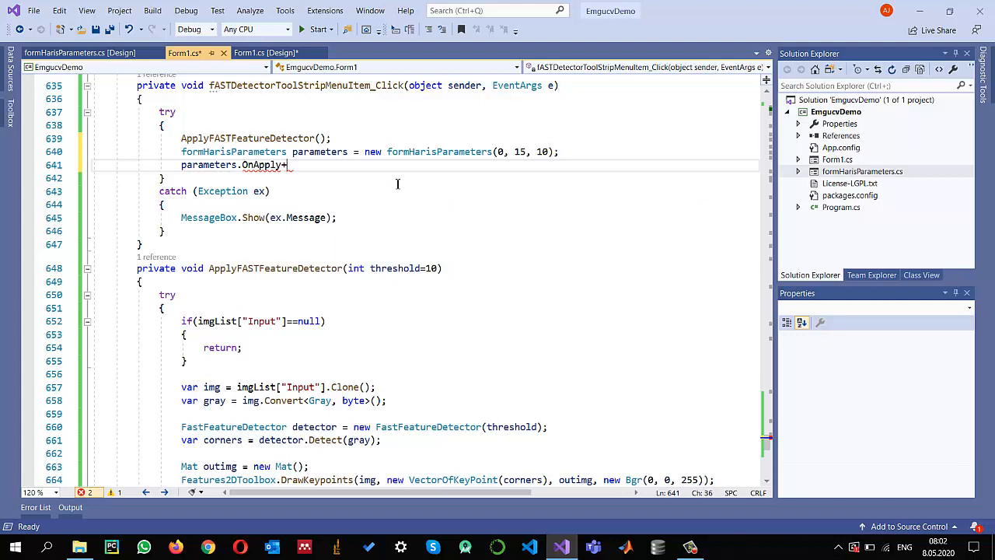
type("= ApplyFASTFeatureDetector;")
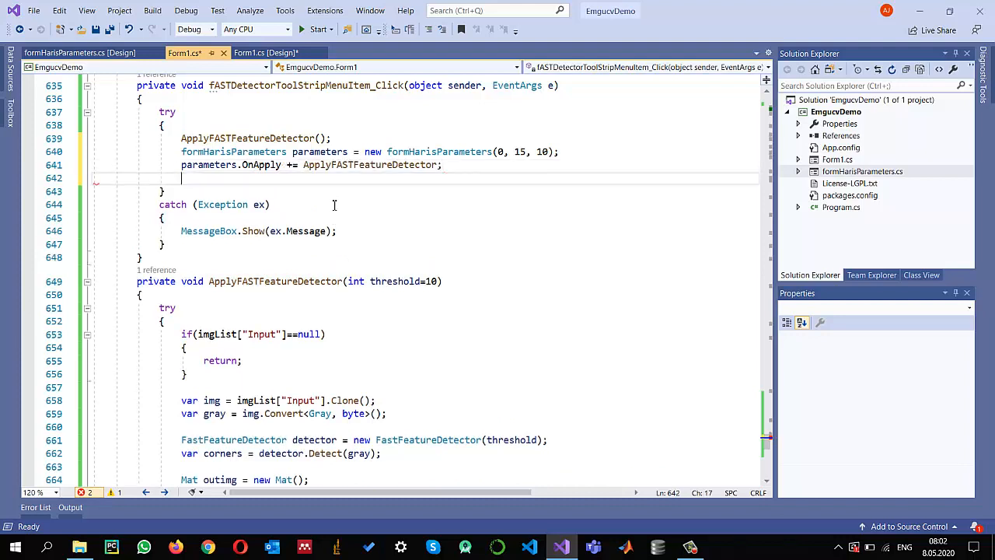
type("parameters.ShowDialog")
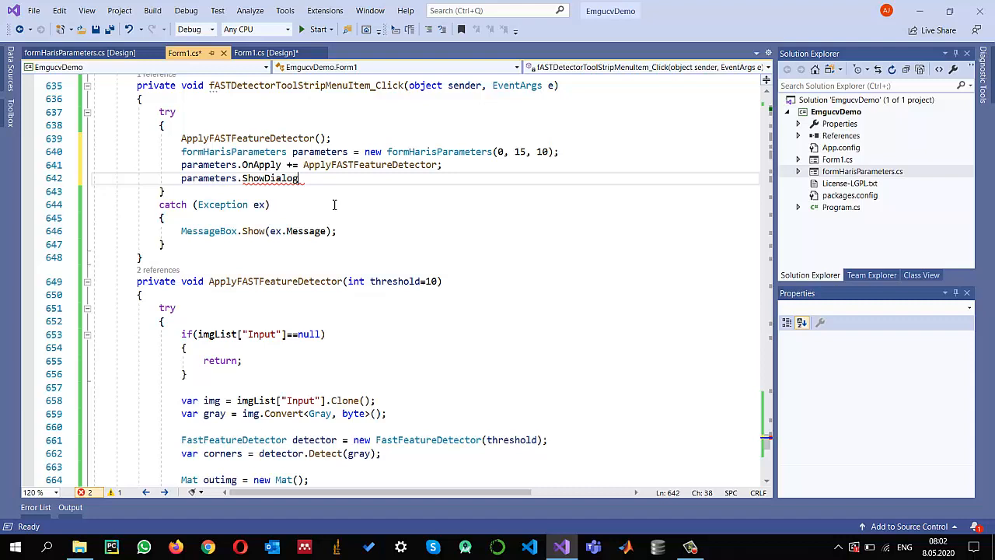
type("();")
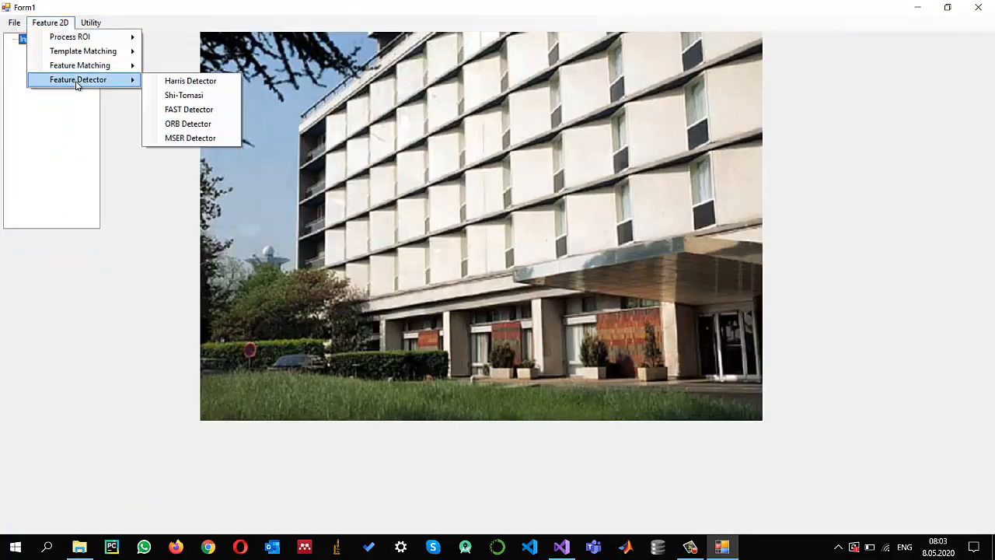
mouse_move(188, 109)
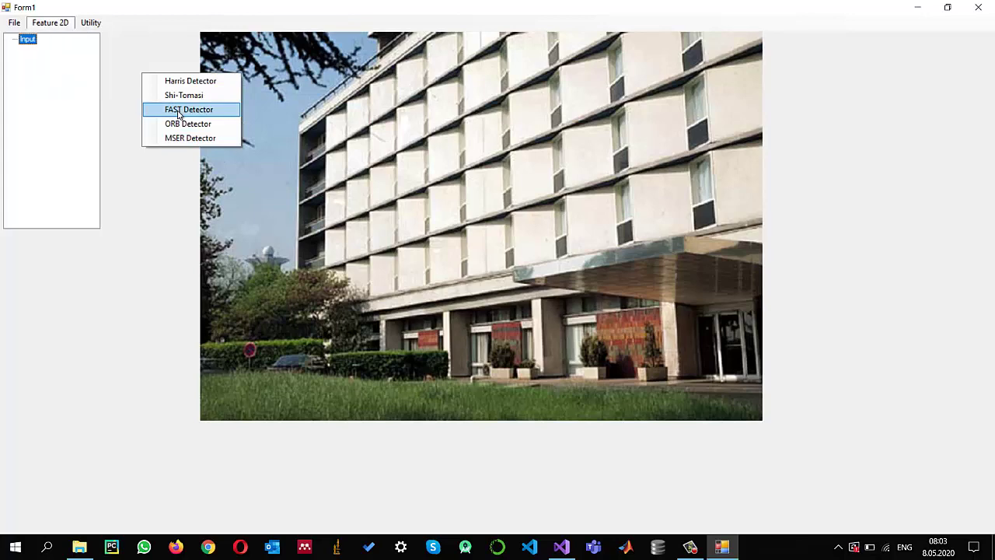
Run FAST Detector on the building image and apply raised thresholds including 12
left_click(190, 81)
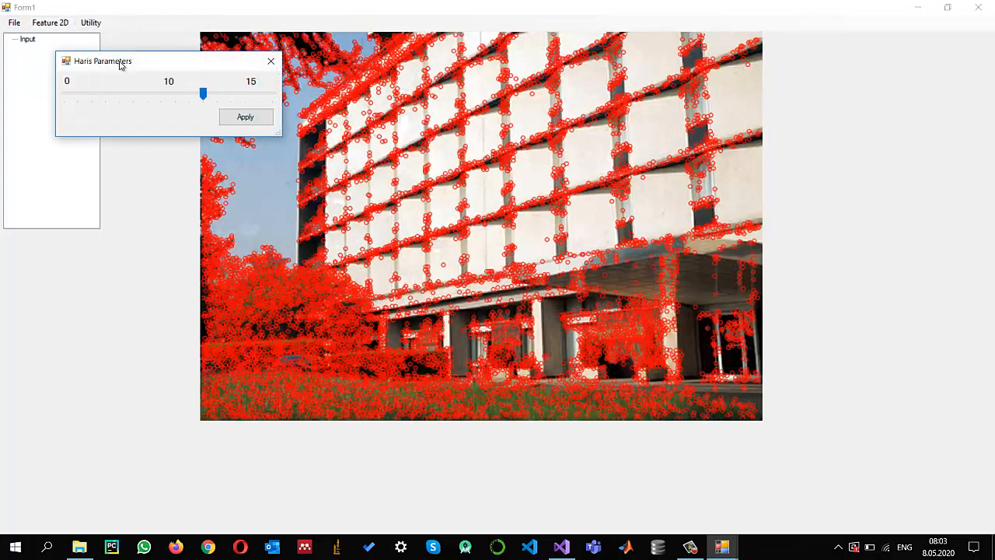
left_click_drag(103, 61, 812, 185)
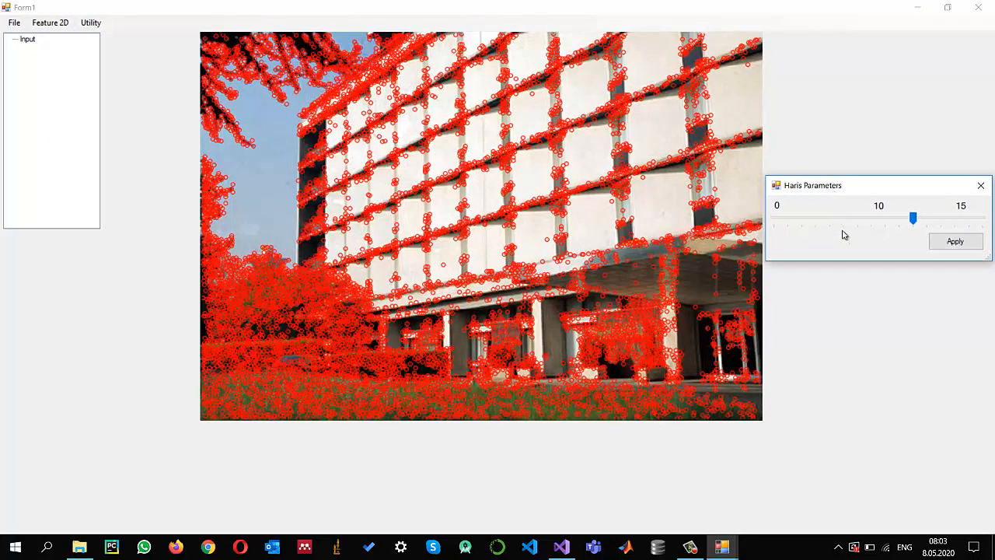
mouse_move(552, 188)
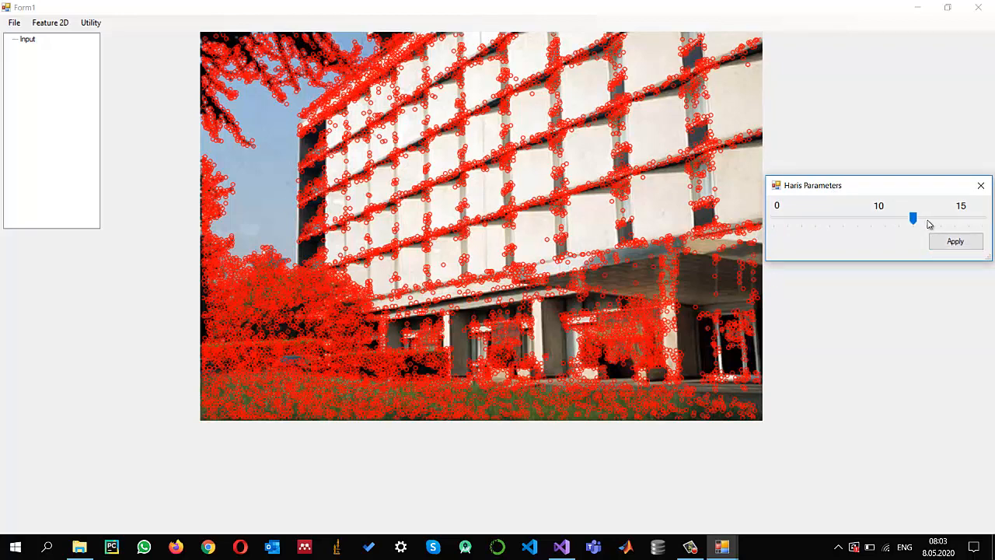
left_click_drag(914, 217, 941, 218)
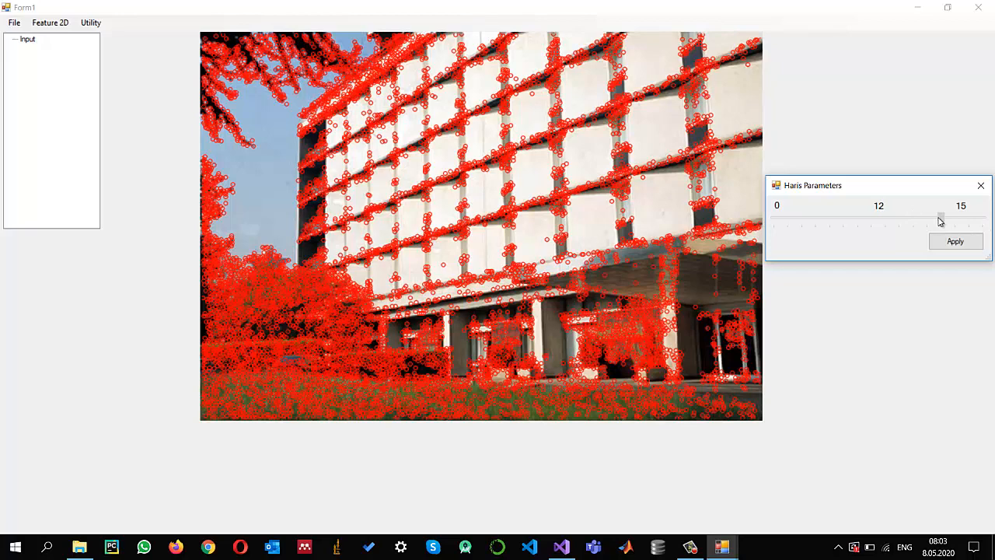
left_click(955, 243)
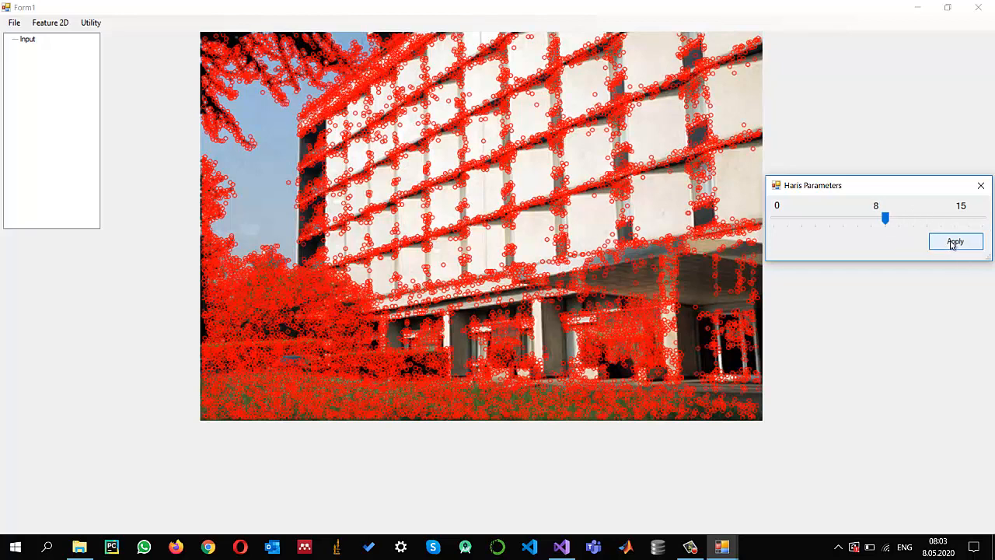
left_click_drag(887, 218, 941, 217)
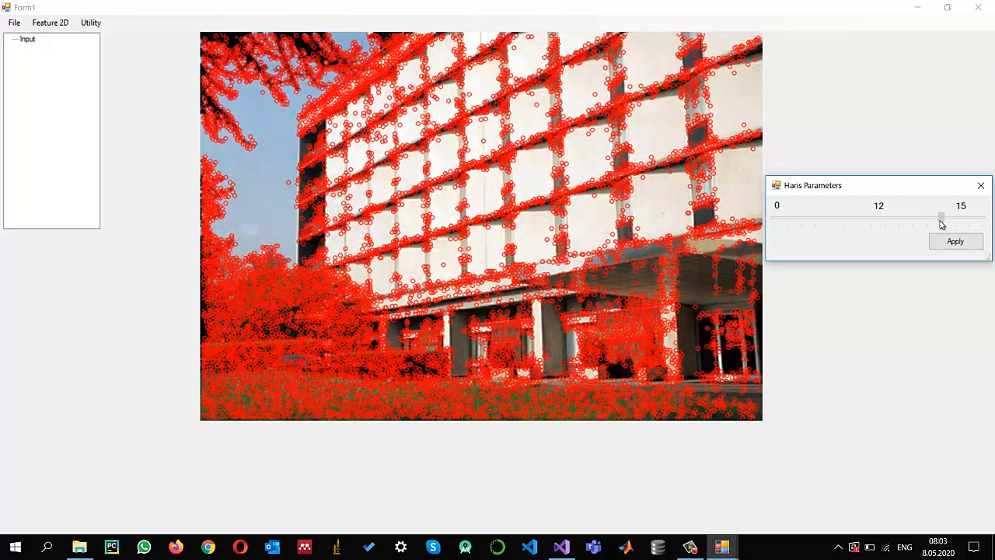
left_click(954, 241)
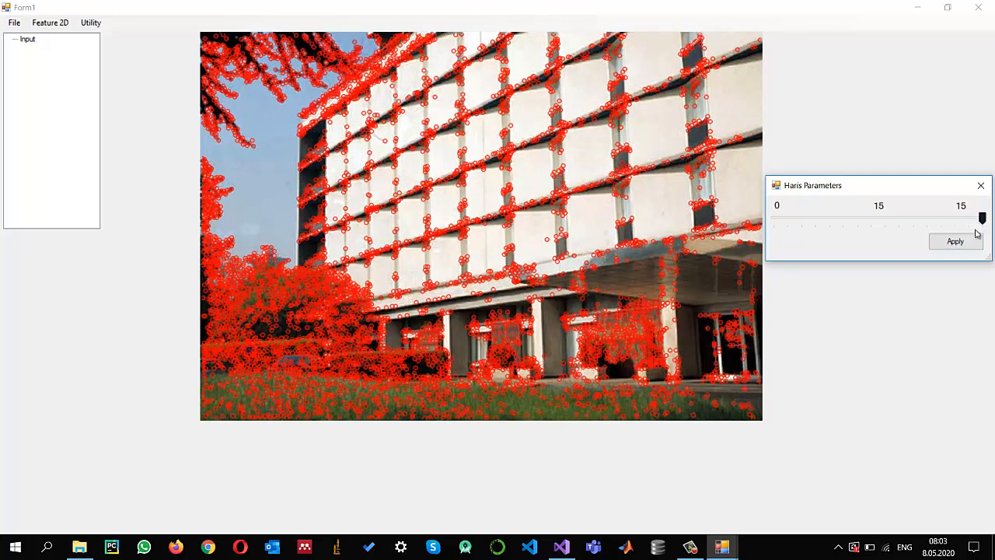
Apply thresholds 15 and 5 to compare keypoint density on the image
left_click(955, 241)
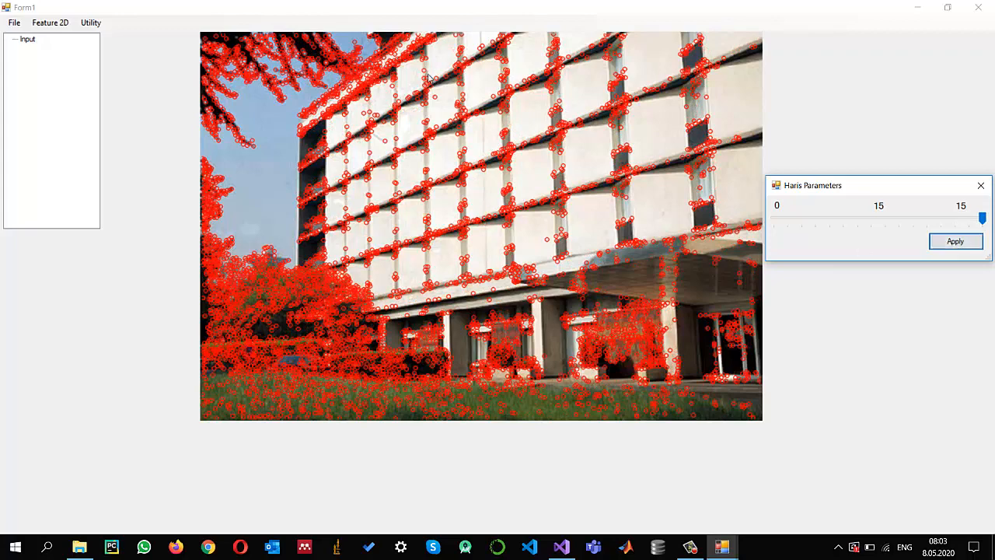
left_click(955, 241)
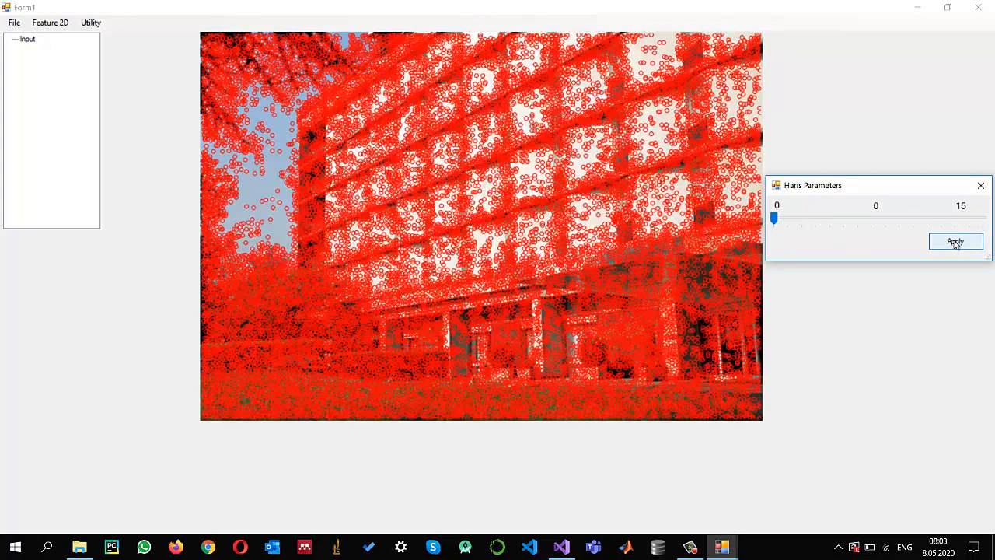
left_click_drag(774, 217, 843, 218)
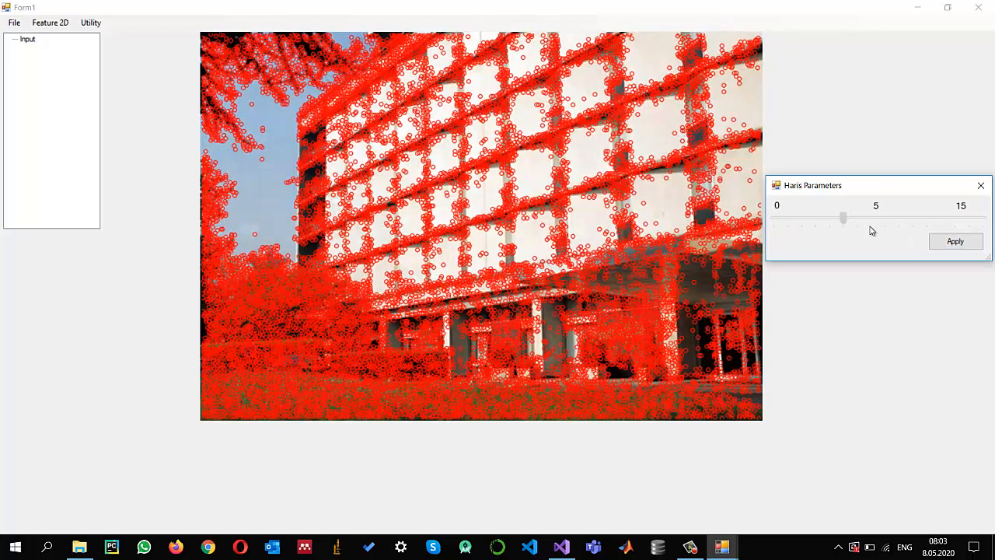
left_click_drag(843, 217, 941, 218)
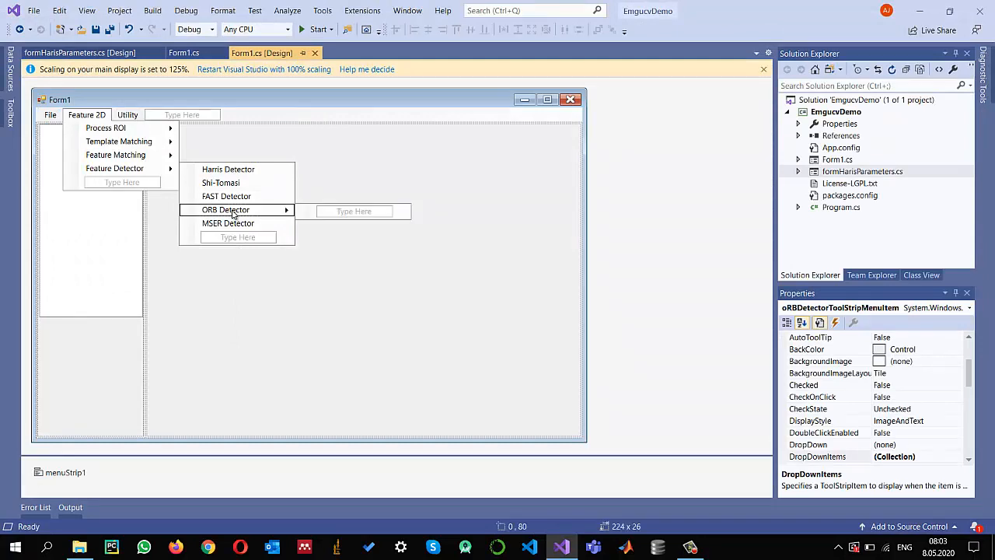
Create the ORB Detector click handler and paste the FAST detection code into it
double_click(226, 210)
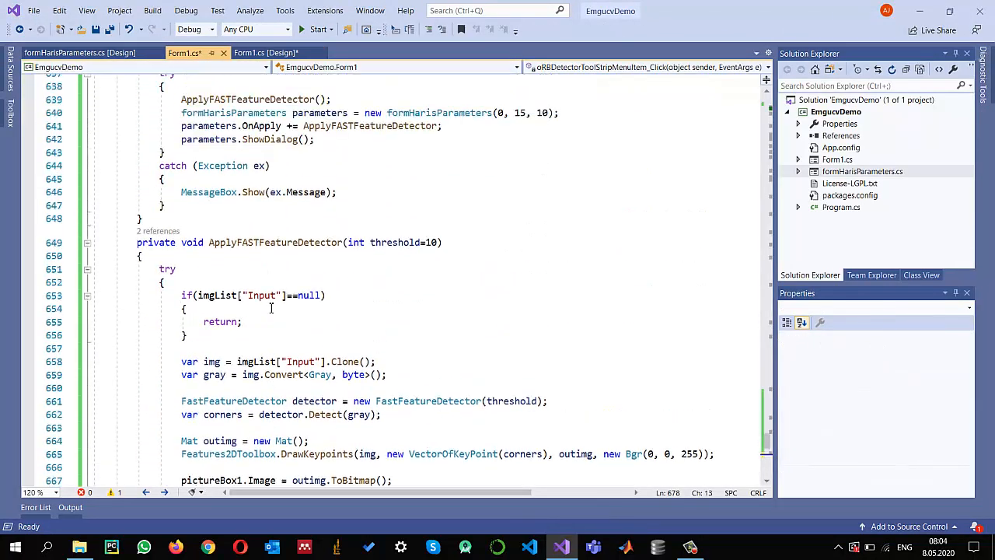
scroll("up", 3)
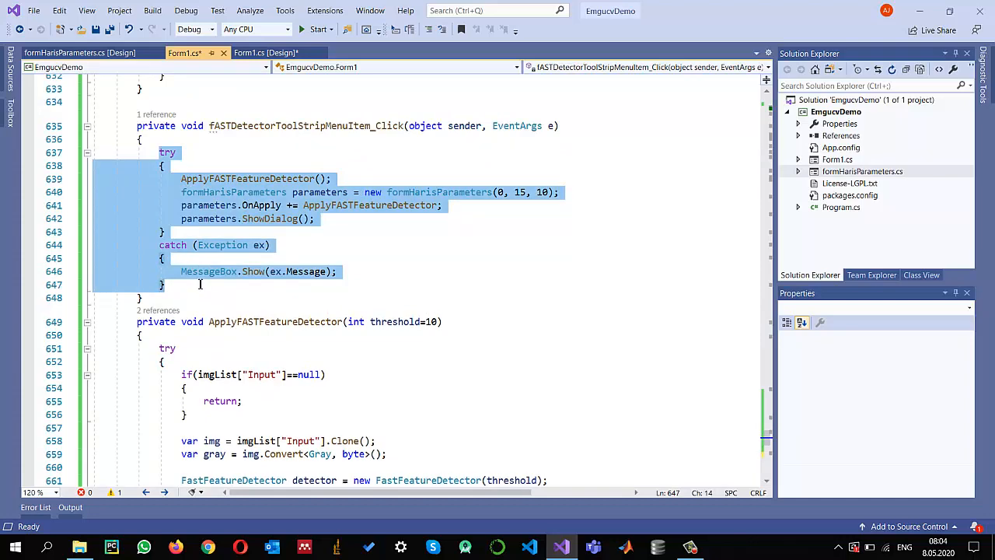
scroll("down", 3)
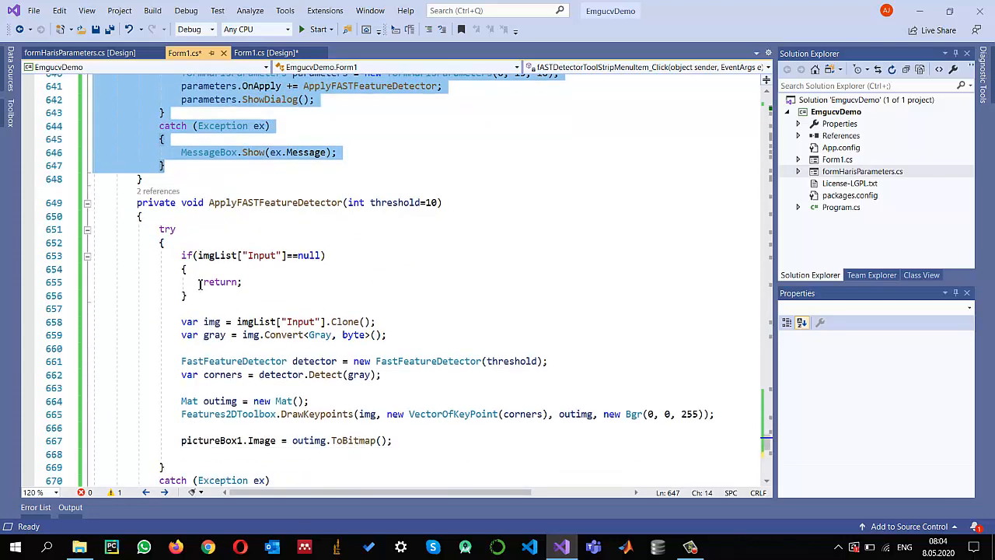
scroll("down", 3)
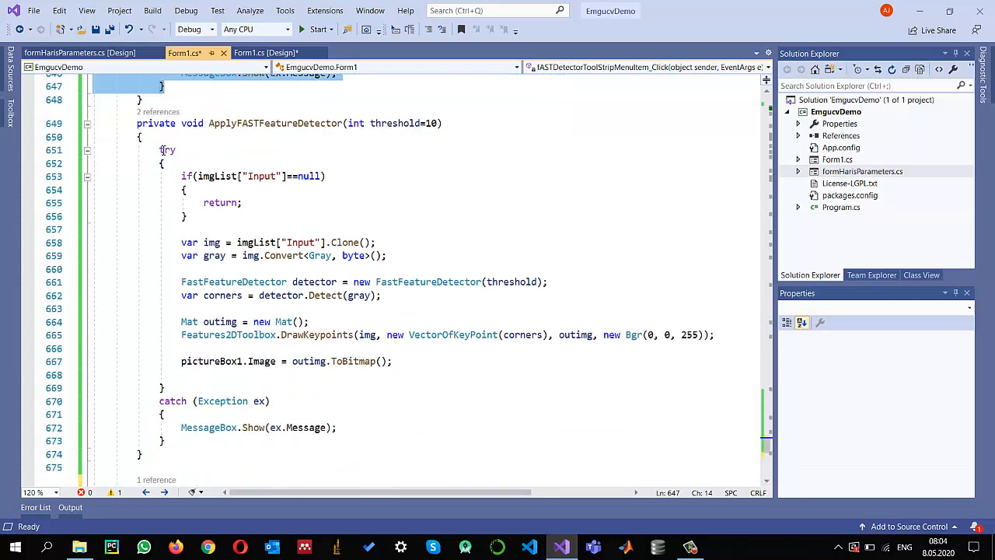
scroll("down", 3)
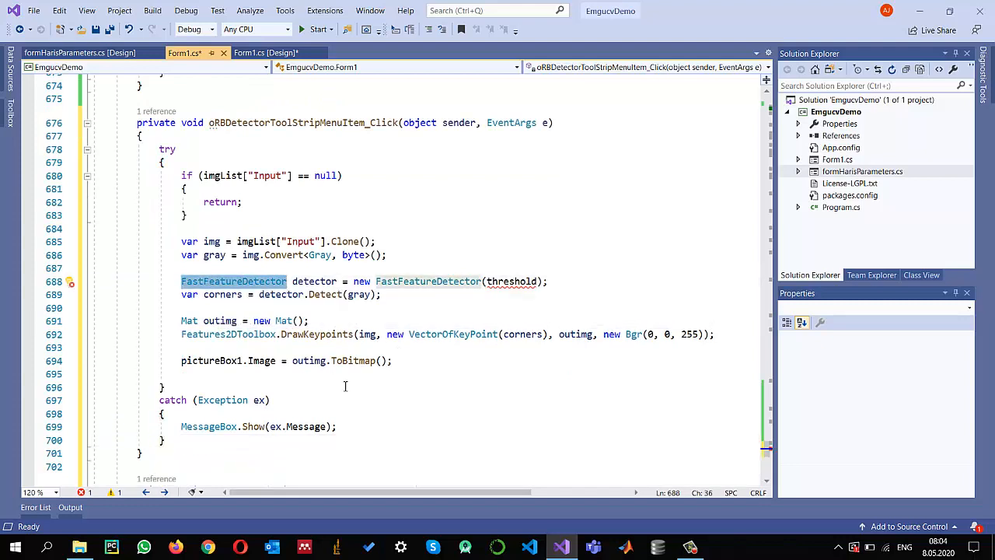
mouse_move(384, 392)
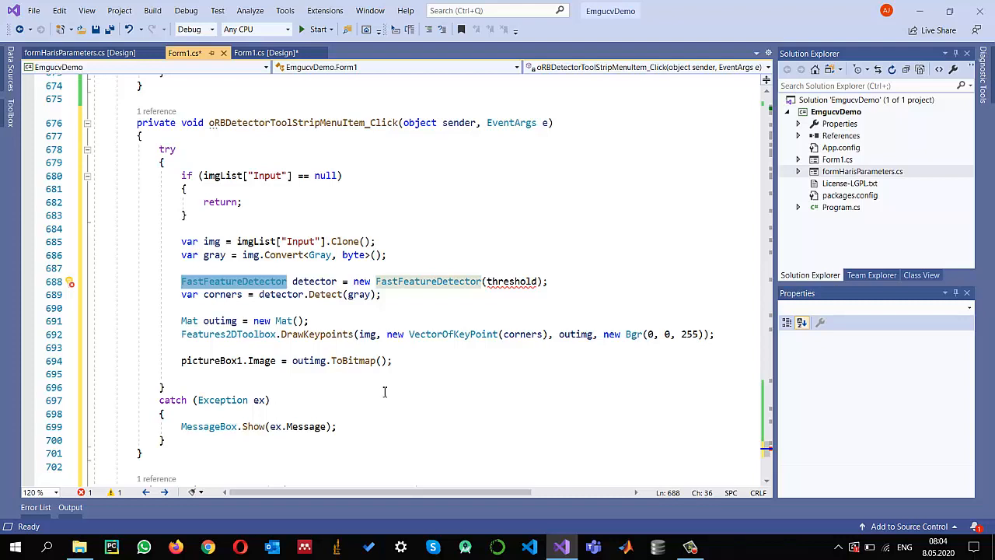
Replace FastFeatureDetector with new ORBDetector(1000) and build the project
type("ORB")
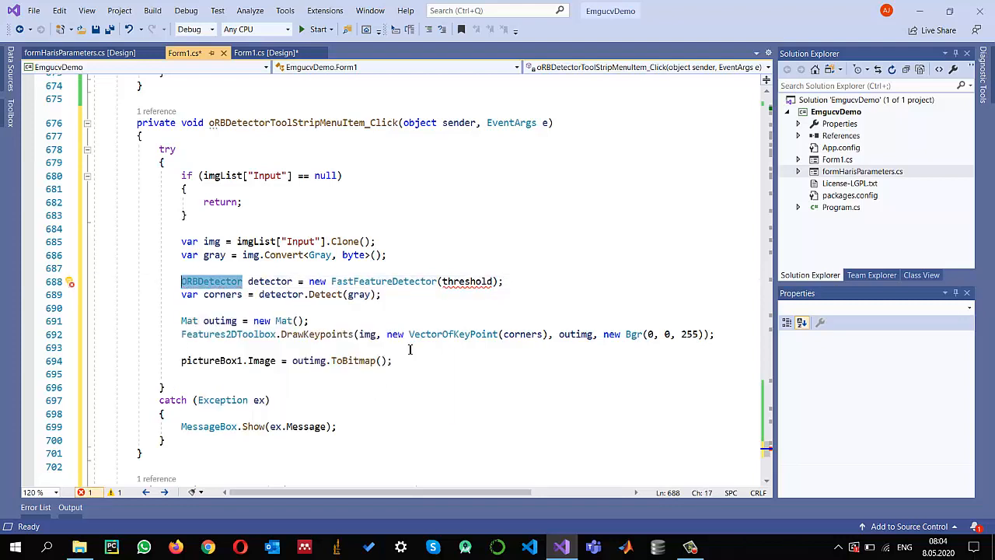
double_click(383, 280)
type("ORB")
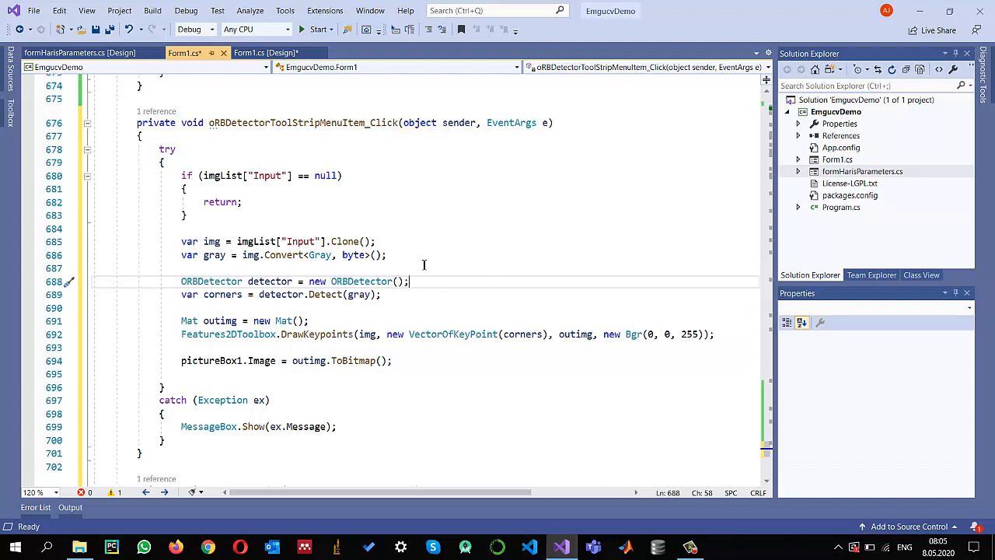
type("1")
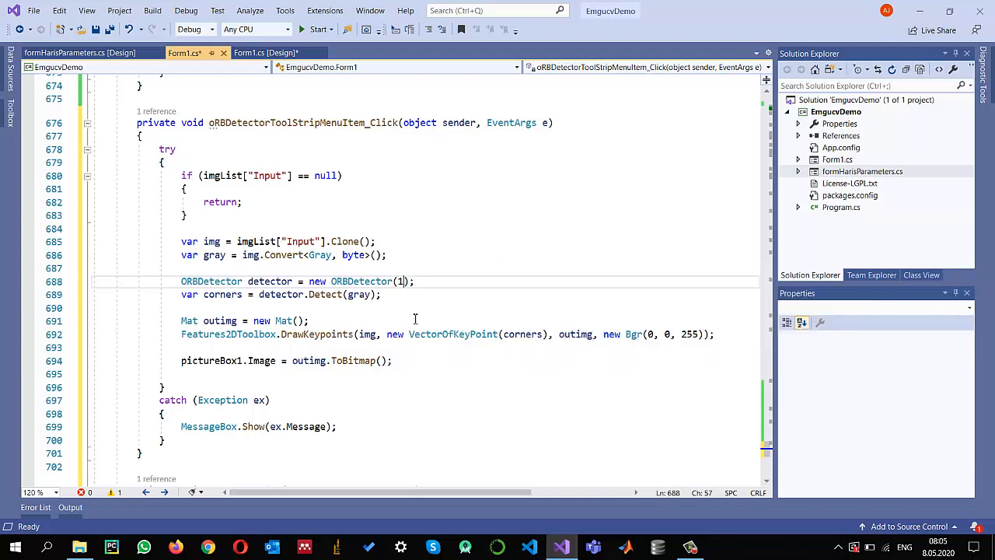
type("000")
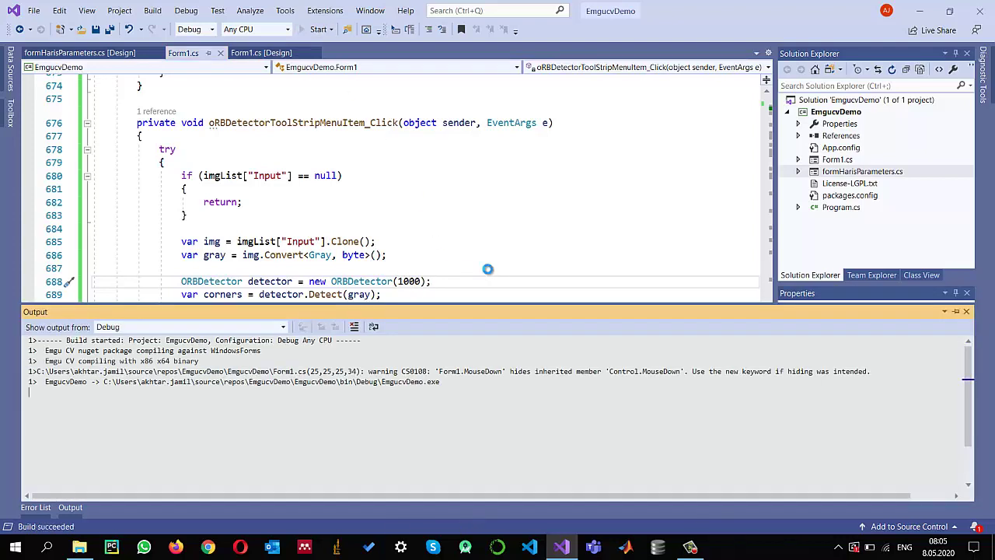
Start the demo app and view red FAST keypoints on the building's windows and tree edges
left_click(318, 30)
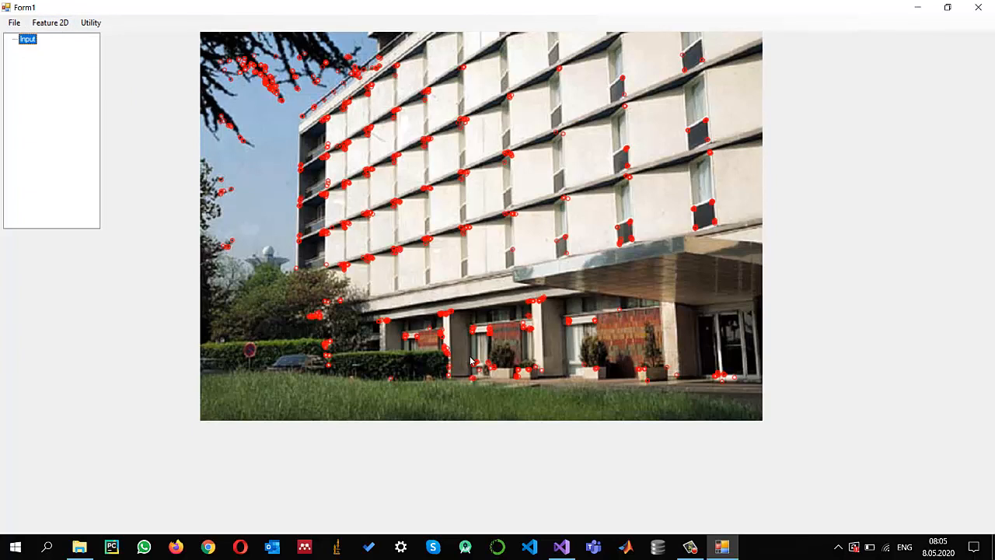
mouse_move(454, 408)
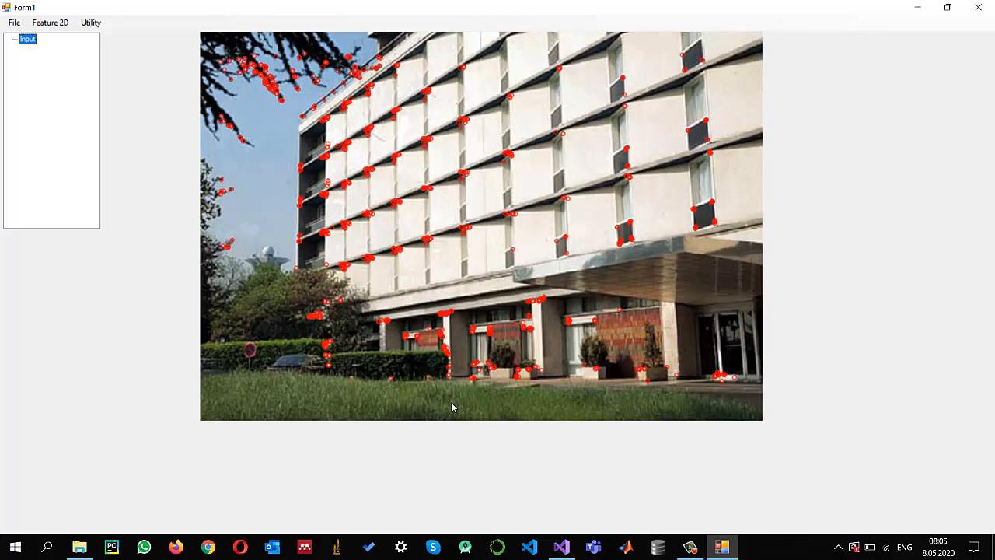
mouse_move(426, 392)
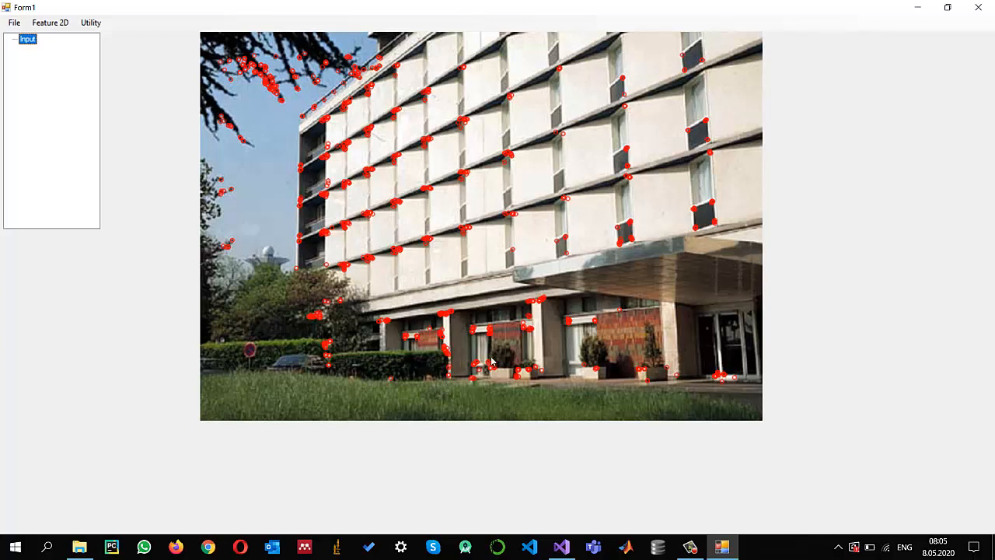
mouse_move(401, 137)
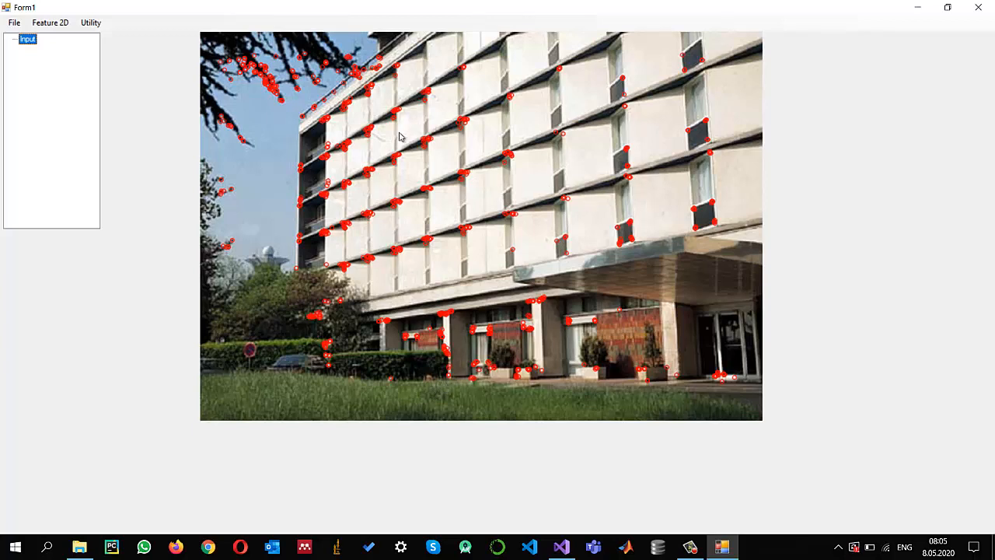
mouse_move(566, 140)
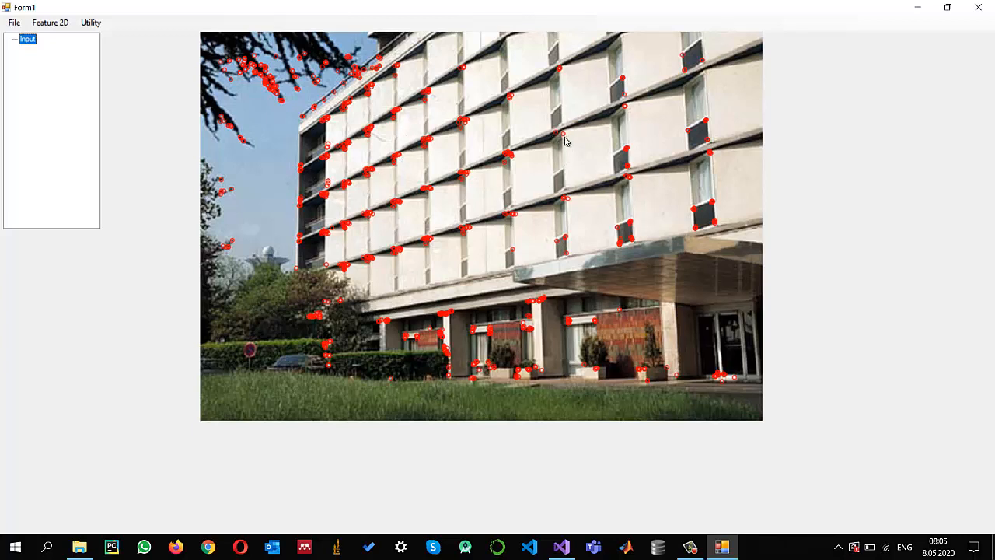
mouse_move(505, 152)
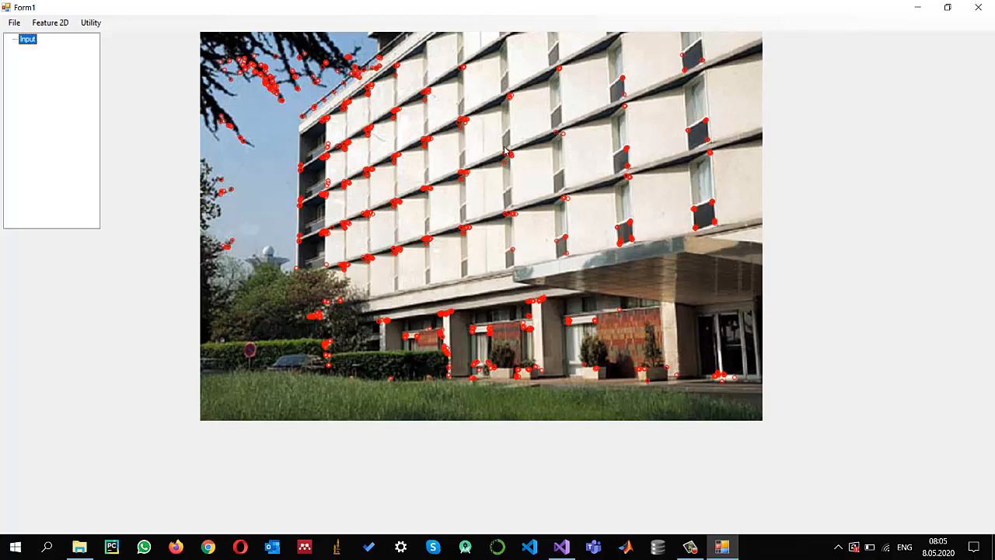
mouse_move(355, 218)
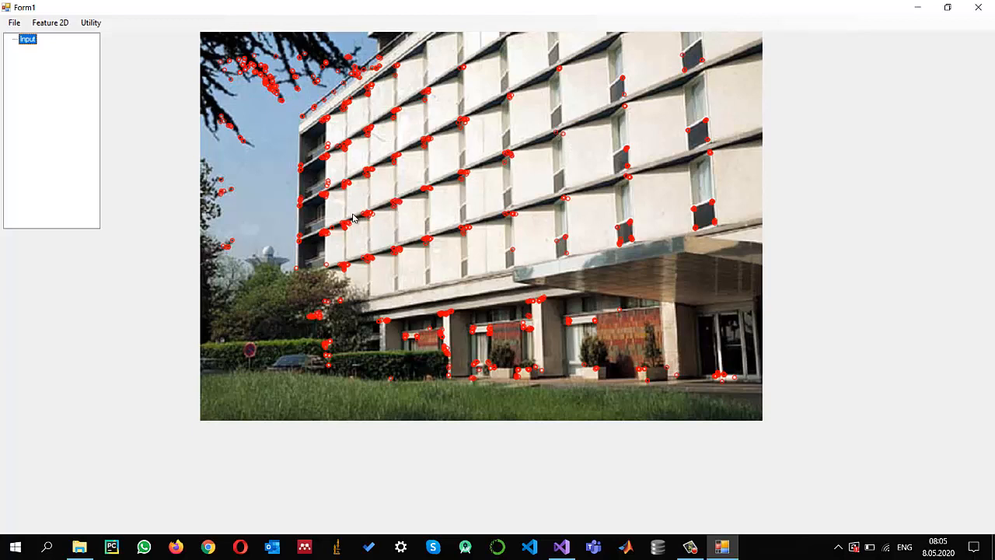
mouse_move(532, 374)
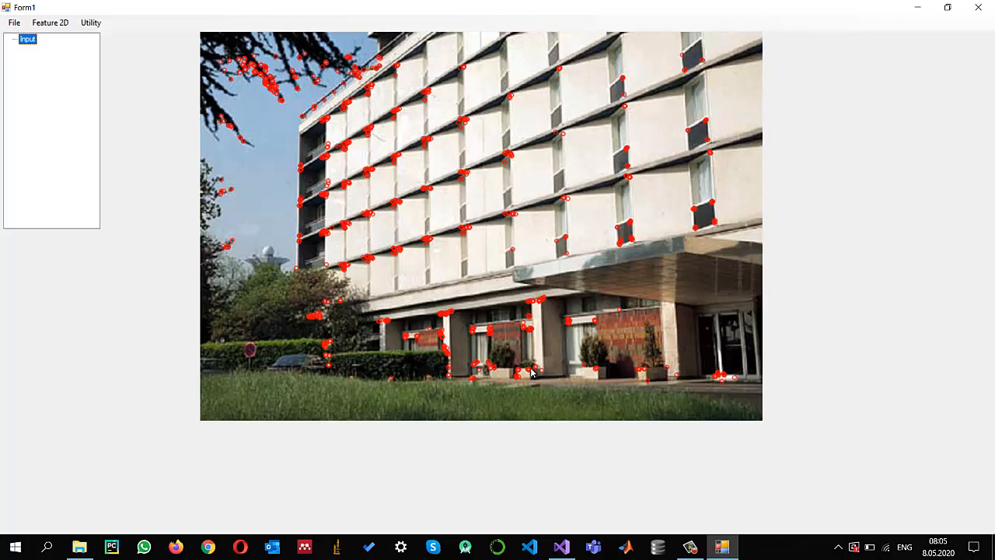
mouse_move(532, 367)
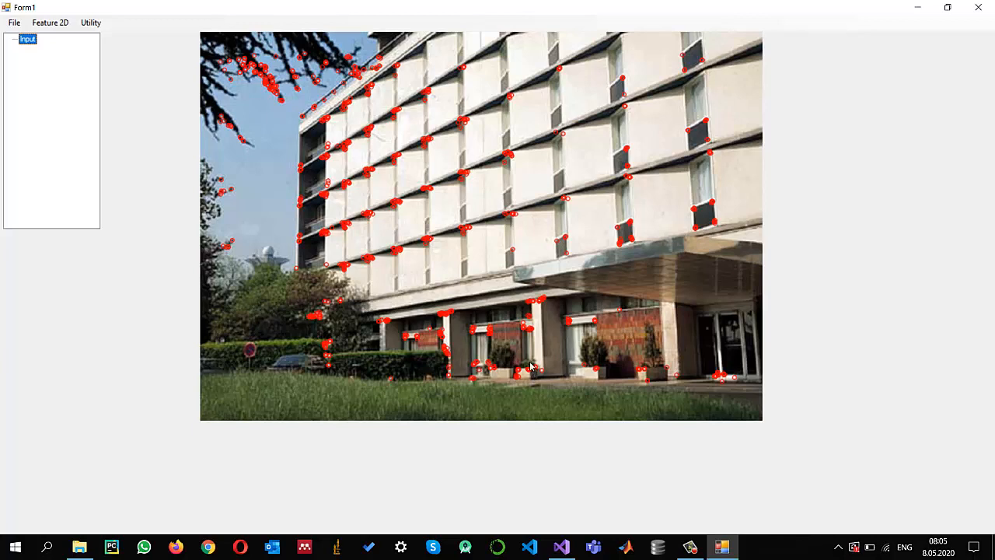
mouse_move(554, 273)
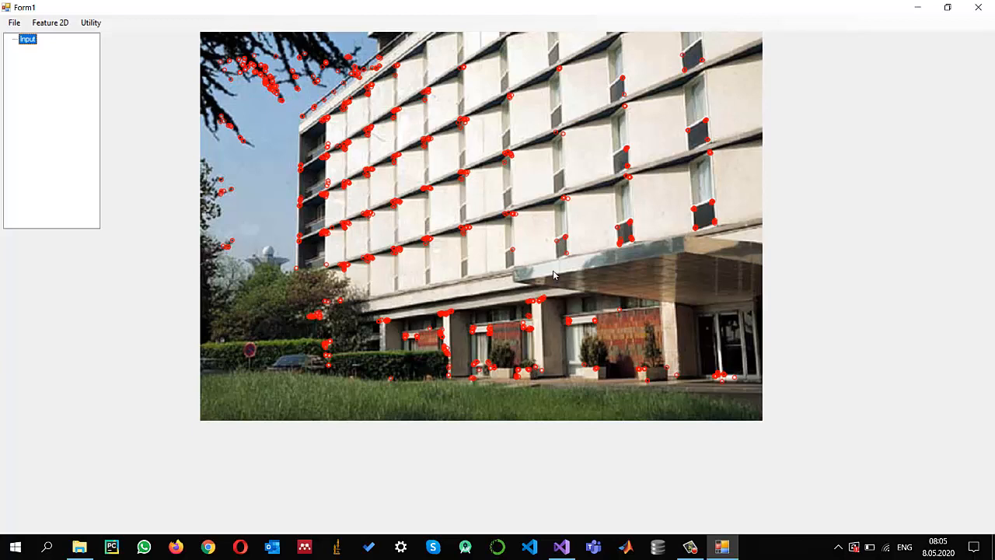
mouse_move(766, 214)
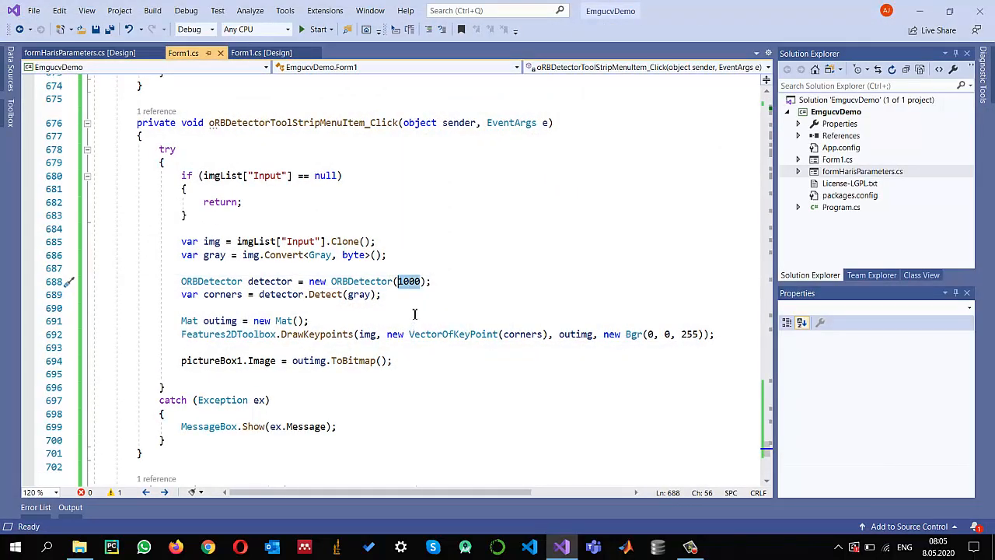
Launch the demo and run ORB Detector to mark keypoints on the building image
key("Delete")
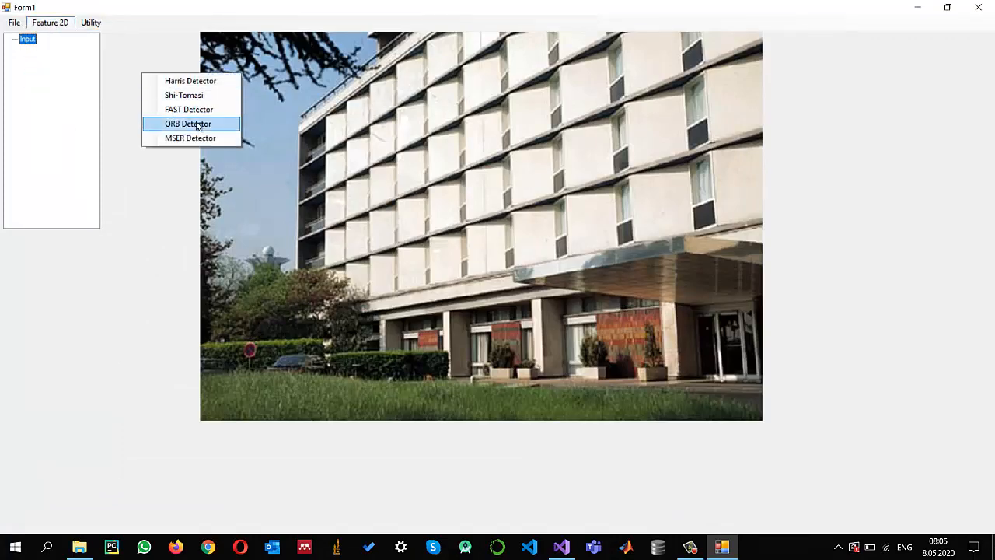
left_click(188, 125)
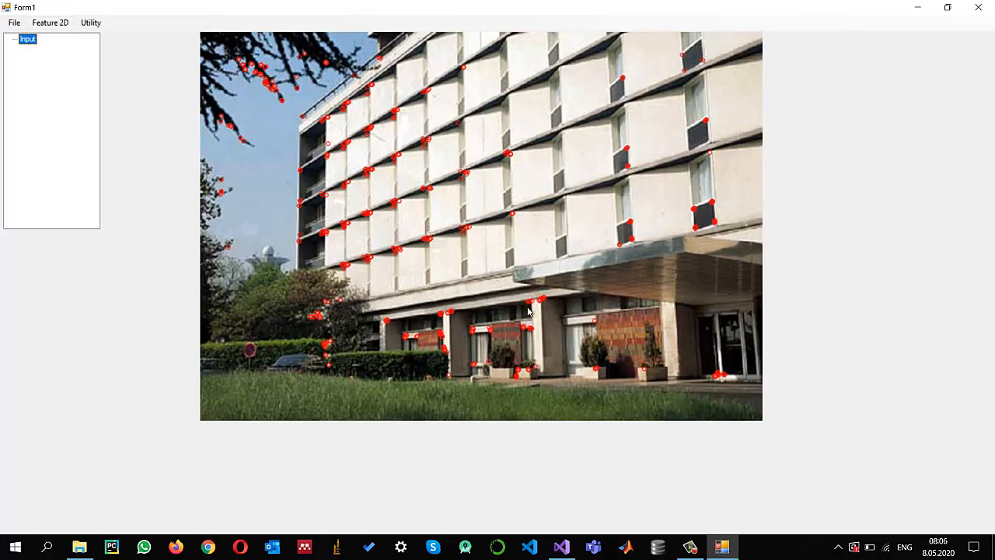
mouse_move(558, 327)
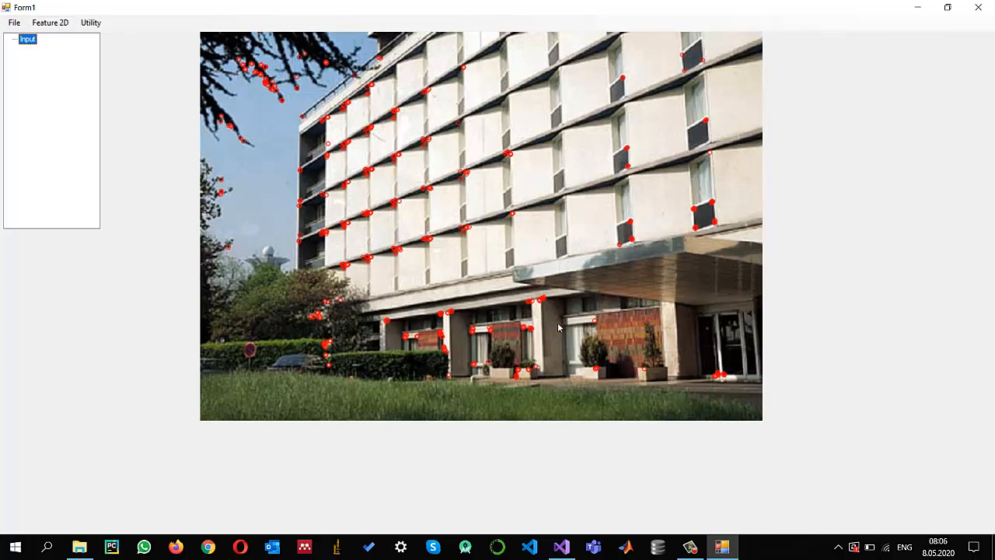
mouse_move(481, 283)
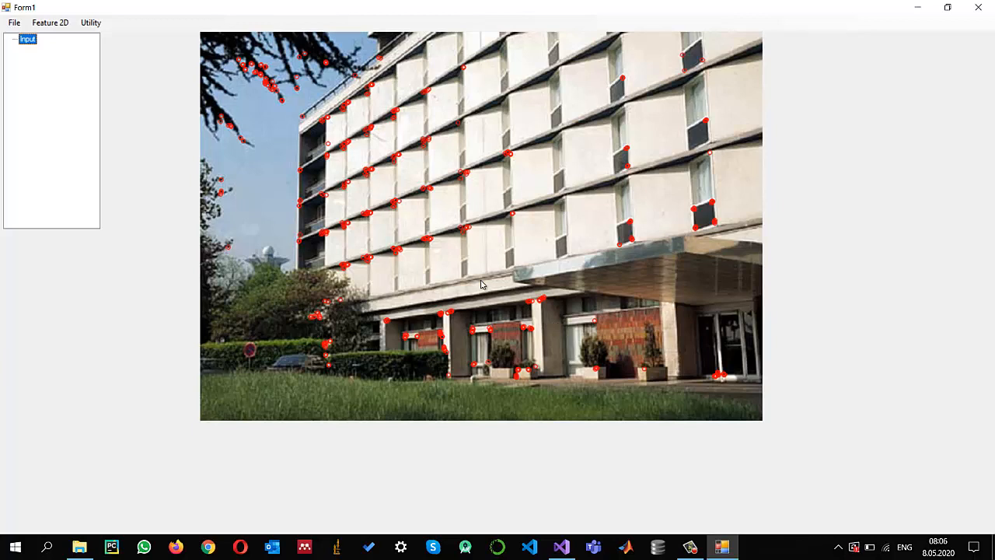
mouse_move(429, 270)
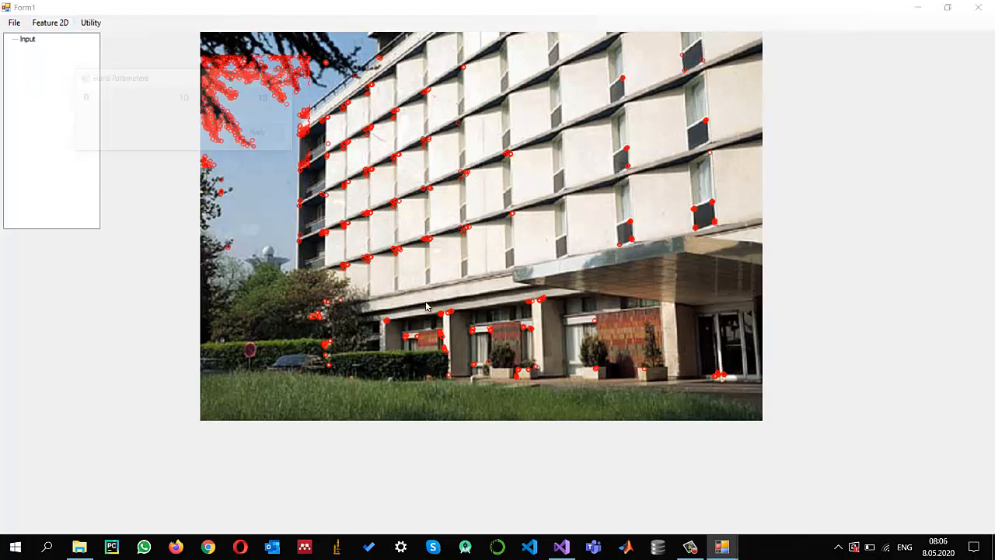
Apply Harris corner detection for comparison, dismiss its parameters window and close the app
left_click(261, 134)
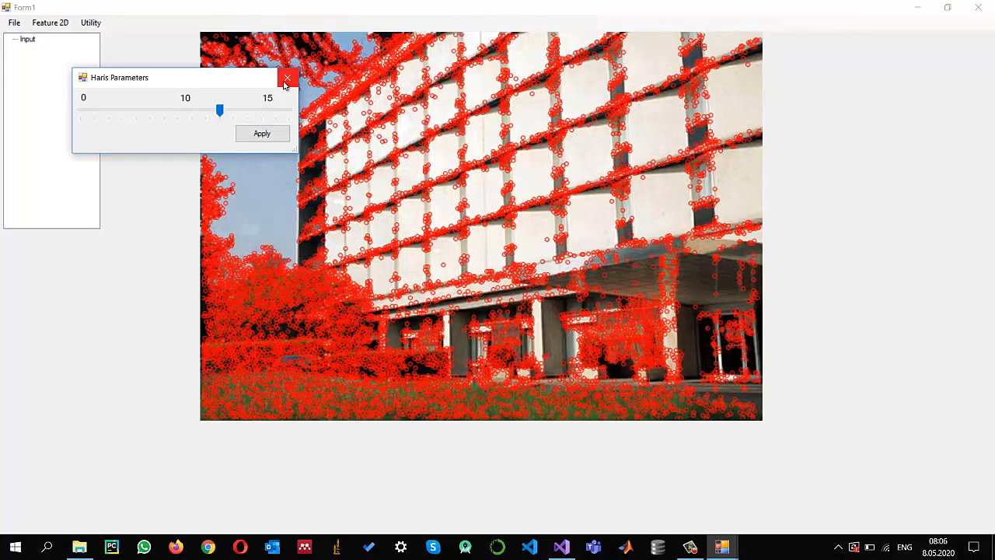
left_click(286, 78)
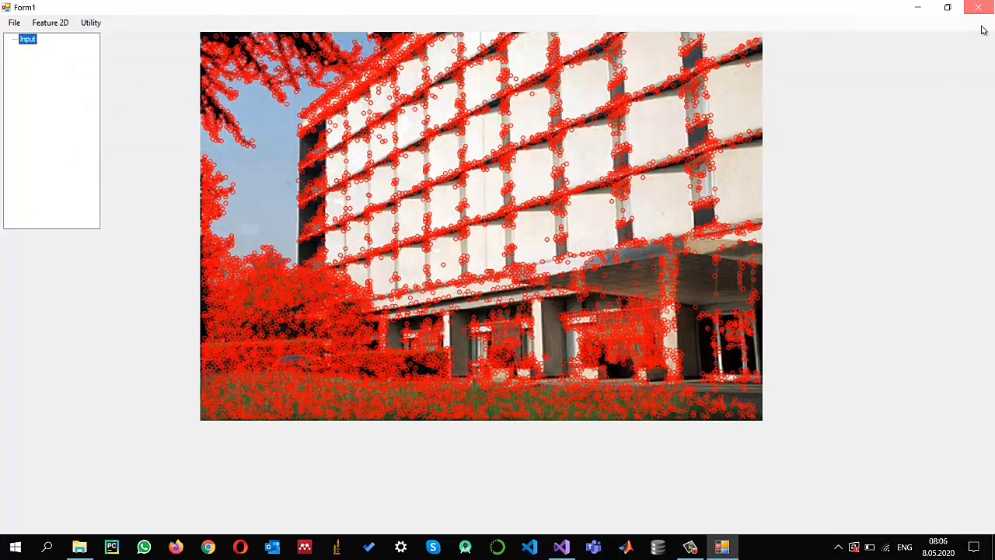
left_click(561, 547)
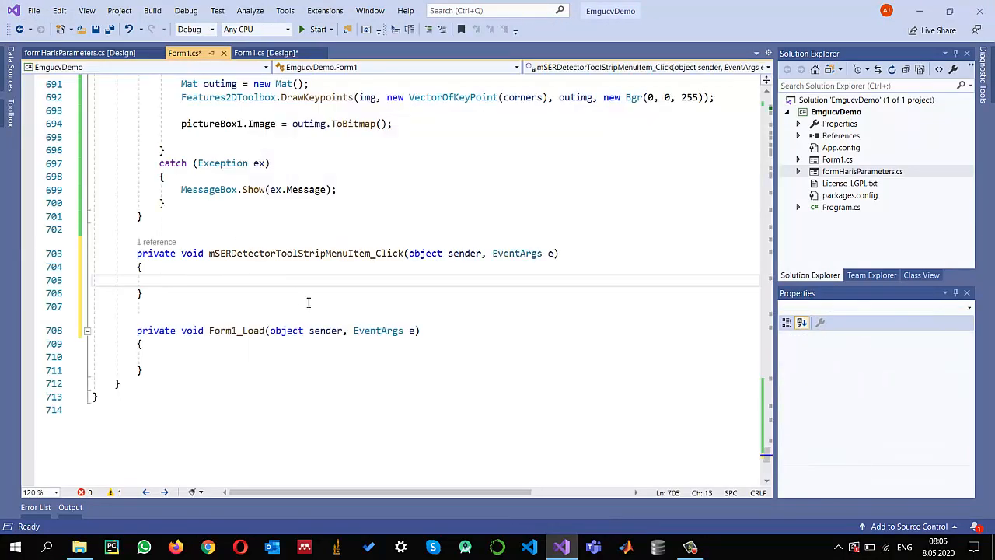
Replace ORBDetector with MSERDetector in the pasted MSER handler body
scroll("up", 3)
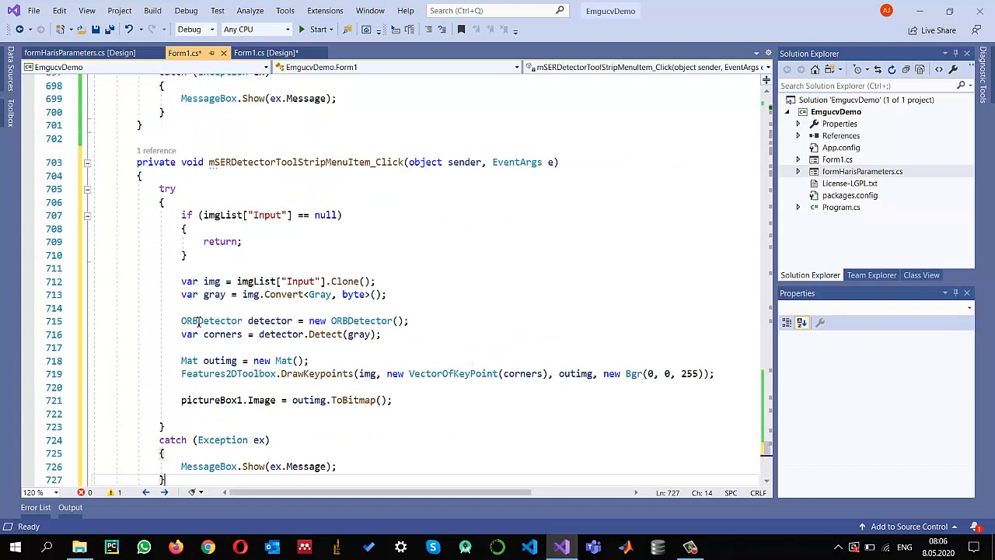
double_click(211, 320)
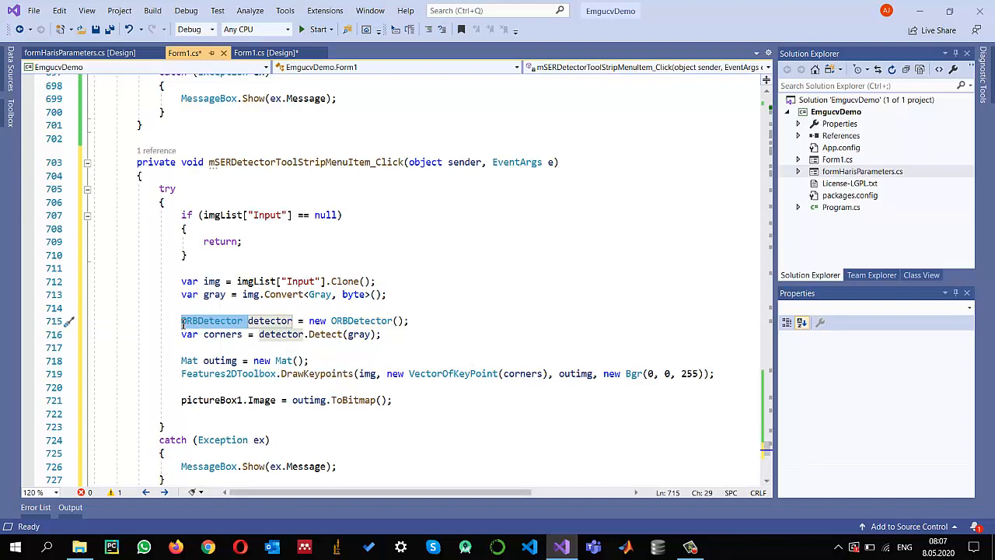
type("MSER")
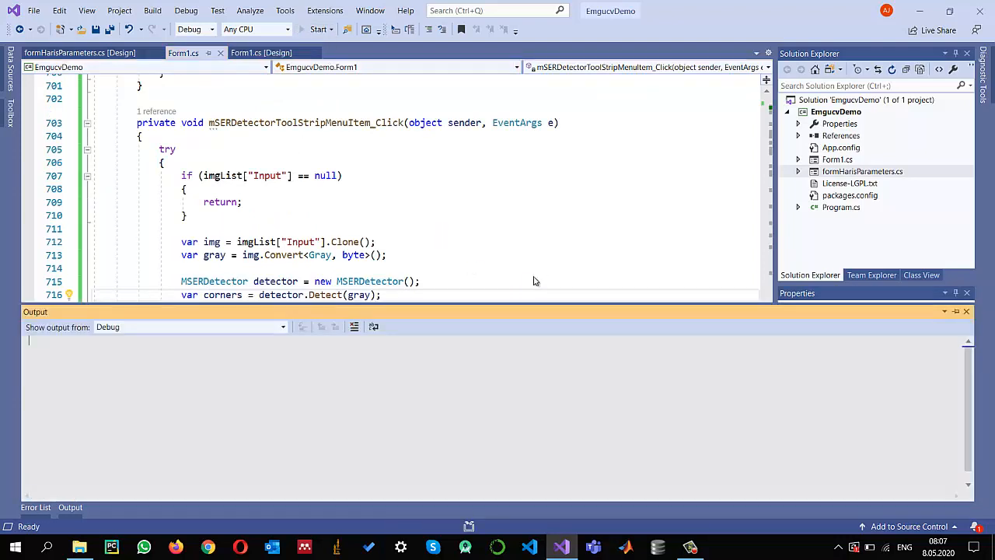
Run the app and view red MSER keypoint circles across the building image
left_click(317, 29)
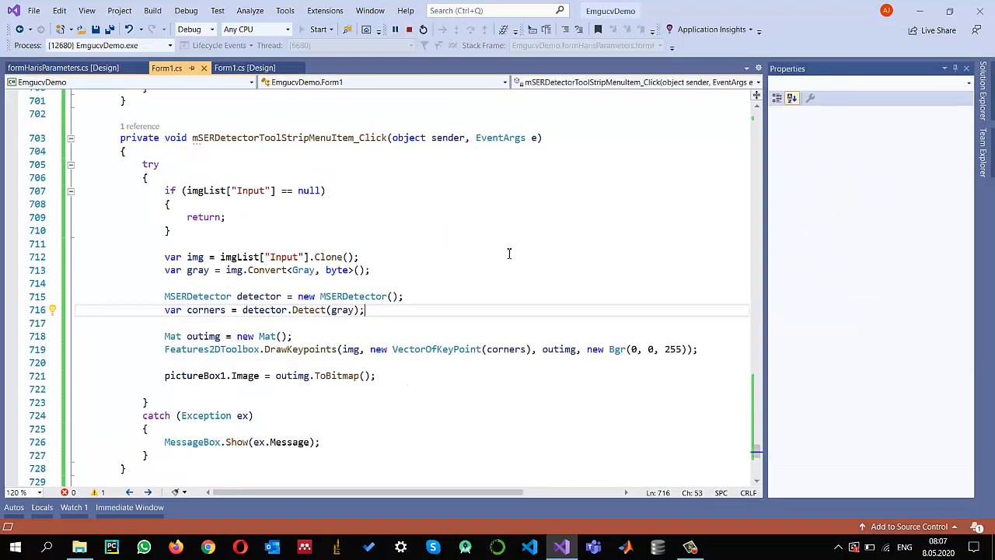
left_click(317, 28)
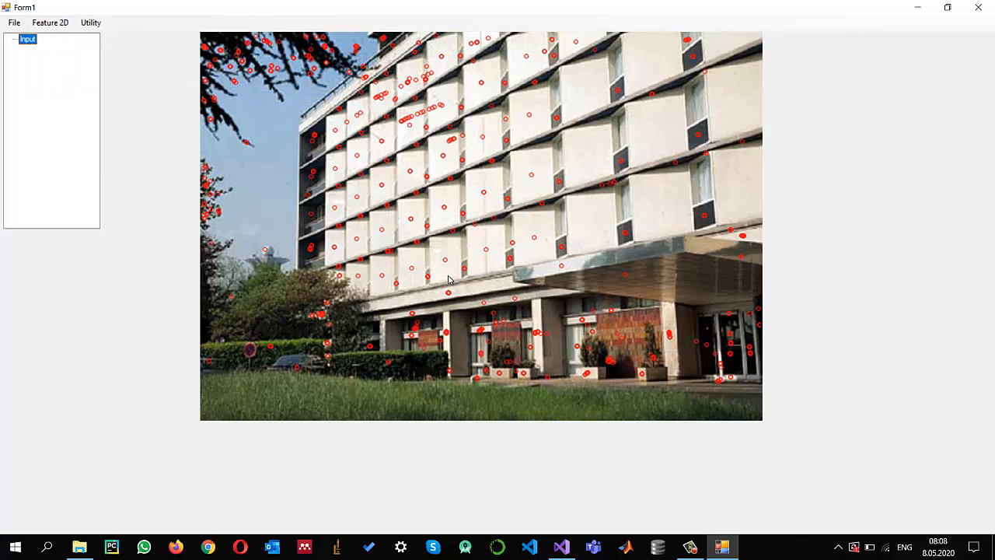
mouse_move(606, 191)
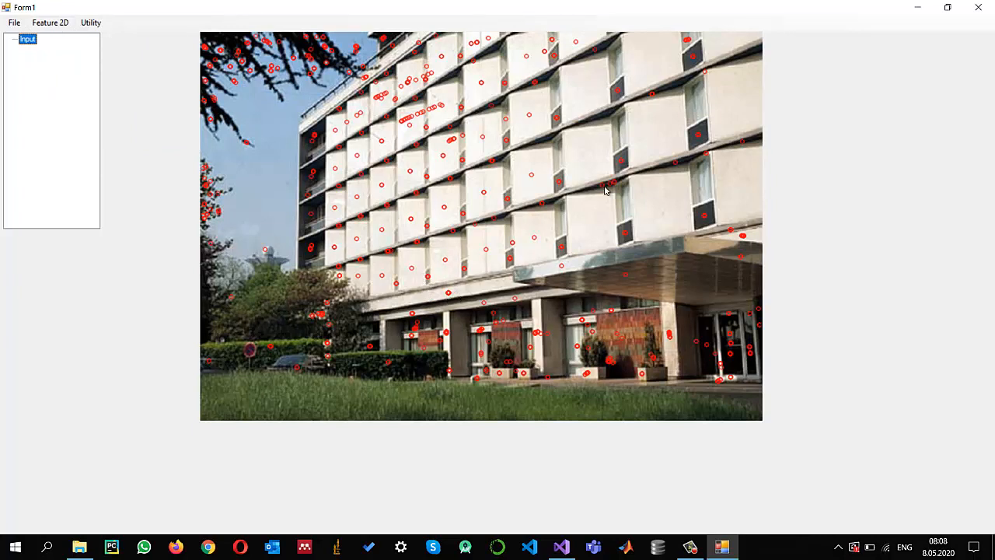
mouse_move(479, 286)
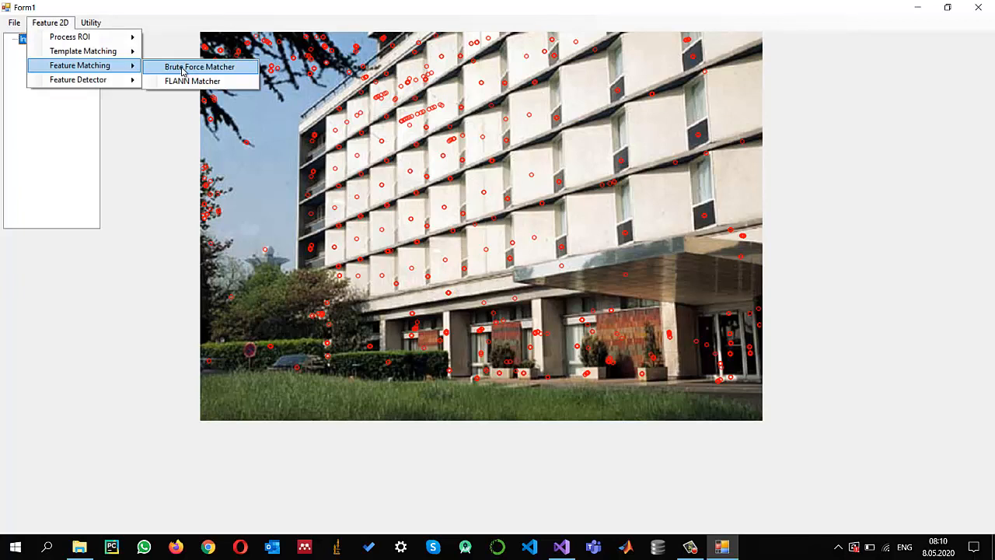
left_click(199, 65)
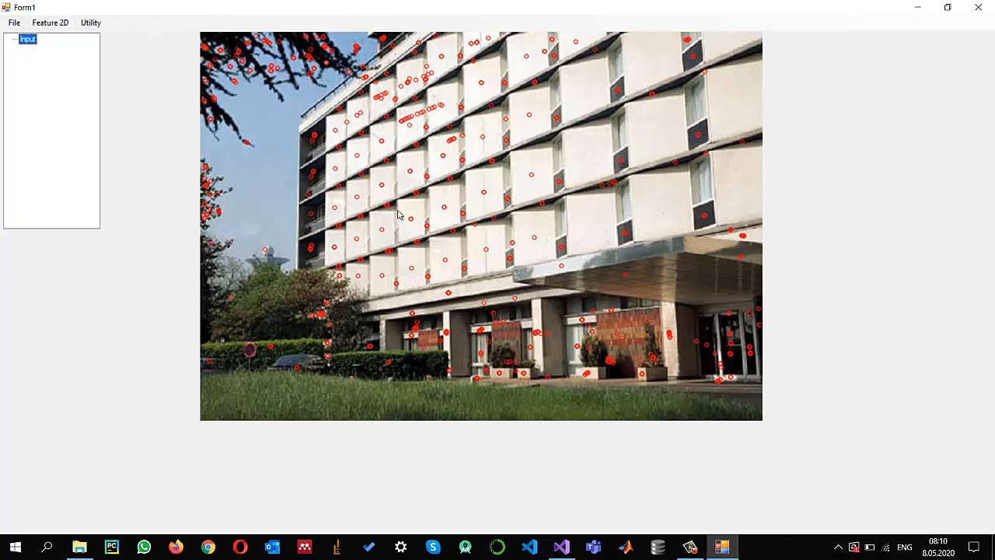